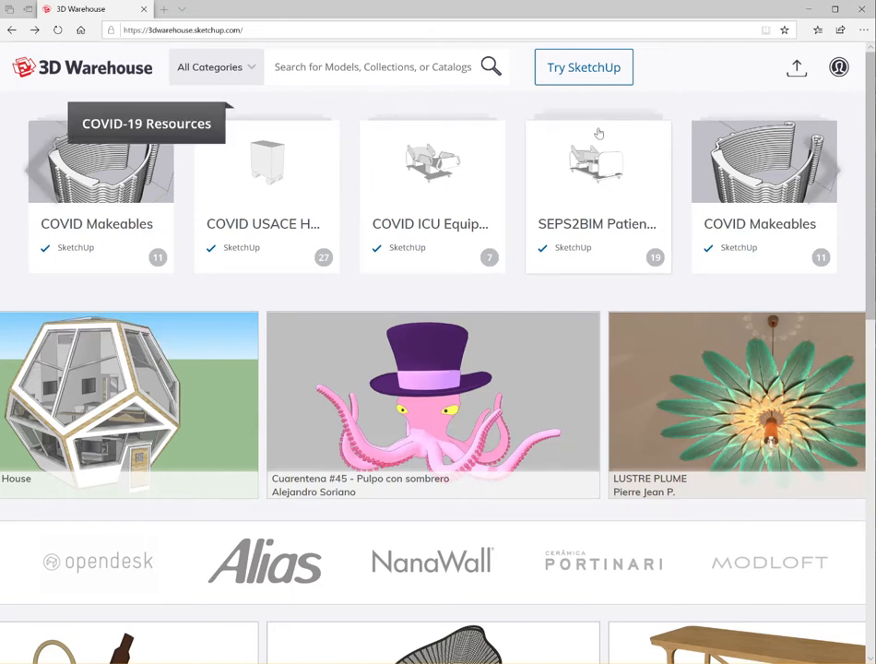
mouse_move(728, 72)
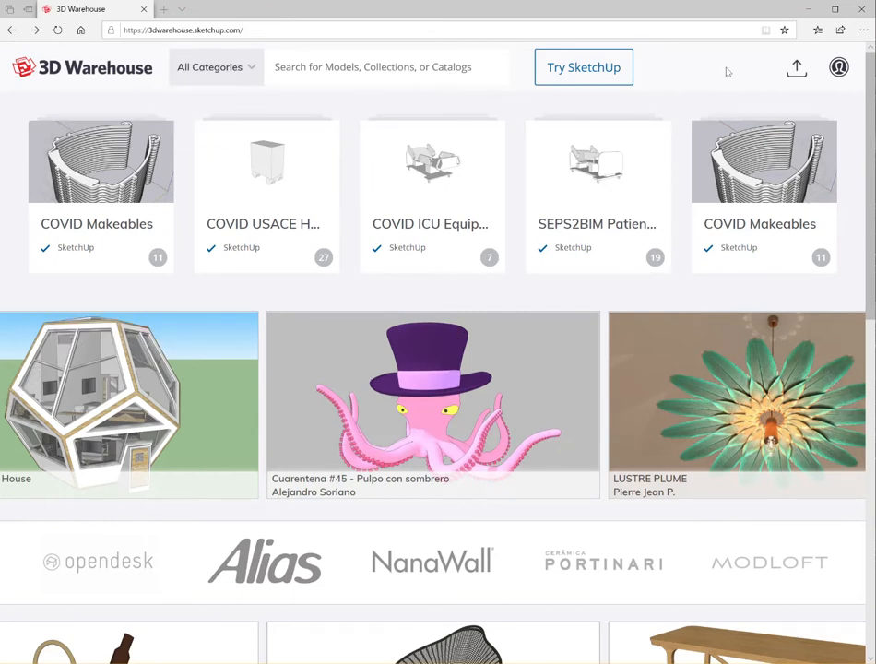
Search the 3D Warehouse model catalogue for 'chair'
left_click(837, 67)
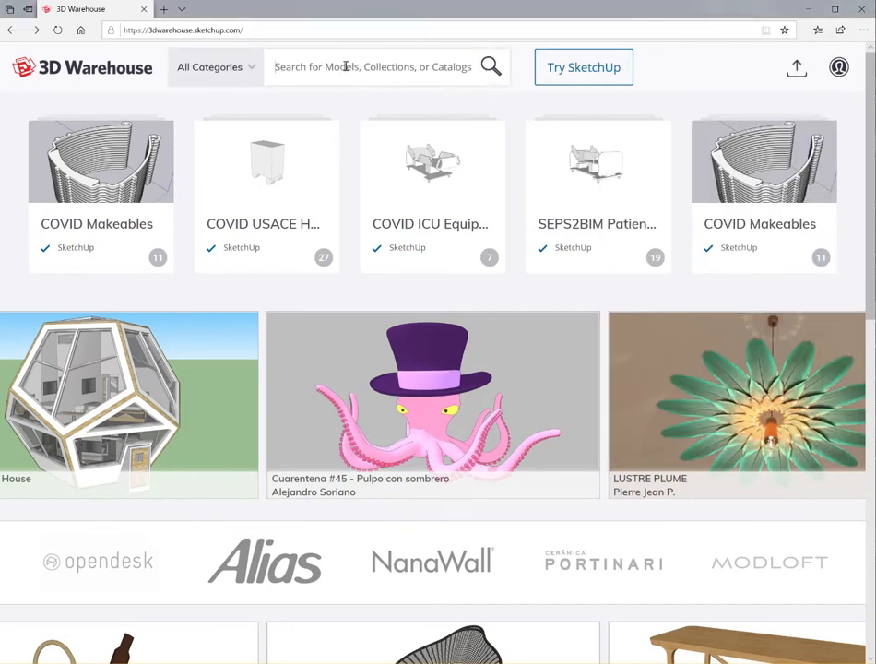
type("chair")
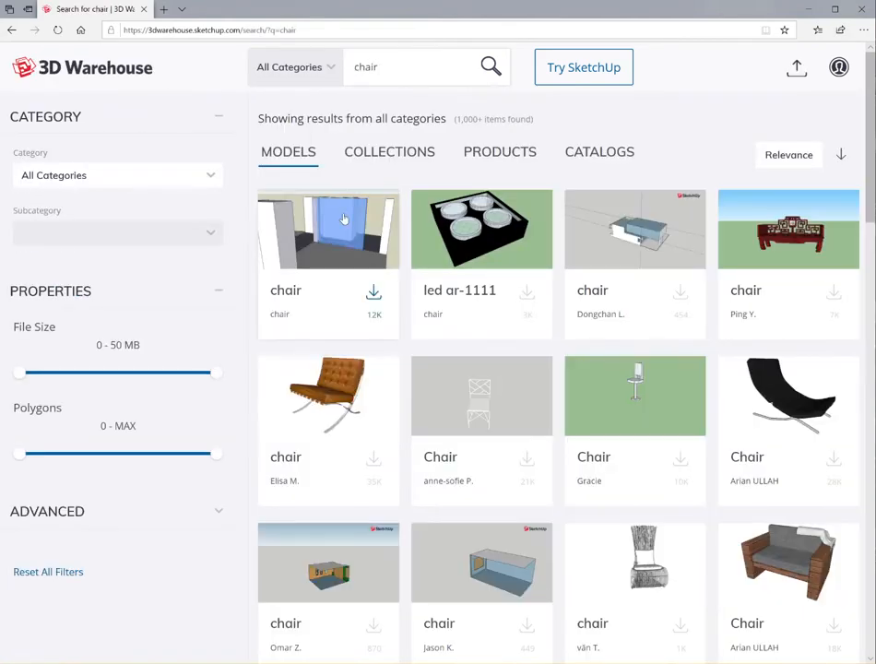
mouse_move(329, 395)
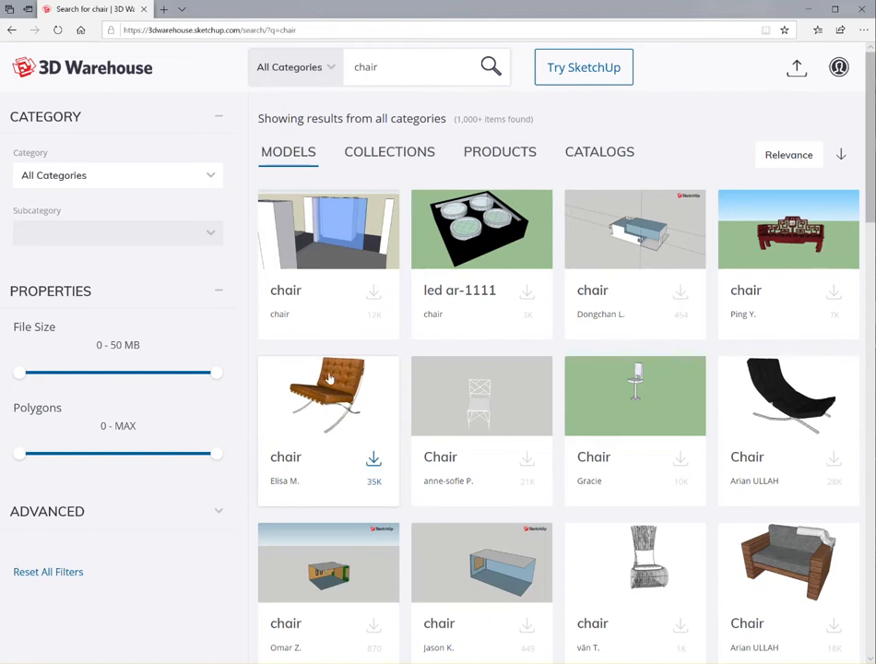
Scroll far down the chair results to the white molded chair with wooden legs
scroll("down", 3)
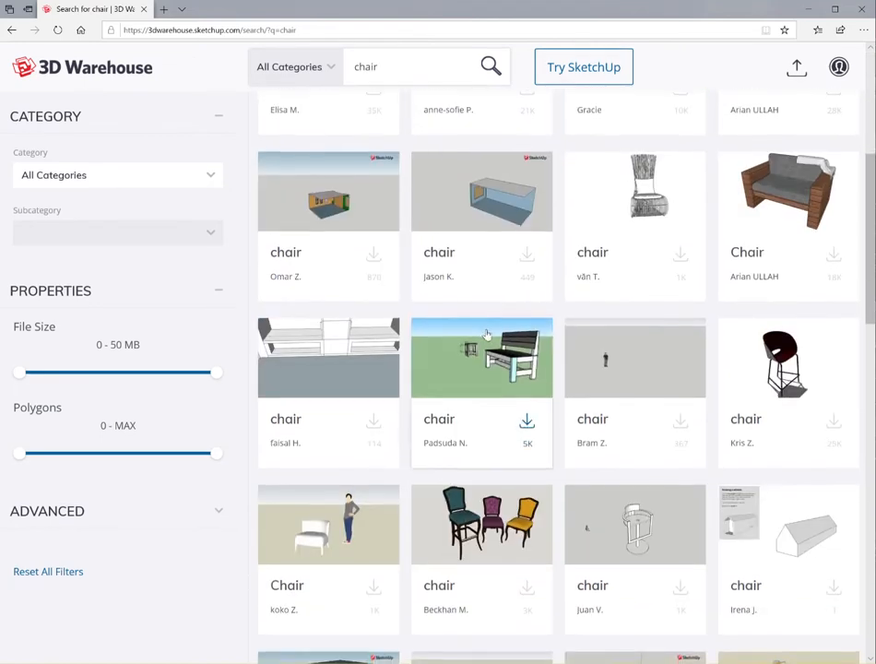
scroll("down", 3)
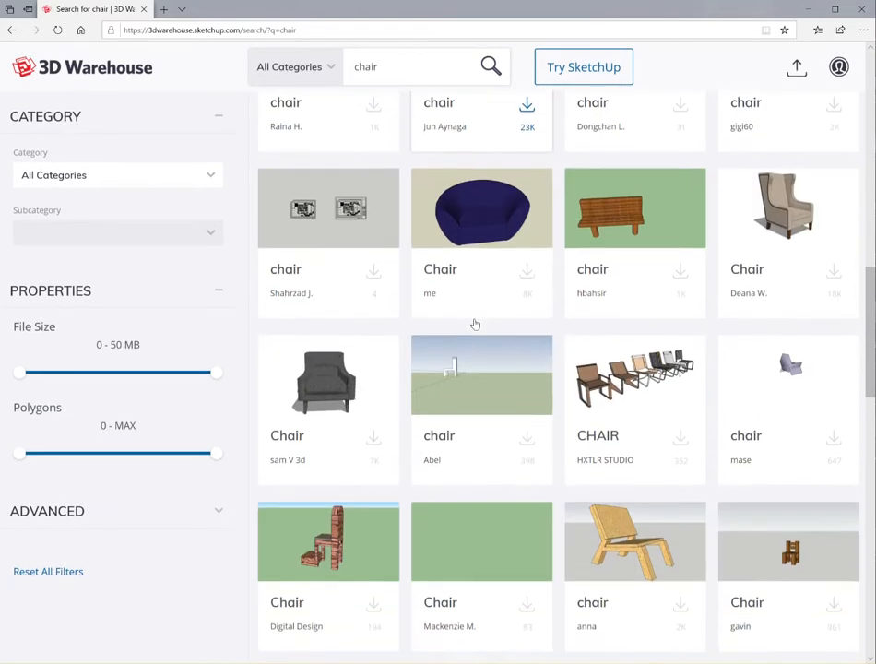
scroll("down", 3)
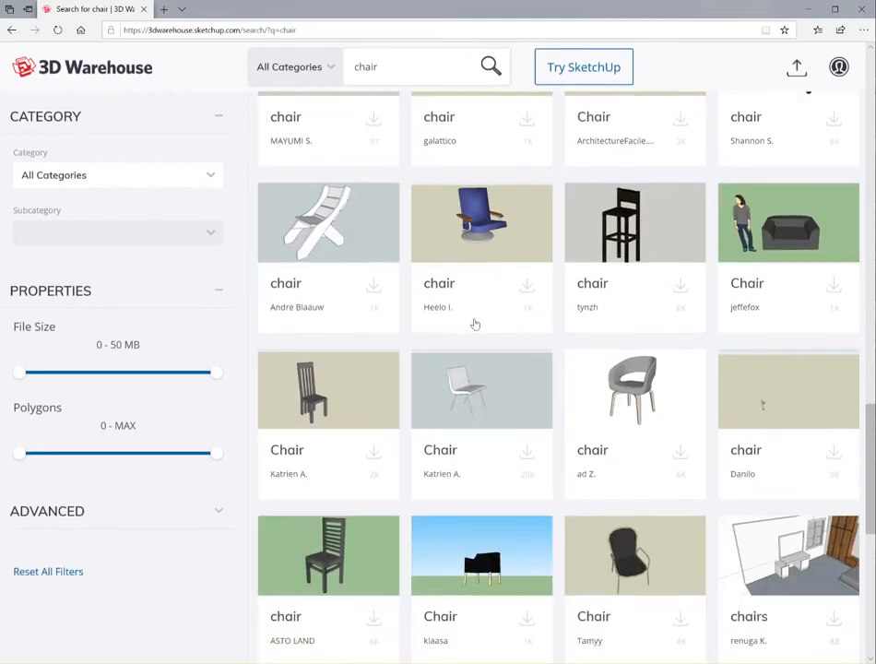
scroll("down", 3)
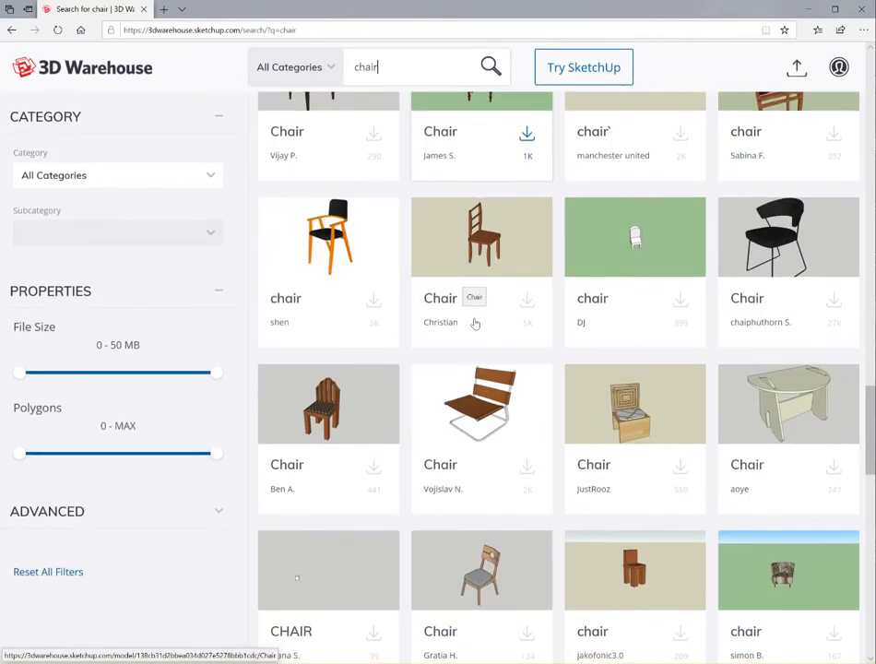
scroll("down", 3)
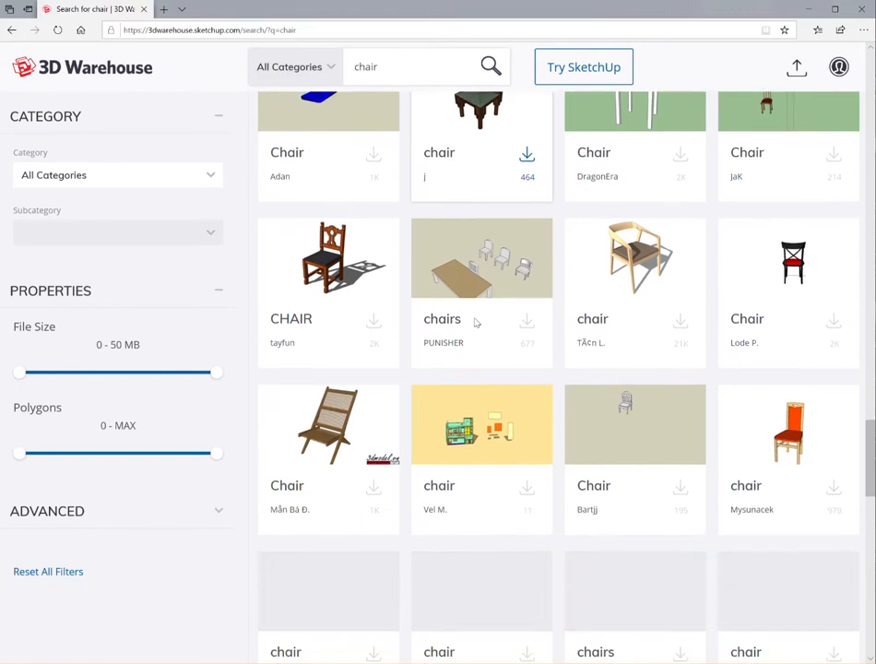
scroll("down", 3)
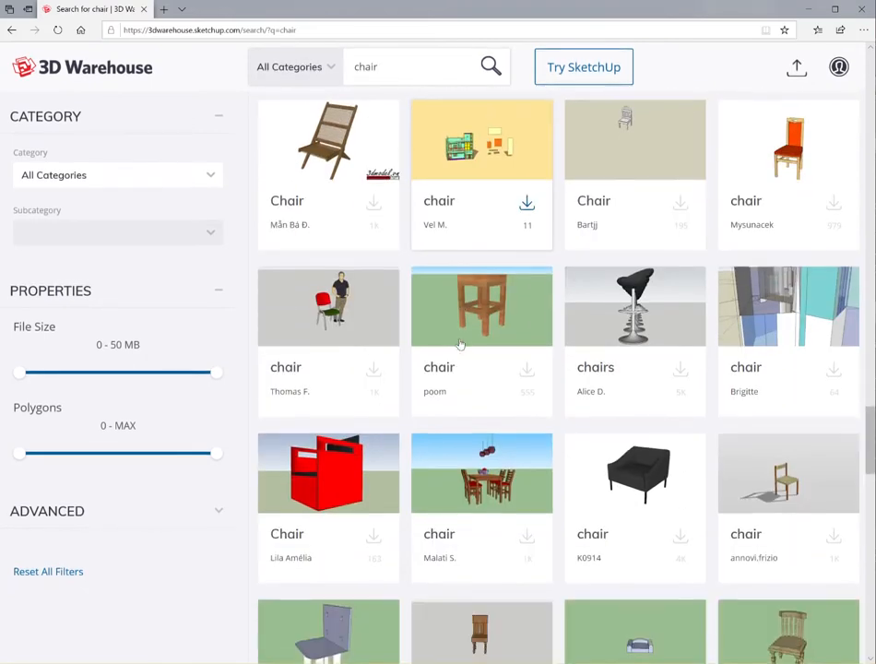
scroll("down", 3)
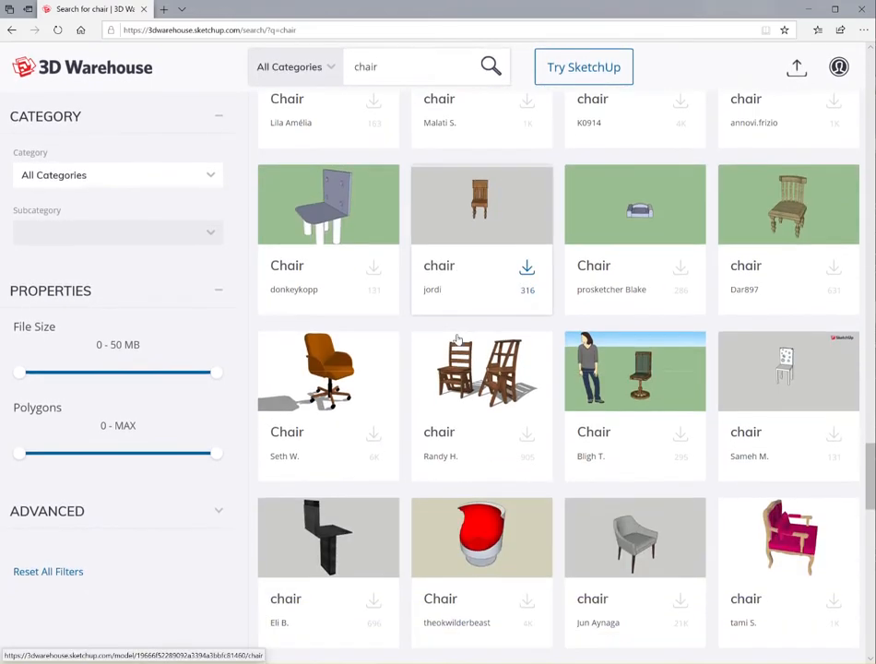
scroll("down", 3)
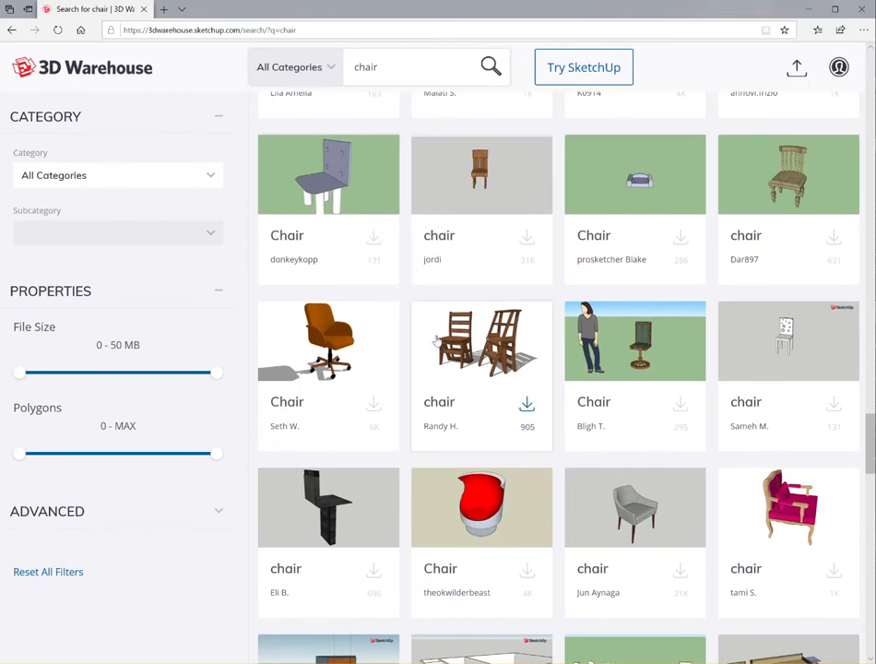
scroll("down", 3)
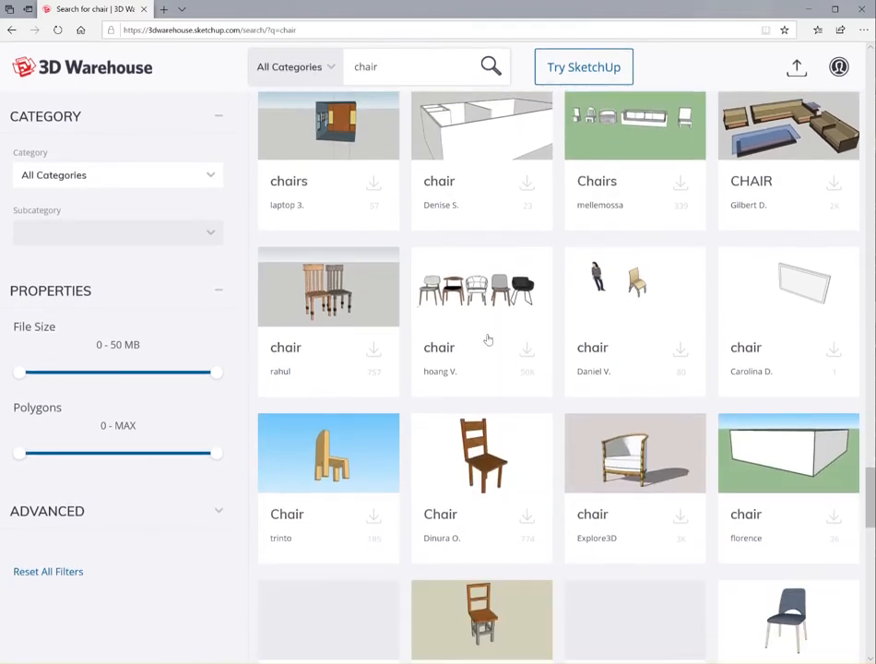
scroll("down", 3)
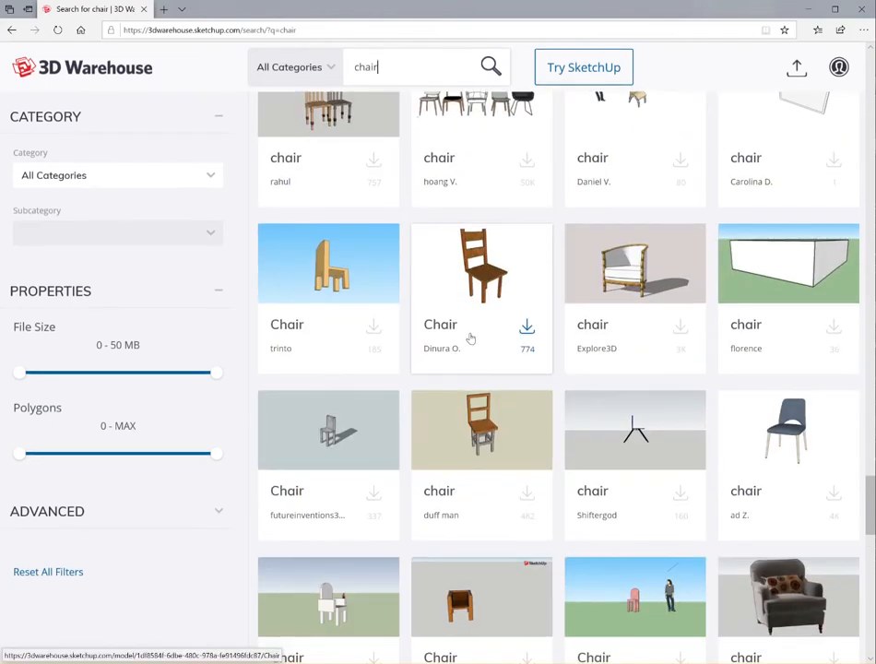
scroll("down", 3)
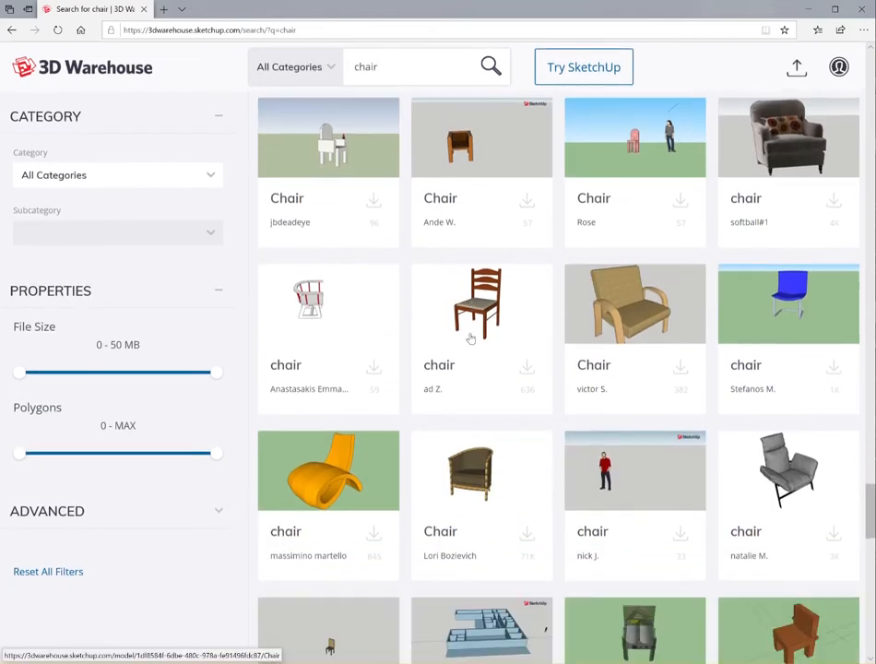
scroll("down", 3)
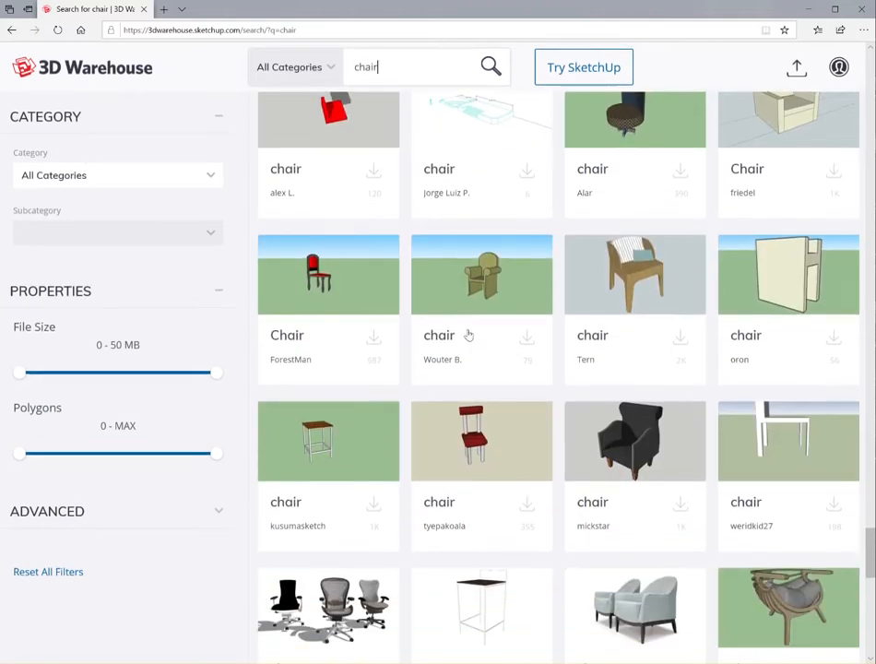
scroll("down", 3)
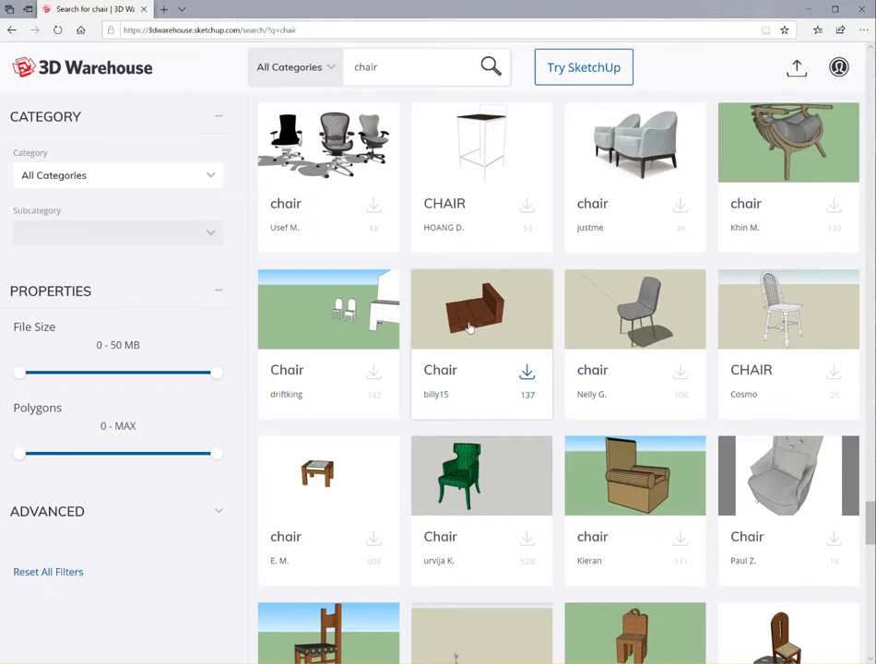
scroll("down", 3)
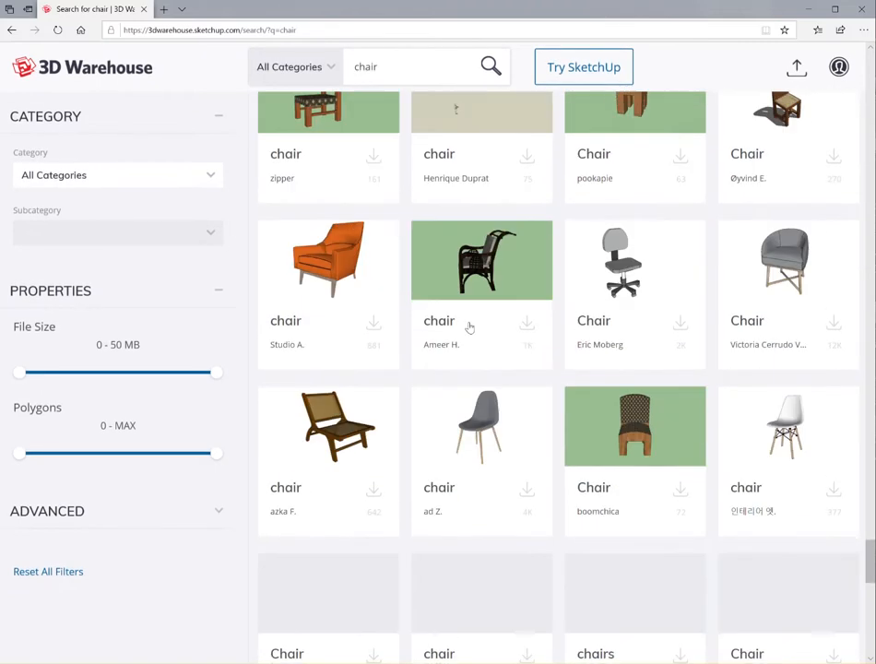
scroll("down", 3)
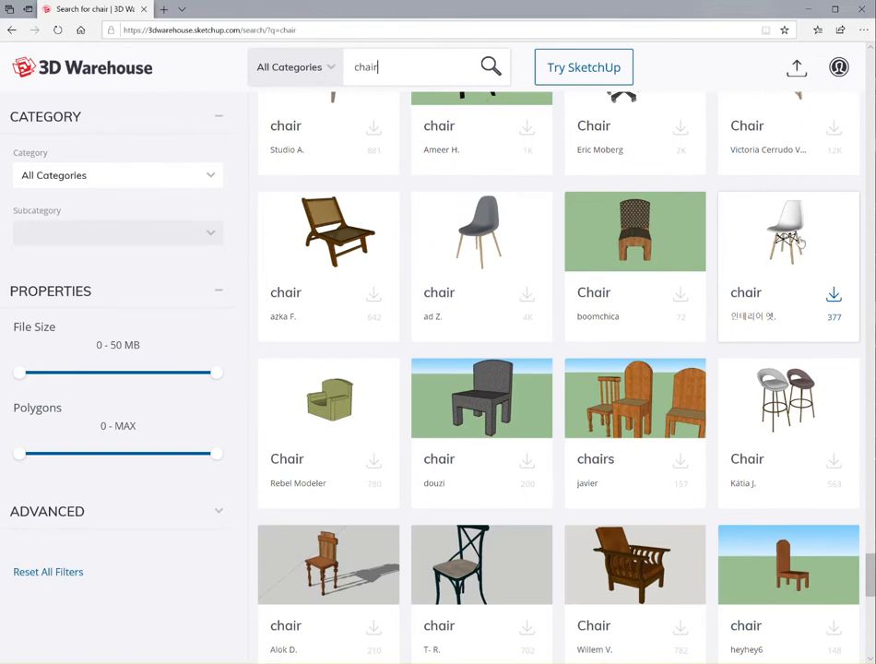
Download the white chair with wooden legs in SketchUp 2017 format as Eames_Chair.skp
left_click(833, 294)
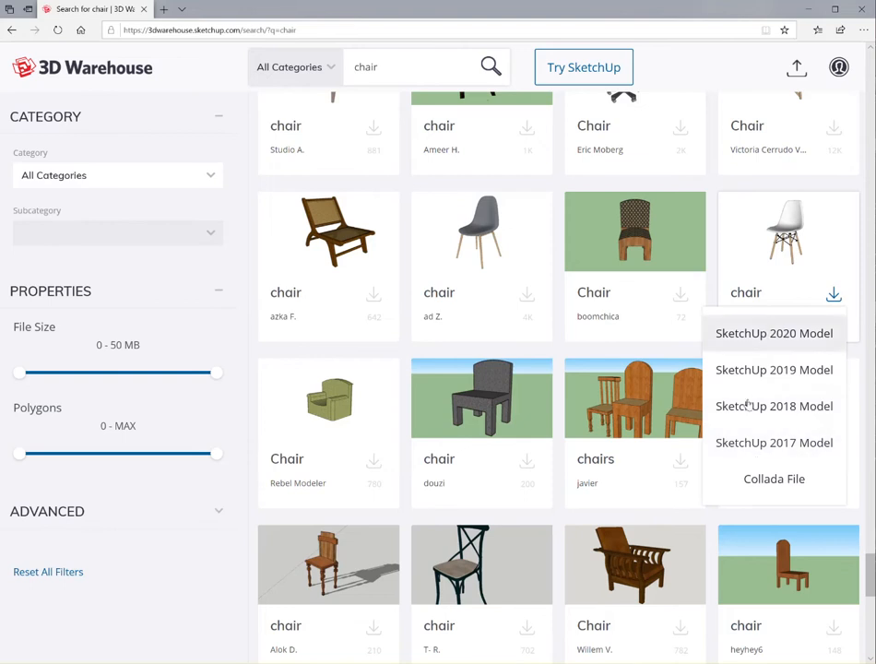
mouse_move(774, 333)
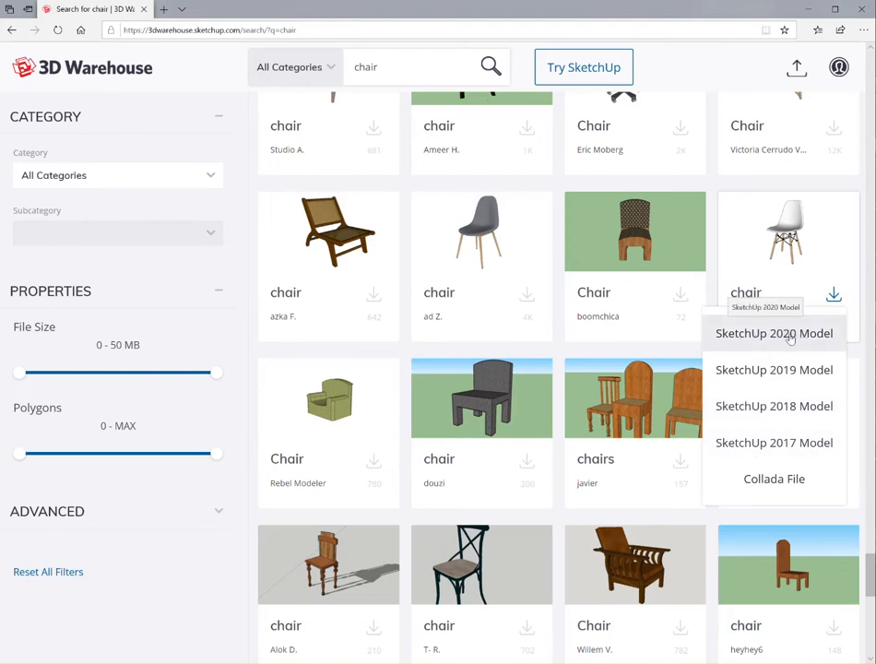
mouse_move(775, 442)
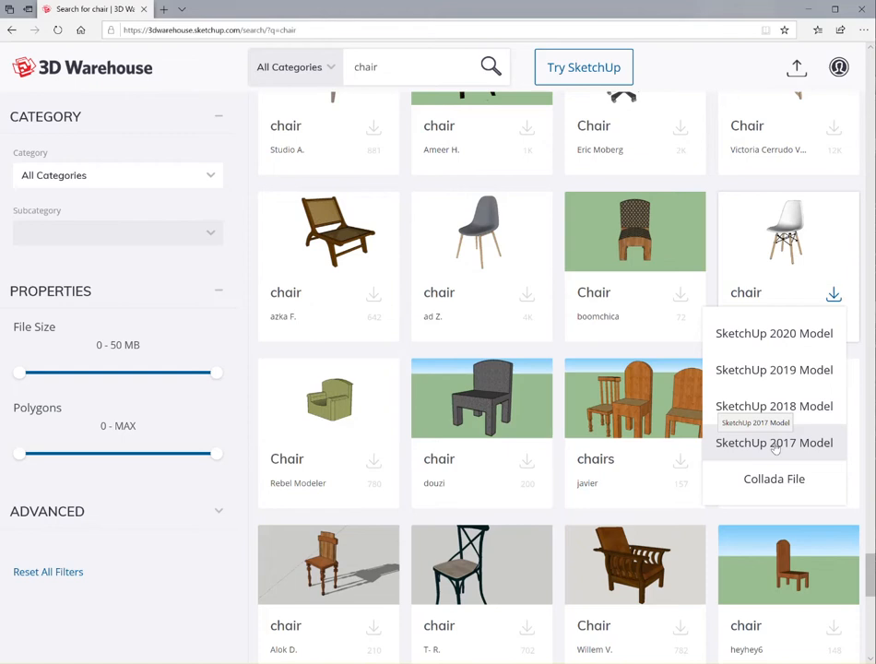
left_click(774, 443)
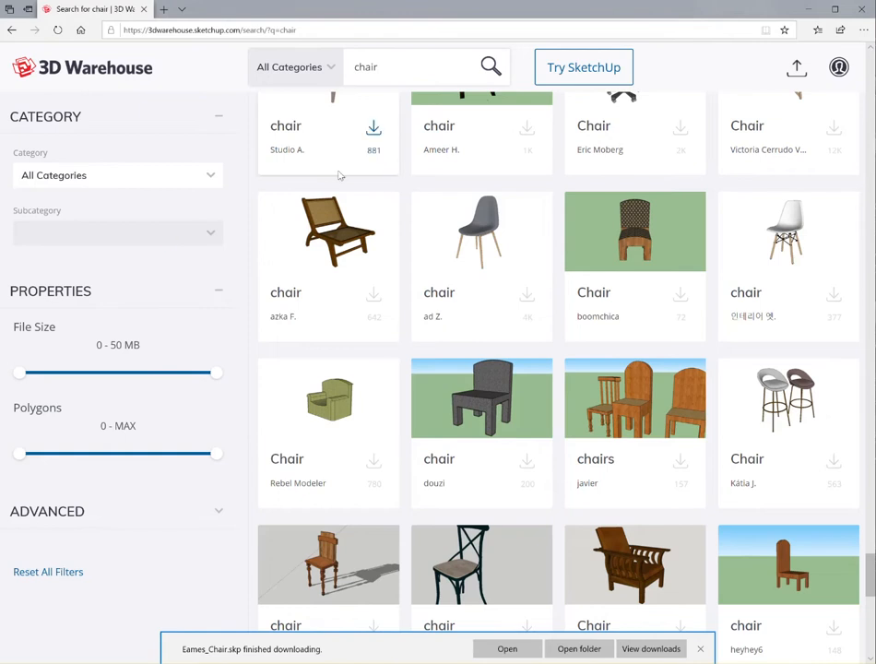
mouse_move(807, 236)
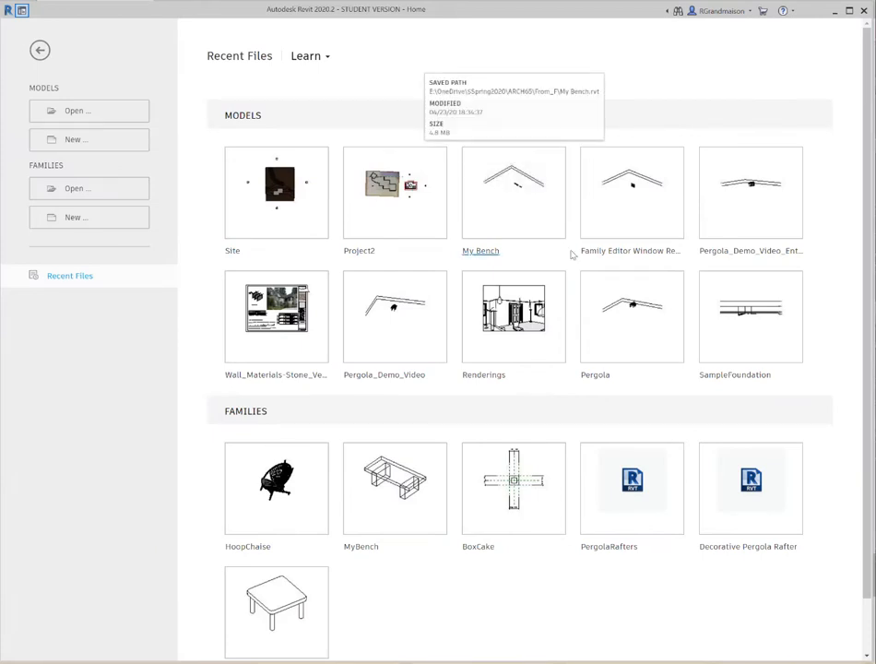
mouse_move(577, 142)
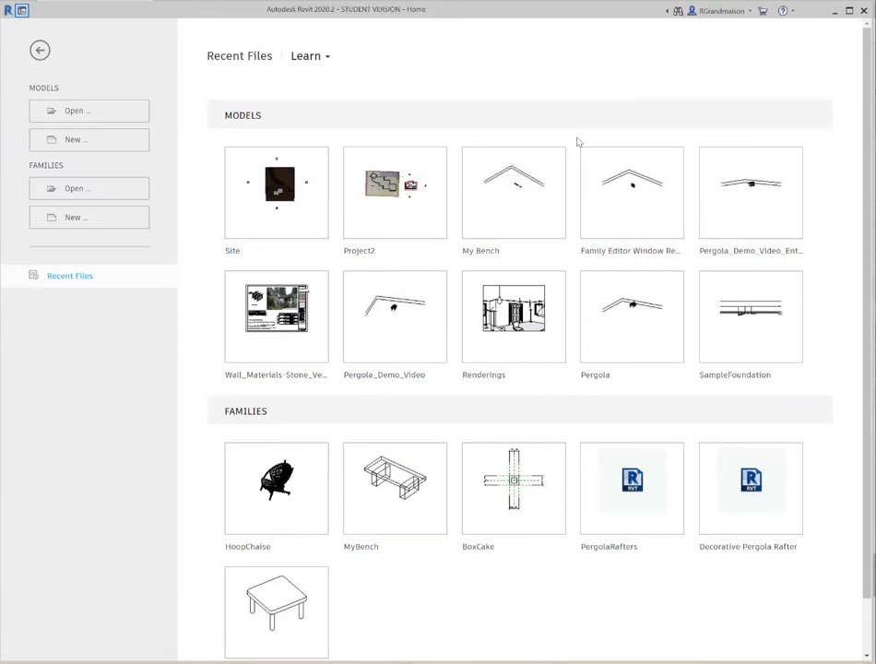
mouse_move(309, 138)
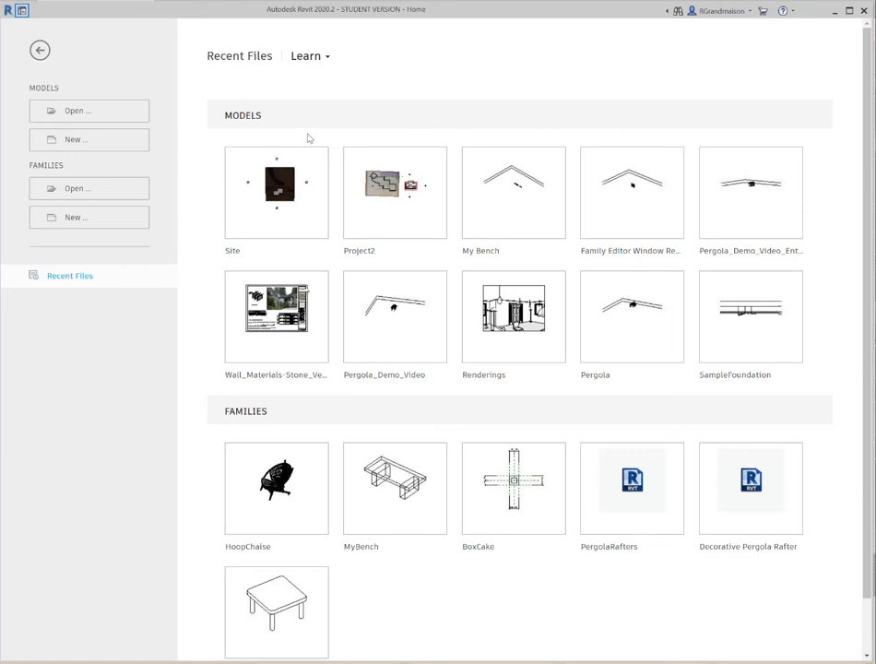
mouse_move(459, 64)
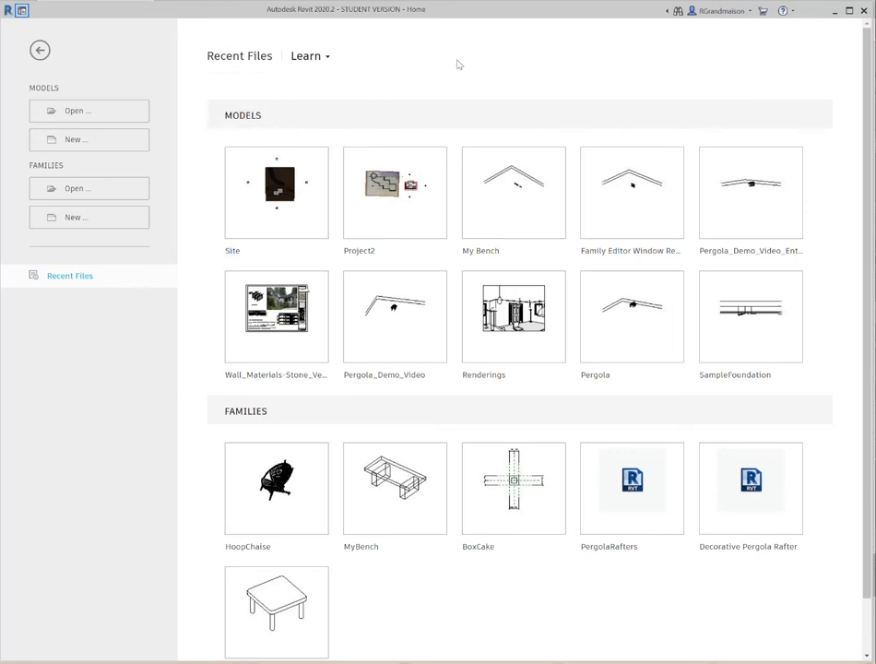
mouse_move(28, 228)
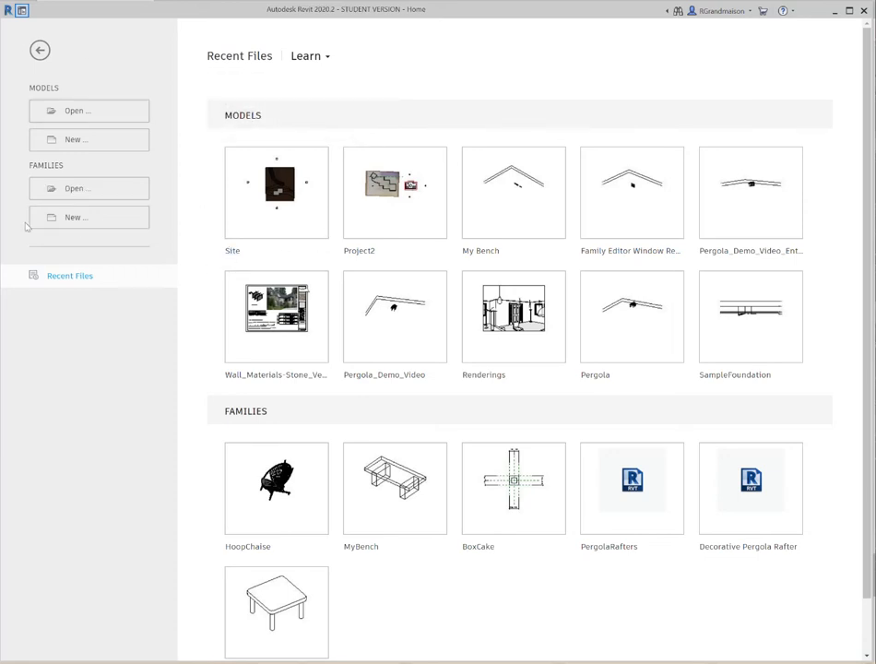
Create a new family from the Furniture.rft template
left_click(88, 217)
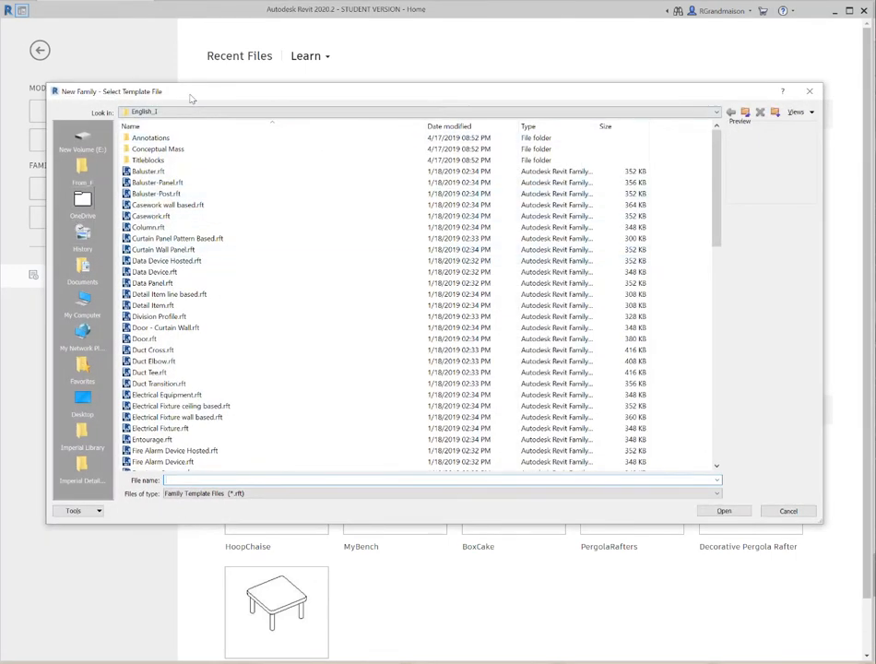
left_click(166, 328)
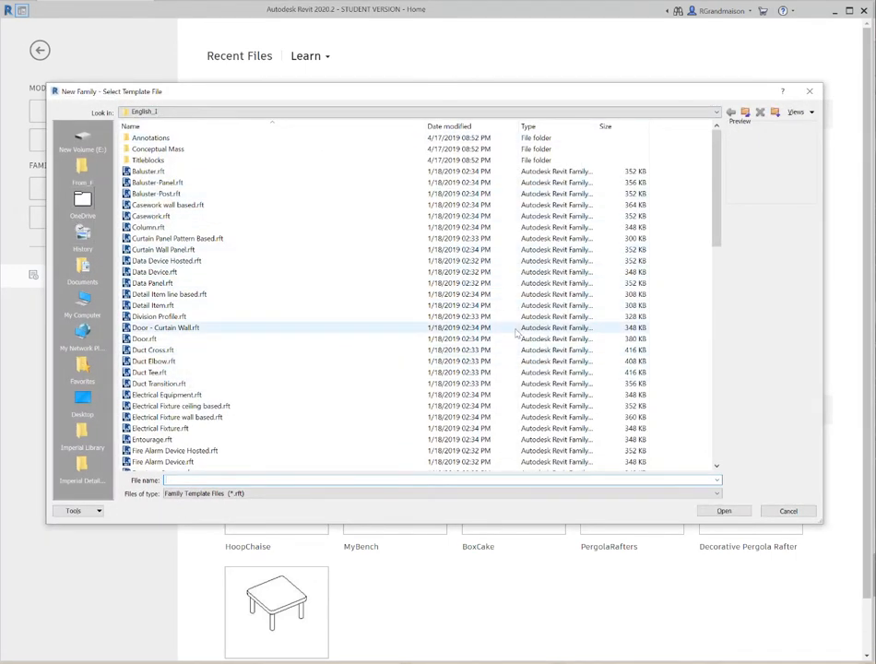
scroll("down", 3)
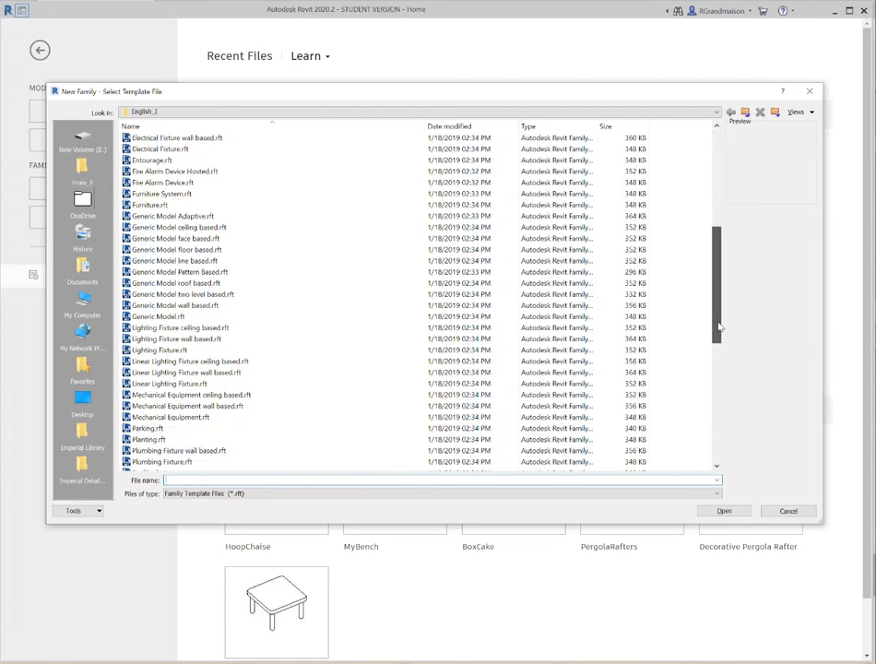
left_click(152, 205)
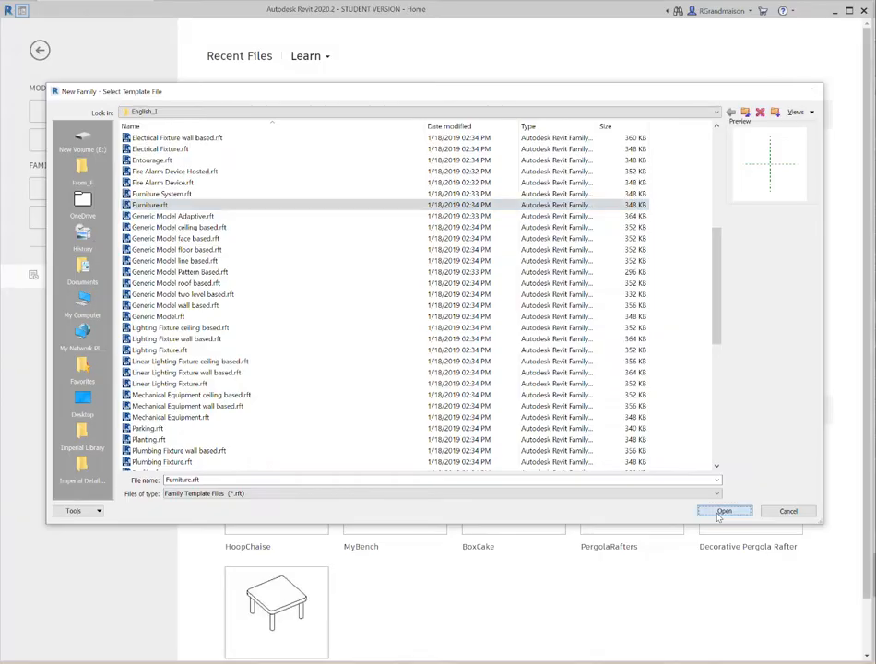
left_click(724, 511)
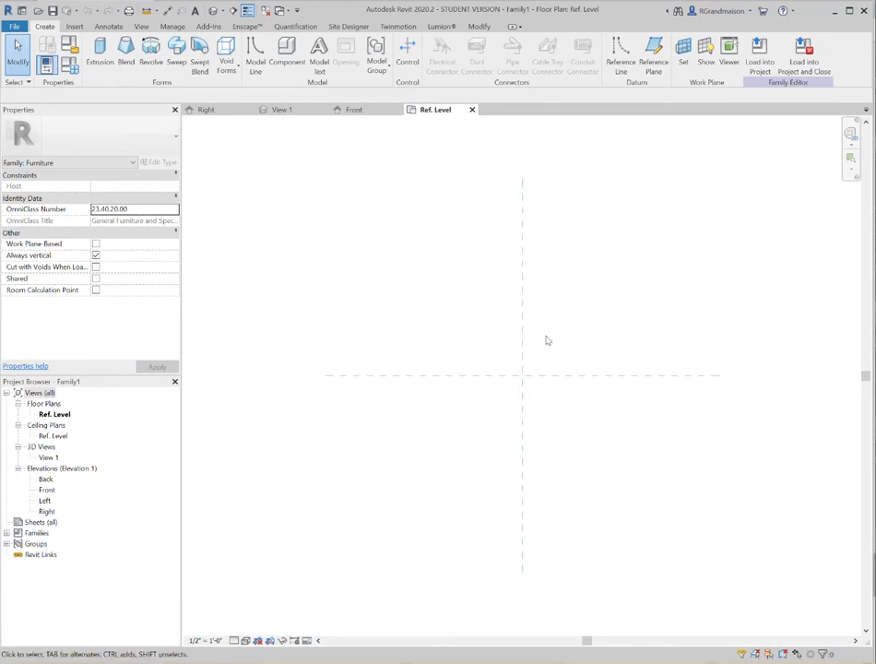
mouse_move(523, 381)
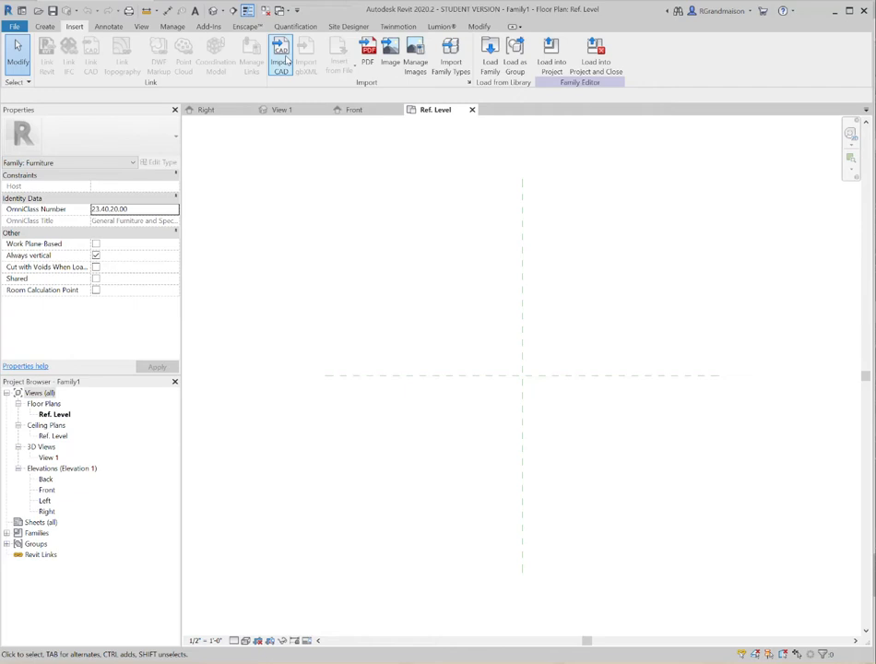
Import Eames_Chair.skp from the ARCH65 folder as a SketchUp file via Import CAD
left_click(282, 55)
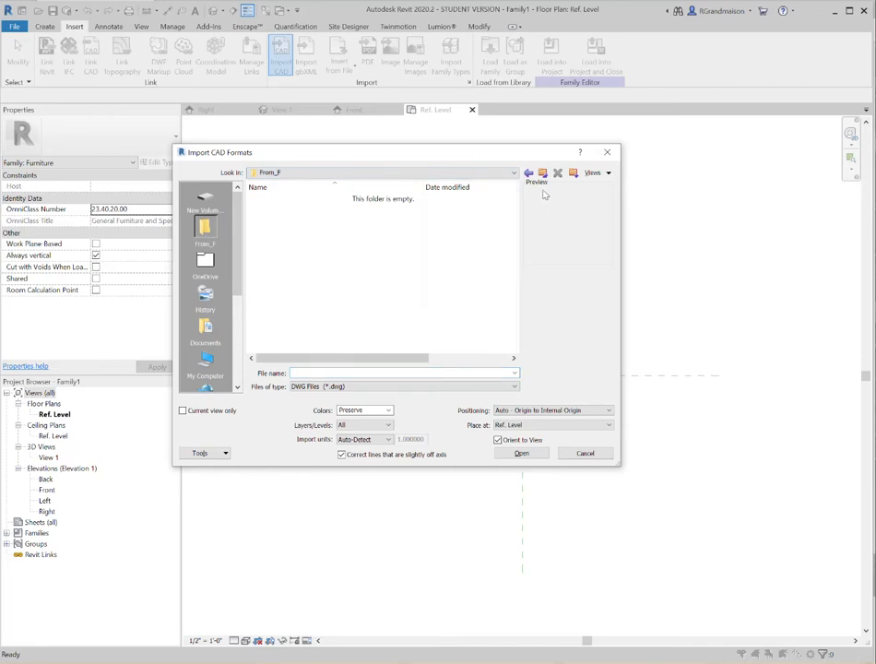
left_click(543, 172)
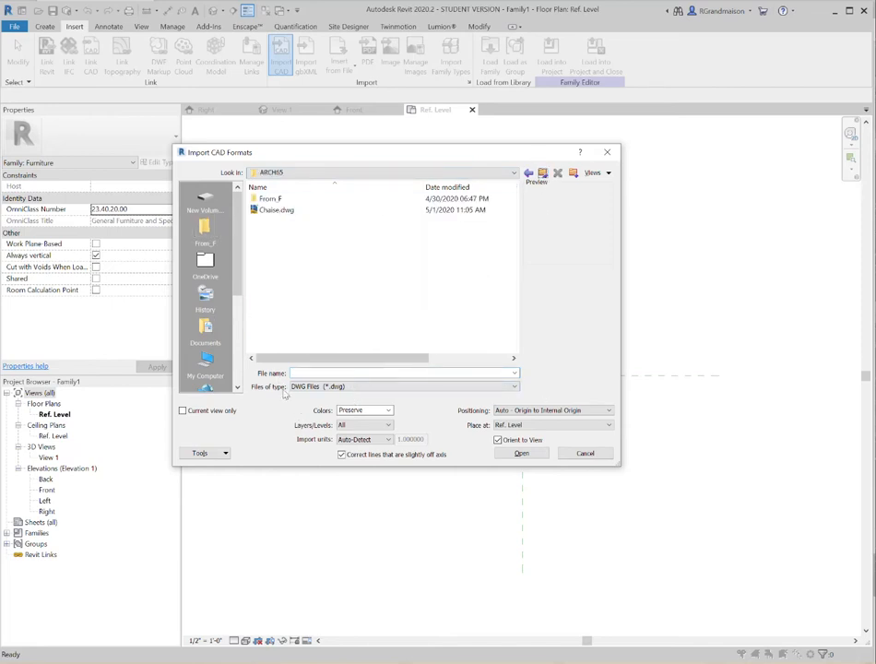
mouse_move(328, 395)
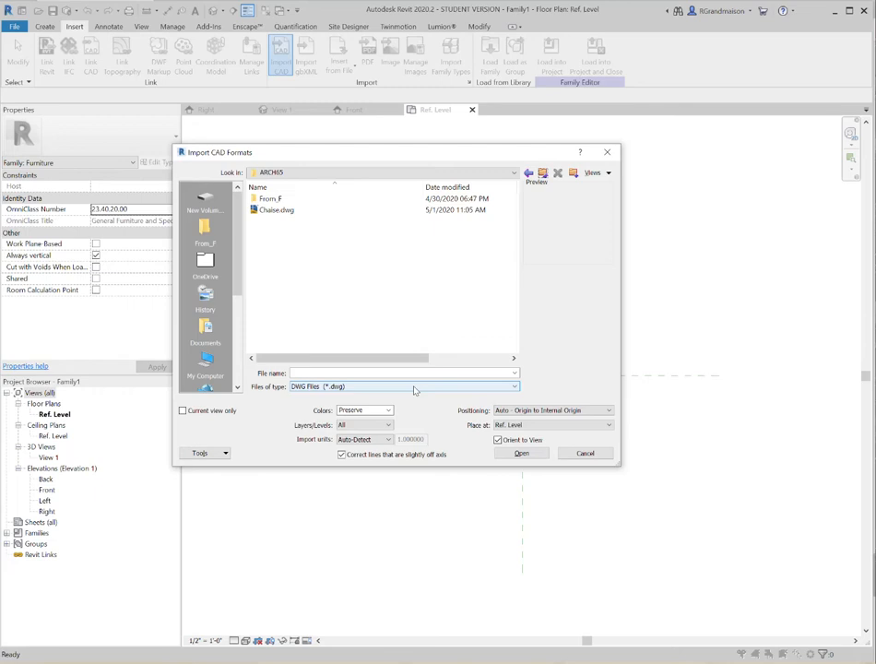
left_click(403, 386)
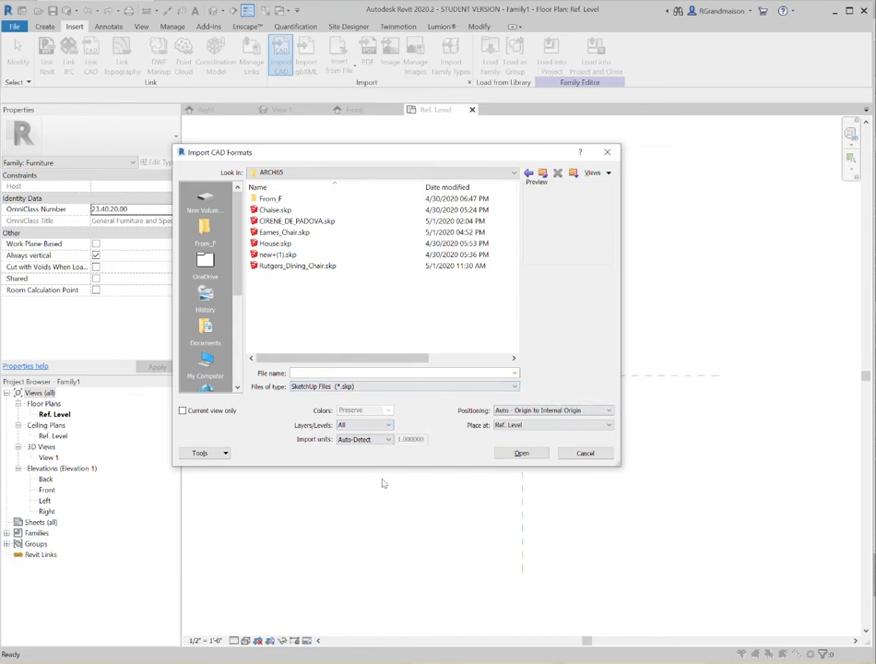
left_click(286, 233)
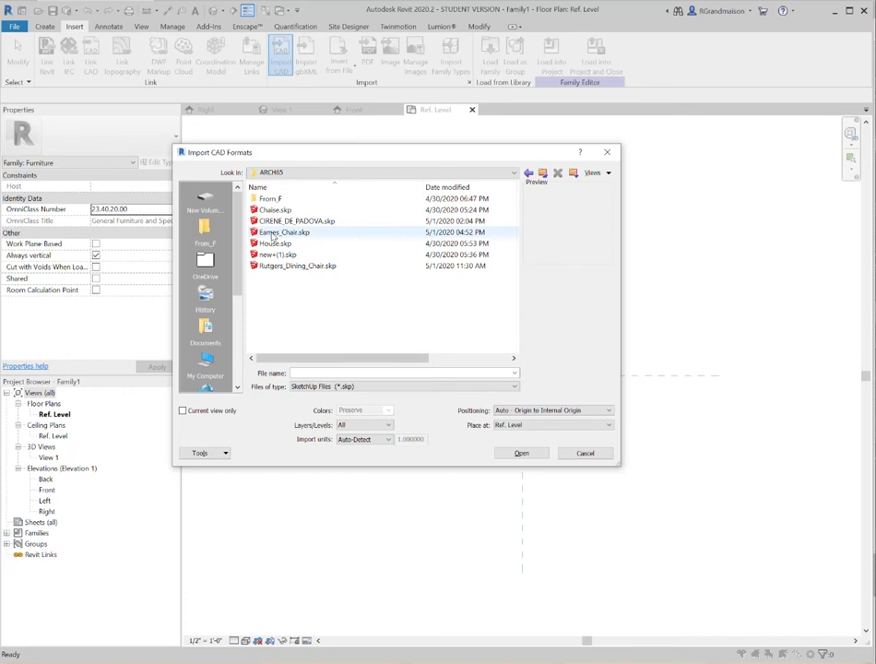
left_click(283, 232)
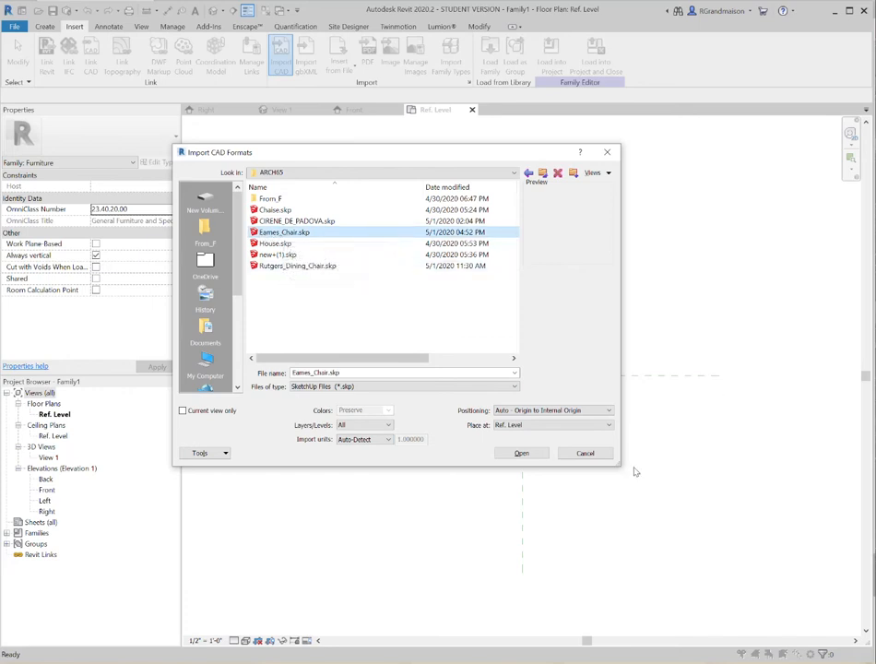
left_click(521, 453)
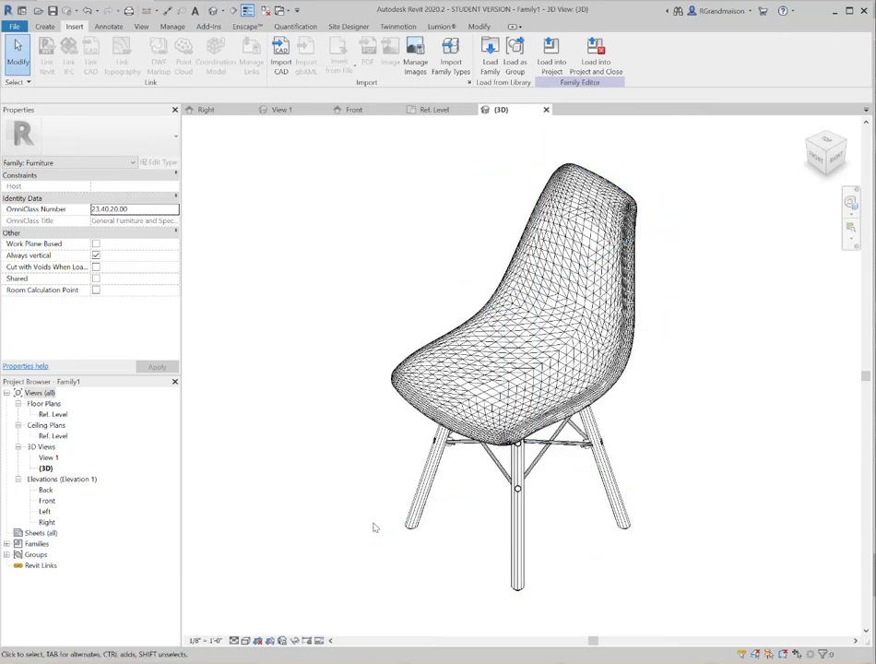
mouse_move(371, 502)
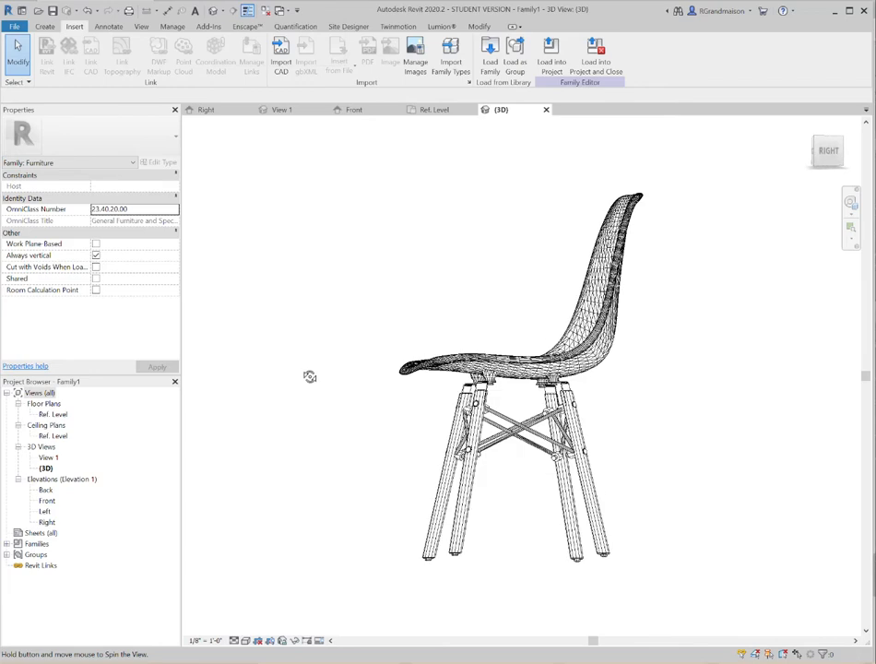
Orbit the imported chair, confirm its feet units at scale 1.0, and reselect it
left_click_drag(310, 377, 330, 411)
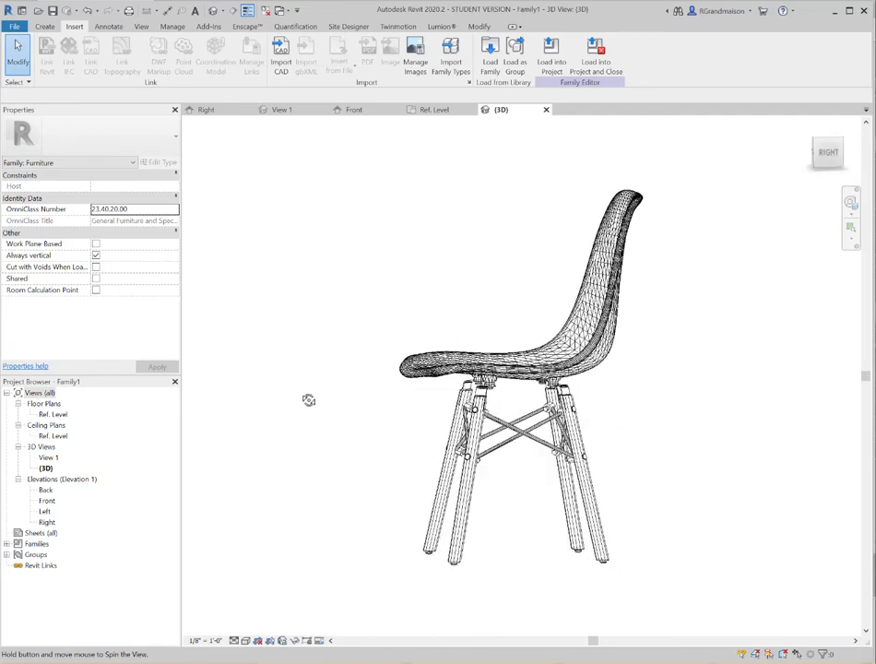
left_click_drag(309, 399, 403, 476)
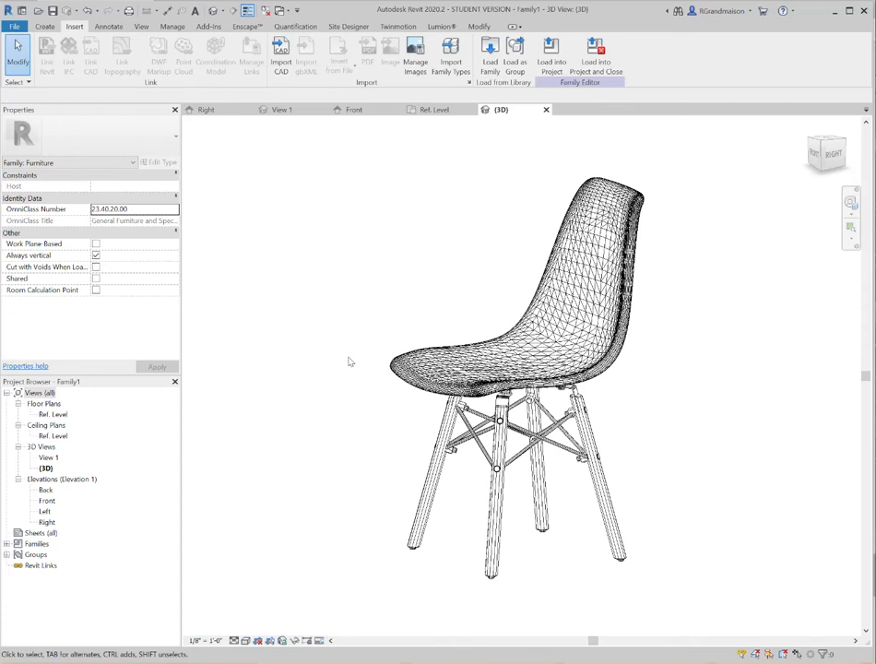
mouse_move(475, 276)
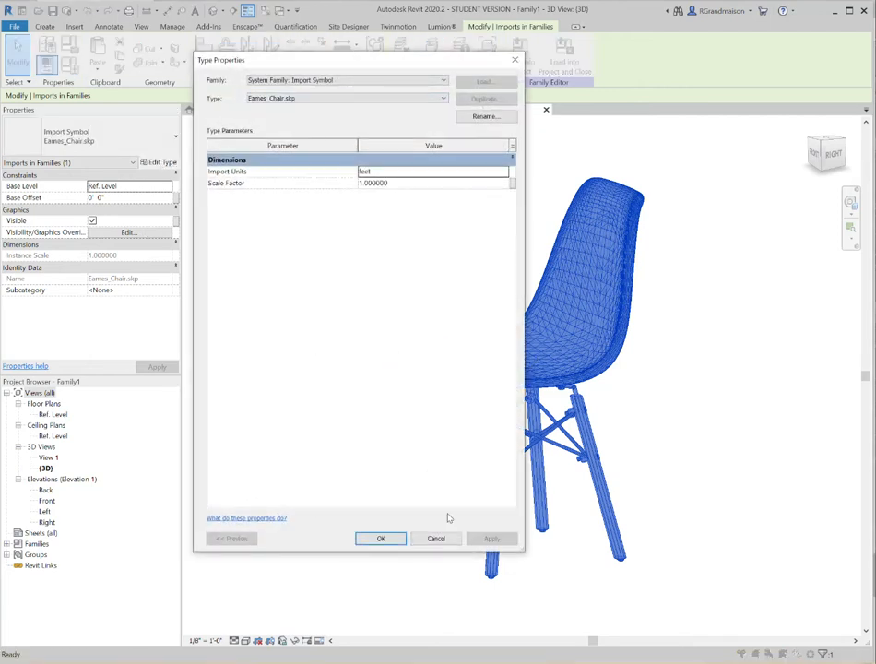
left_click(381, 538)
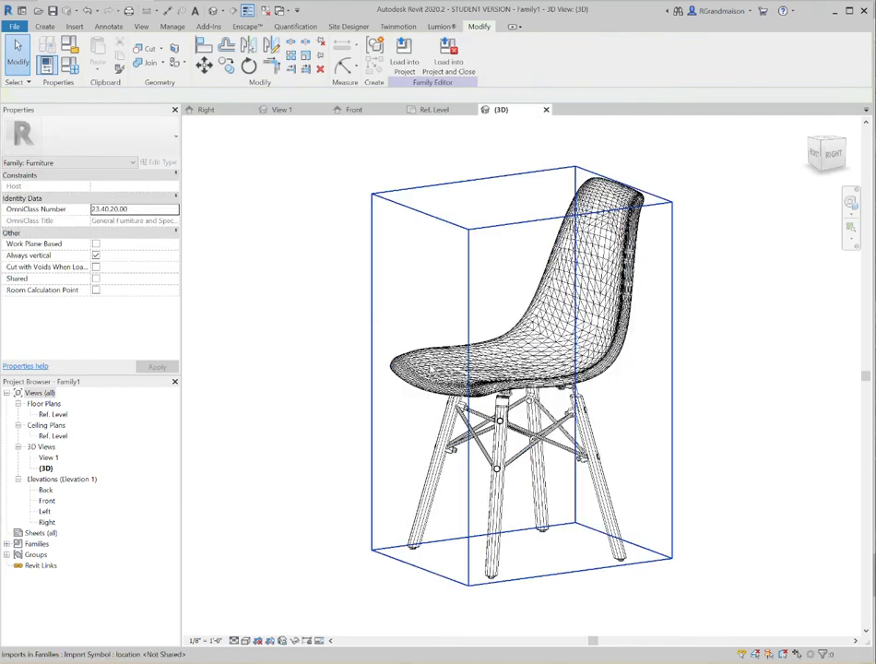
left_click(522, 369)
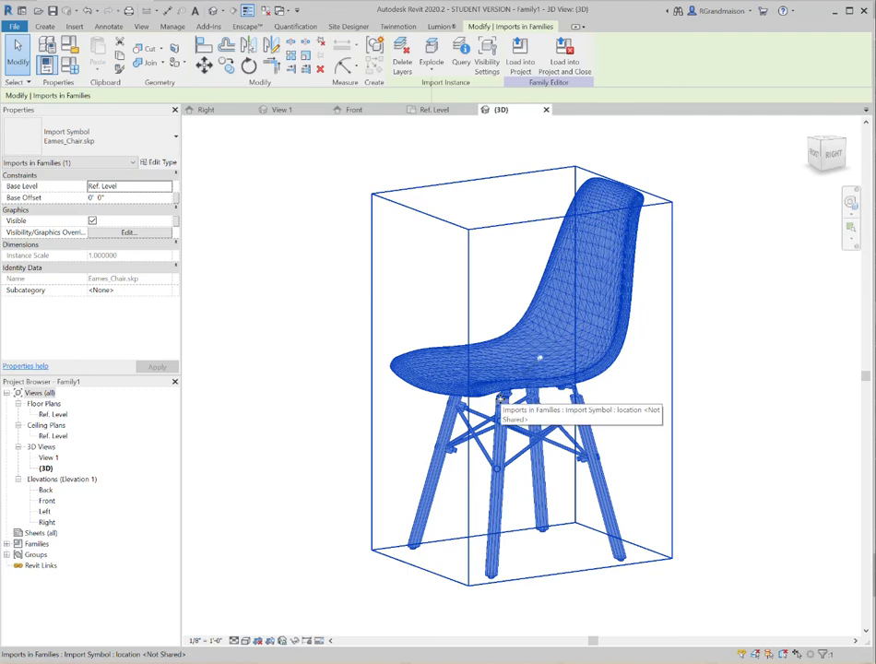
mouse_move(498, 399)
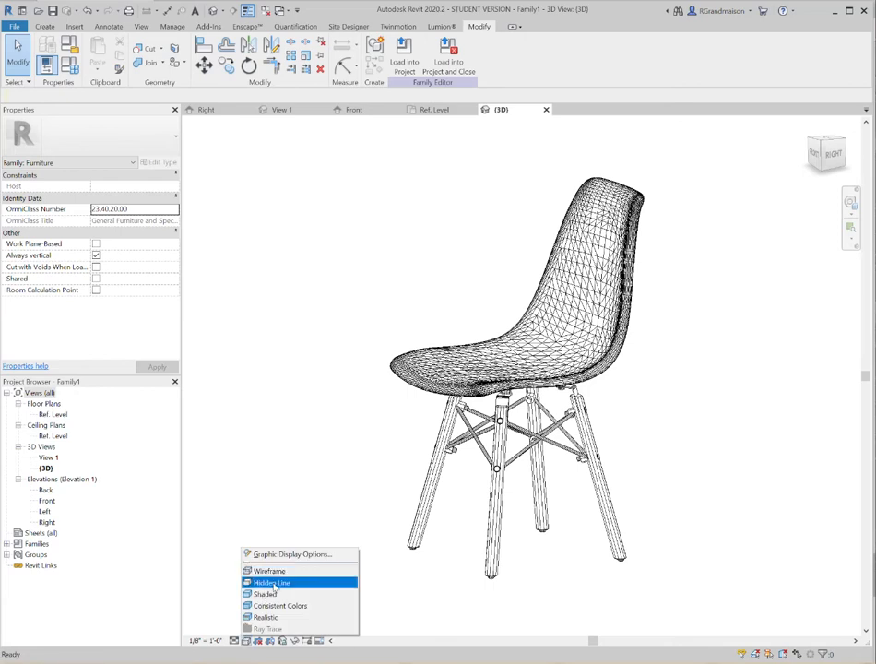
Switch to a shaded visual style and select the imported chair again
left_click(266, 594)
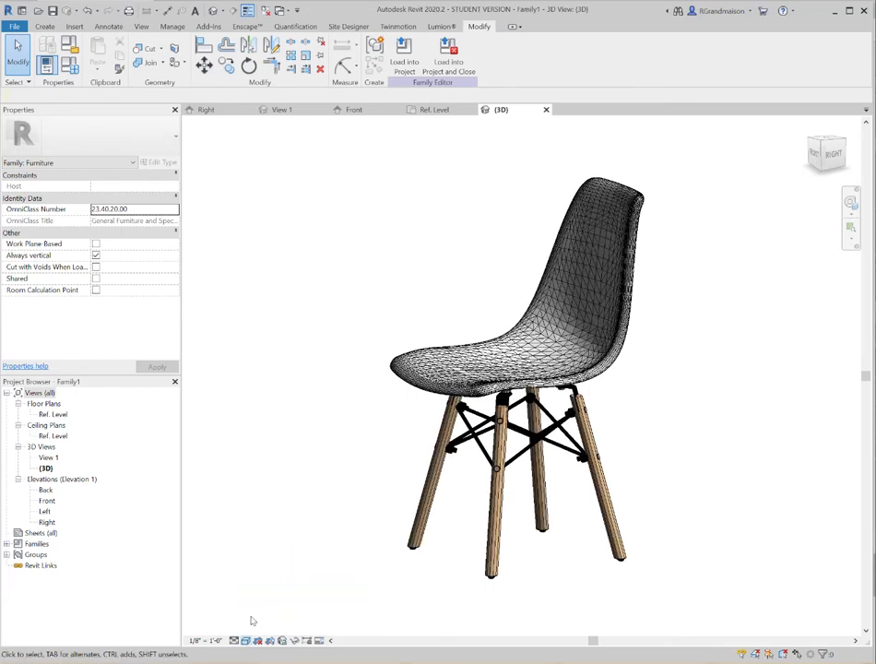
left_click(247, 641)
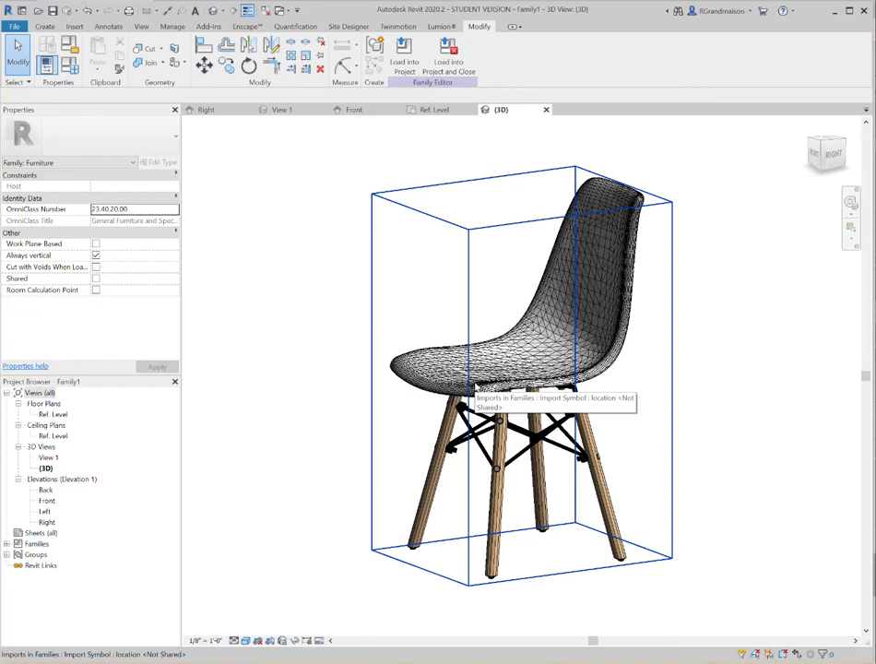
mouse_move(515, 518)
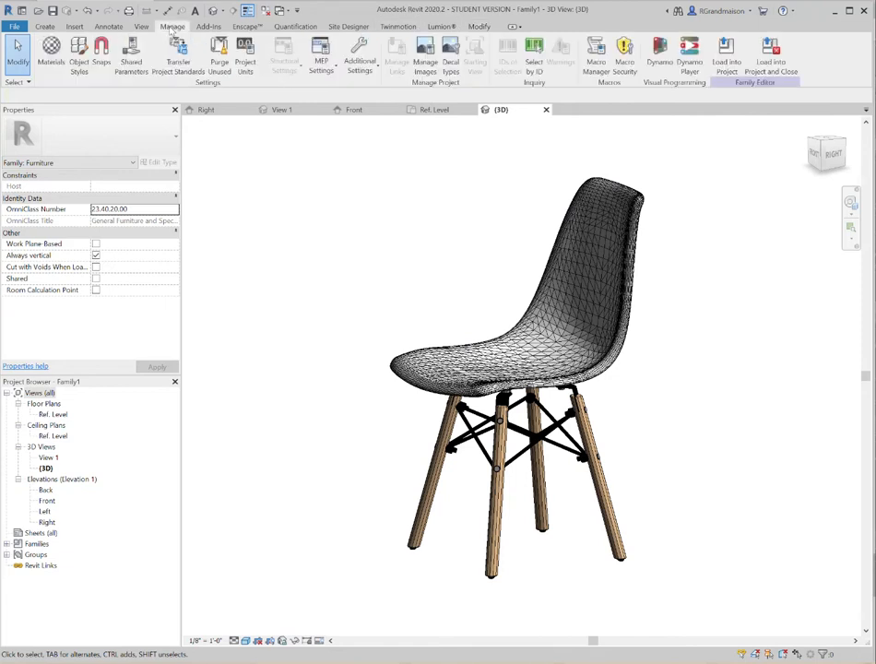
mouse_move(50, 51)
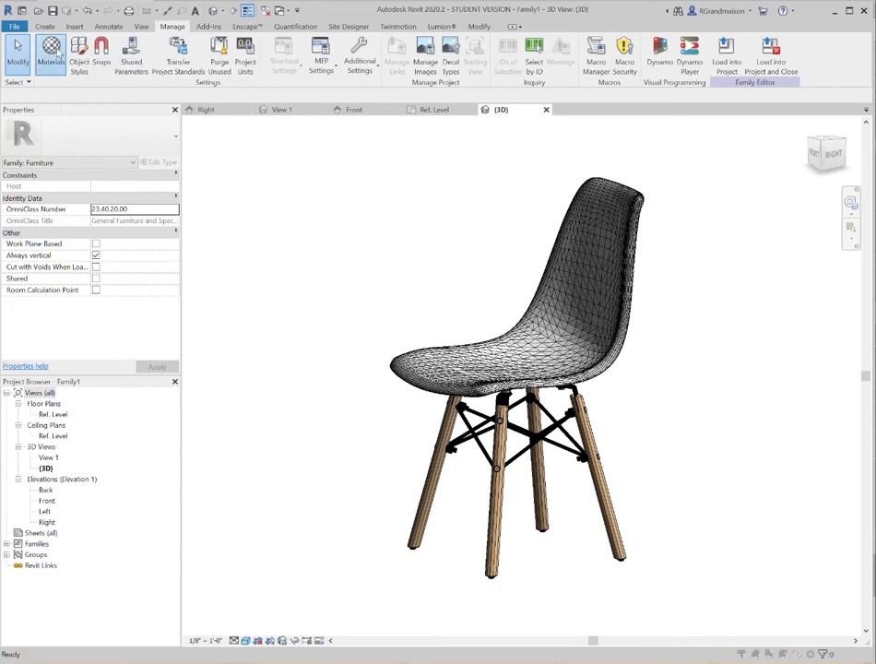
Open the Material Browser and select the imported Color A05 material
left_click(51, 55)
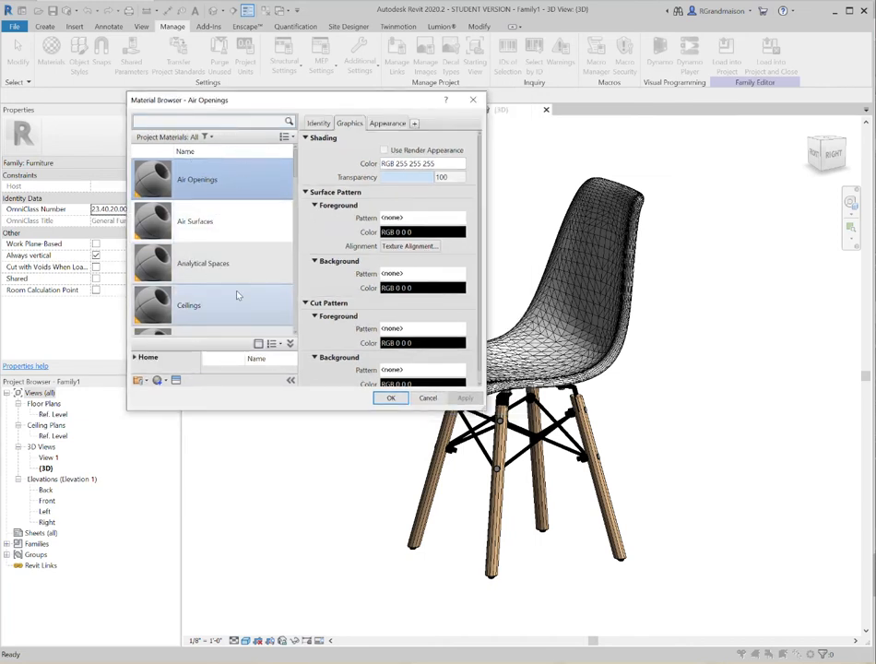
scroll("down", 3)
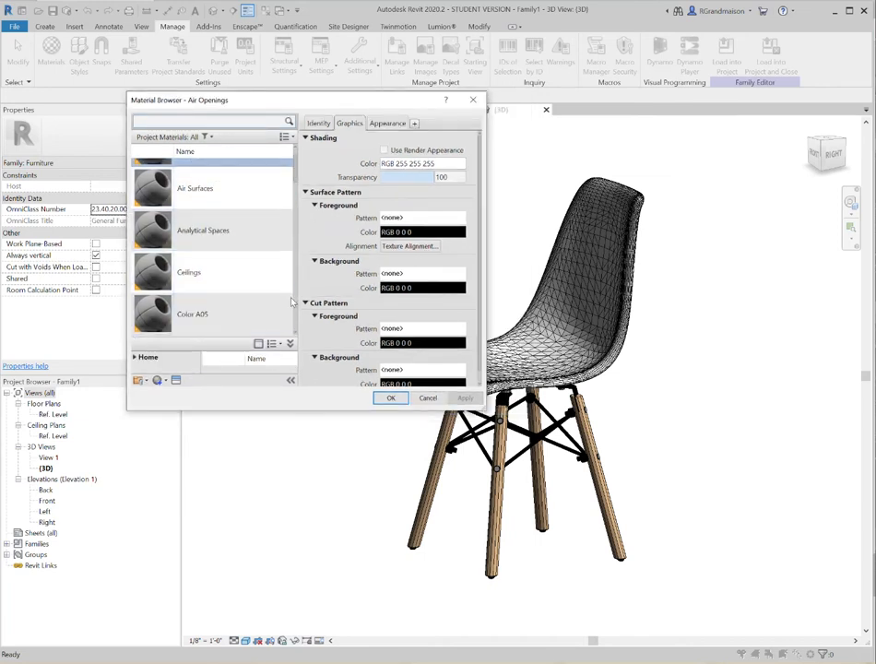
left_click(285, 136)
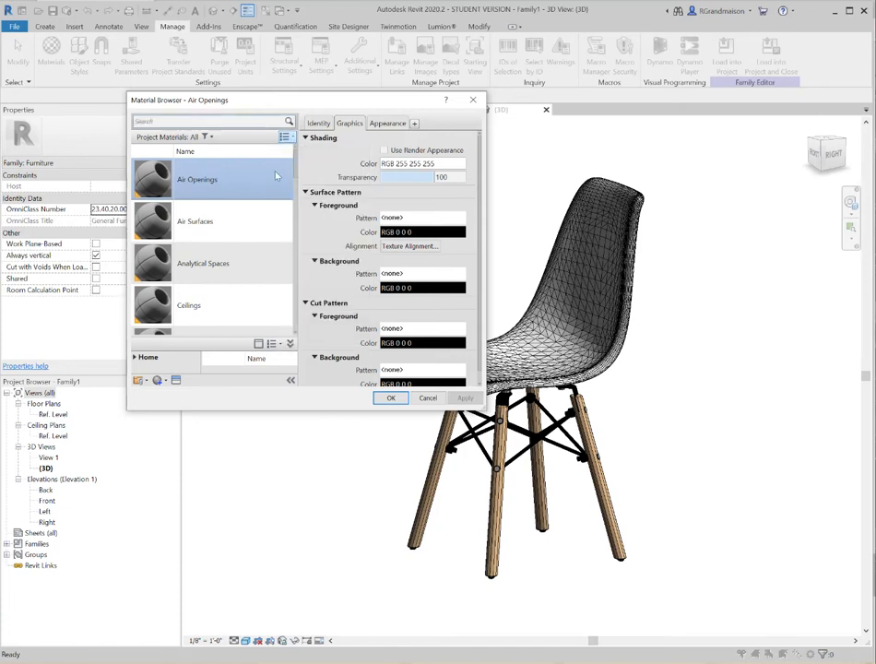
scroll("down", 3)
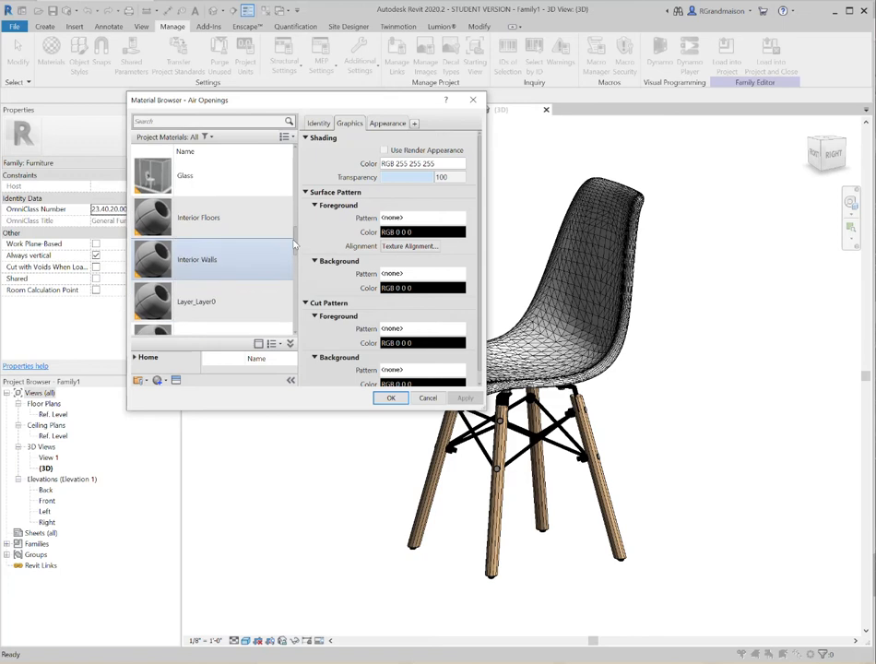
scroll("down", 3)
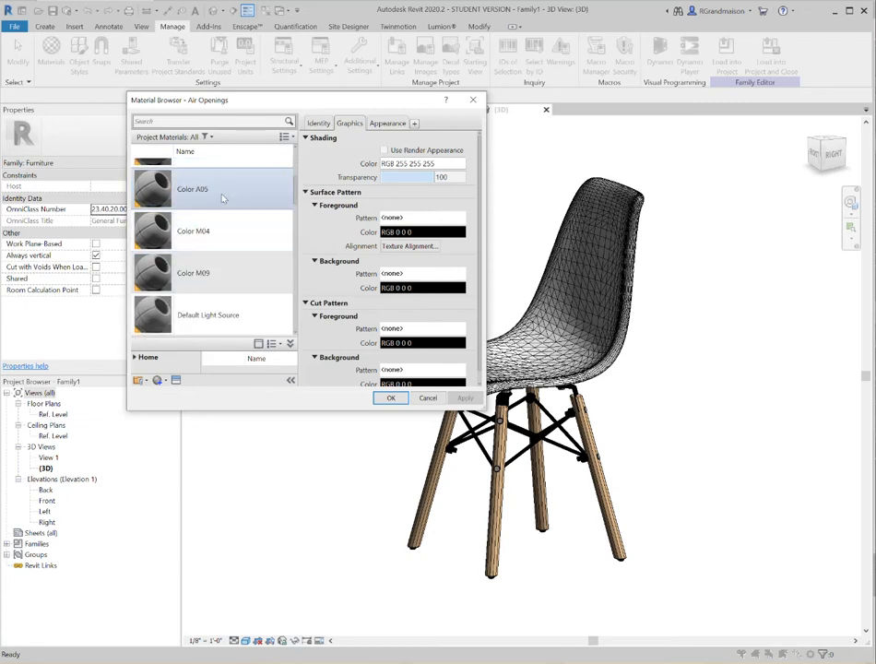
left_click(194, 231)
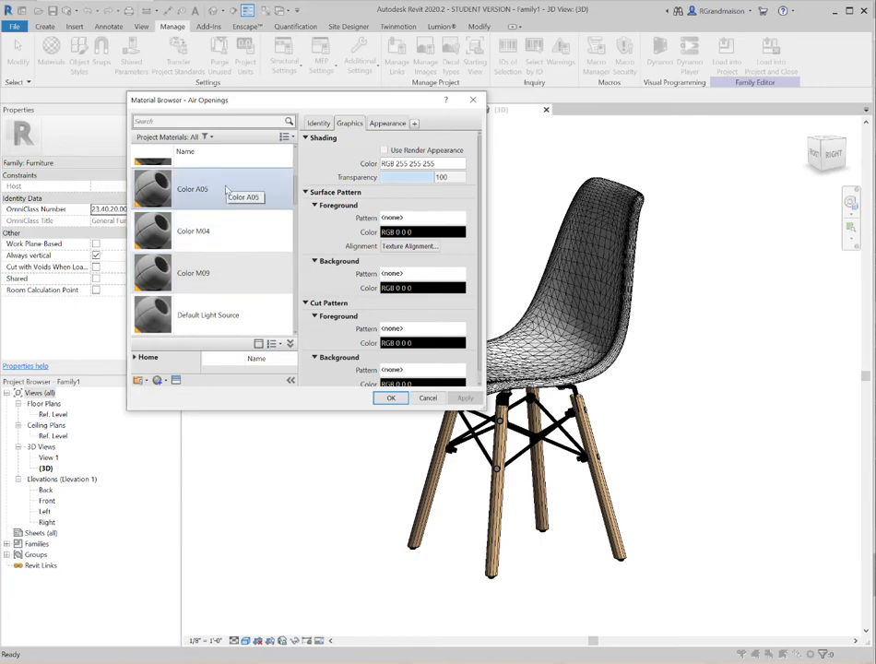
mouse_move(579, 277)
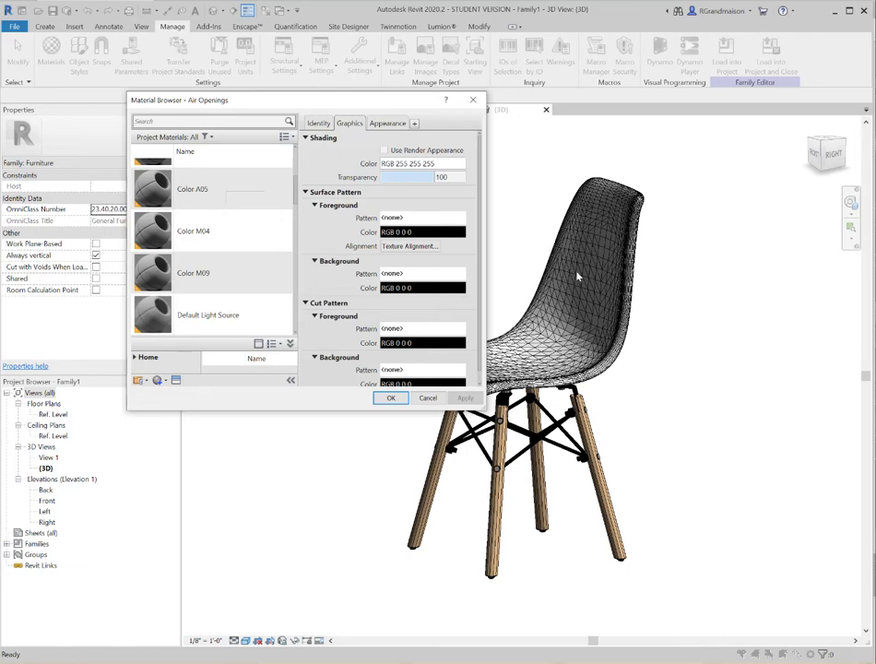
left_click(209, 315)
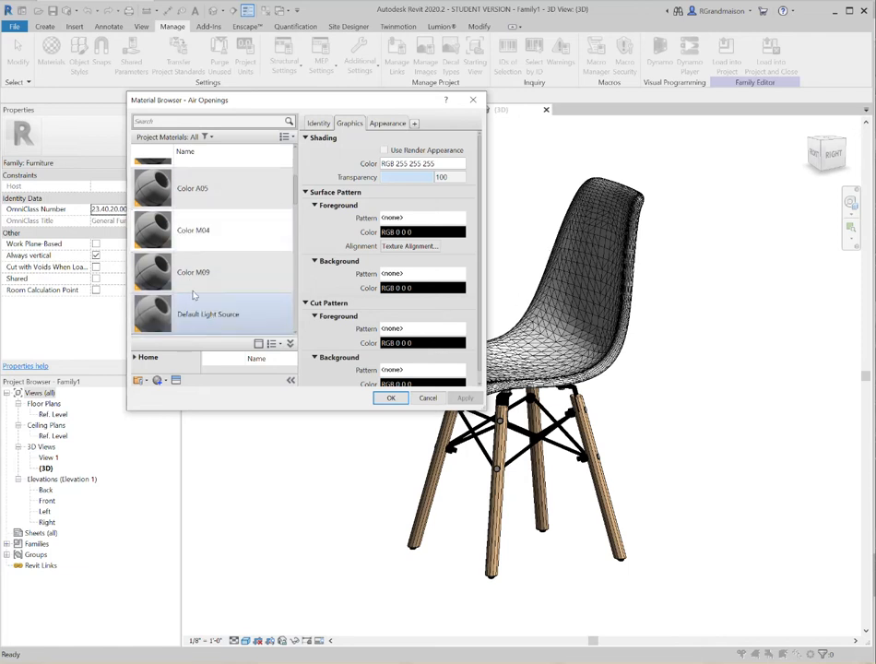
left_click(194, 188)
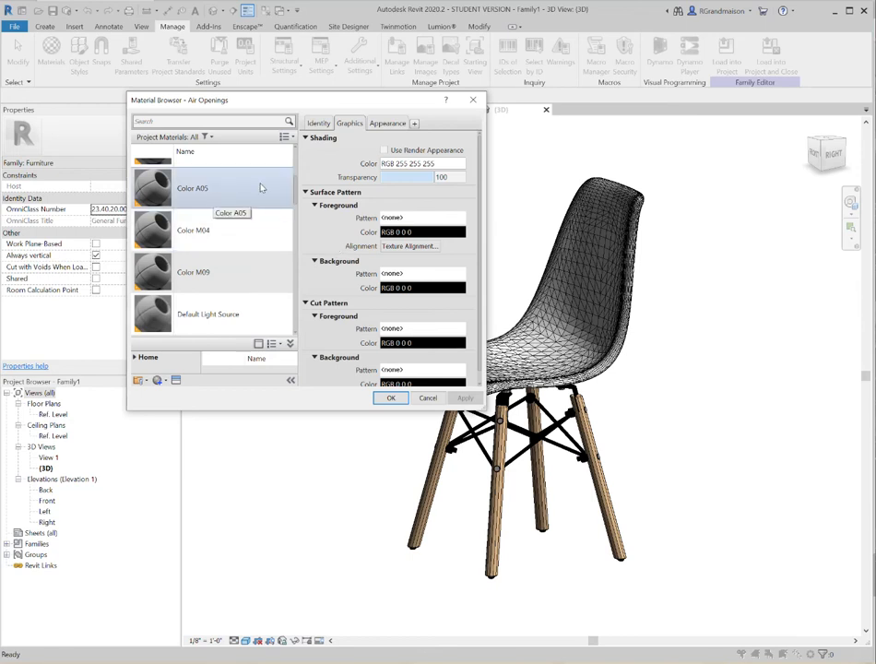
left_click(192, 188)
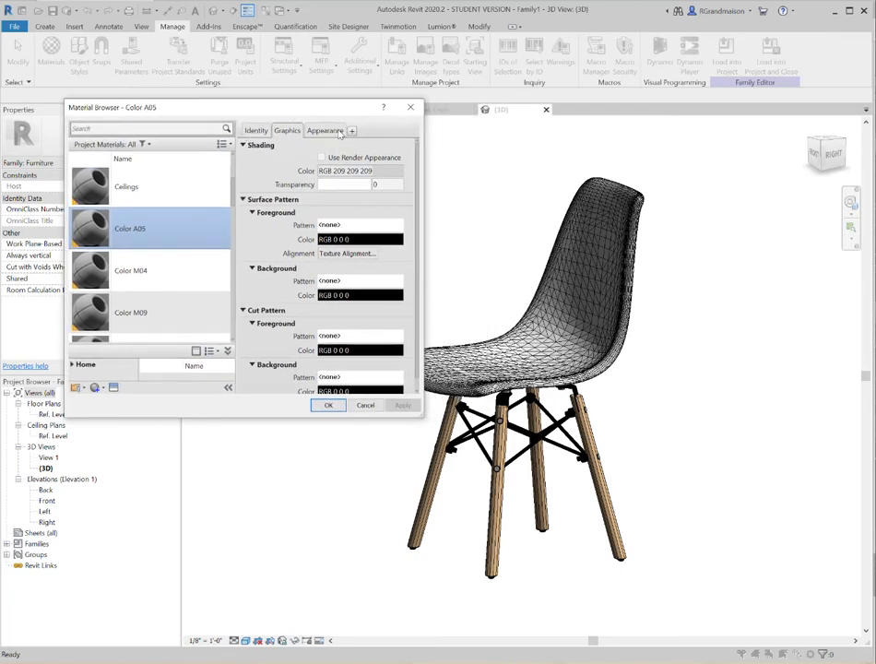
Set Color A05's shading colour to magenta and rename it Chair Seat
left_click(324, 130)
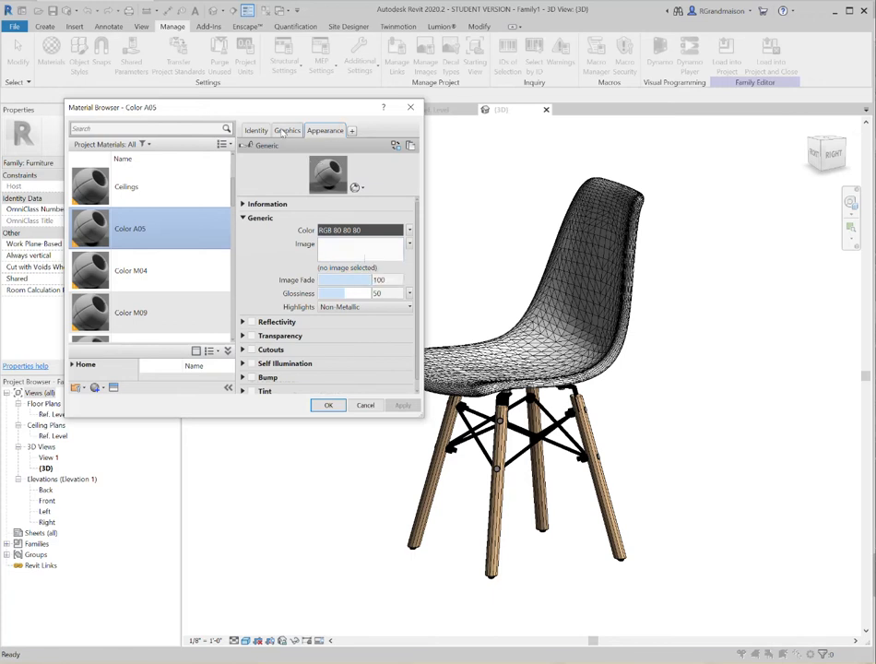
left_click(287, 130)
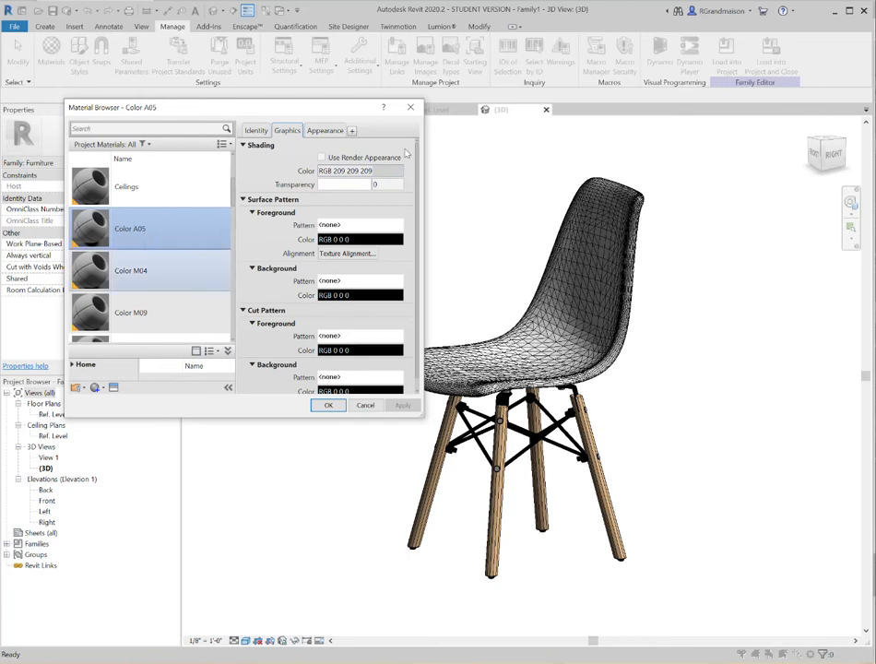
left_click(359, 171)
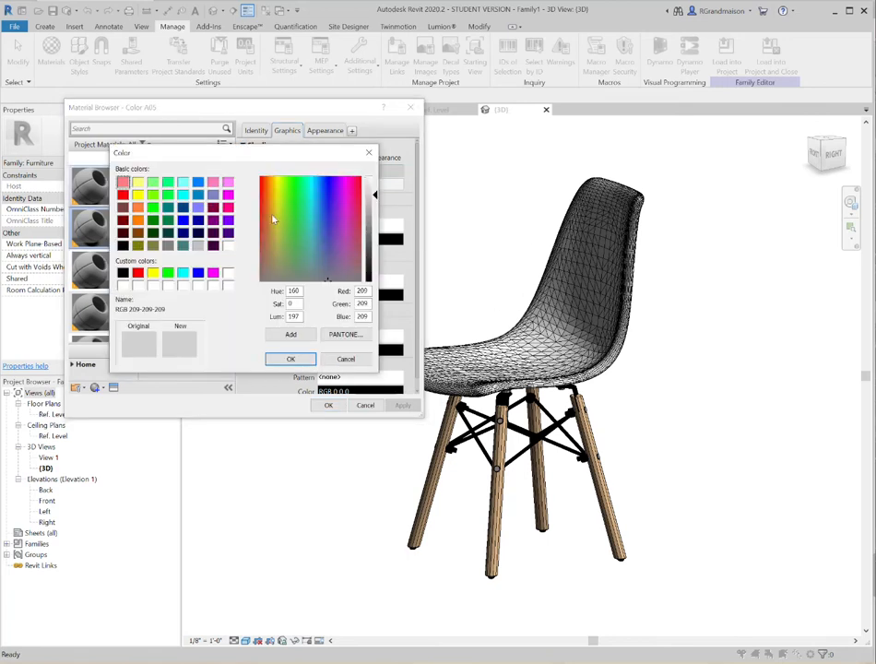
left_click(290, 359)
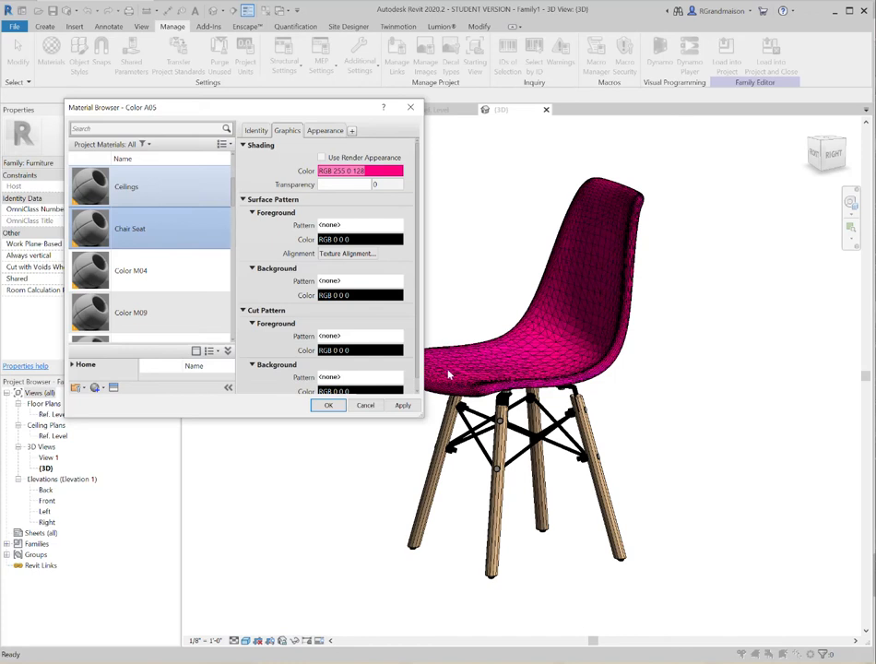
mouse_move(566, 305)
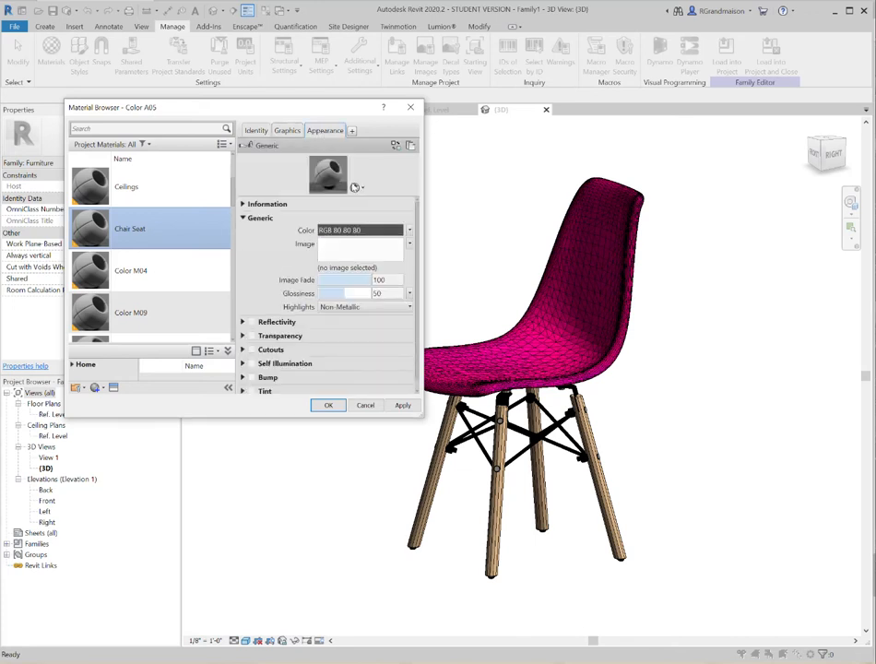
left_click(131, 270)
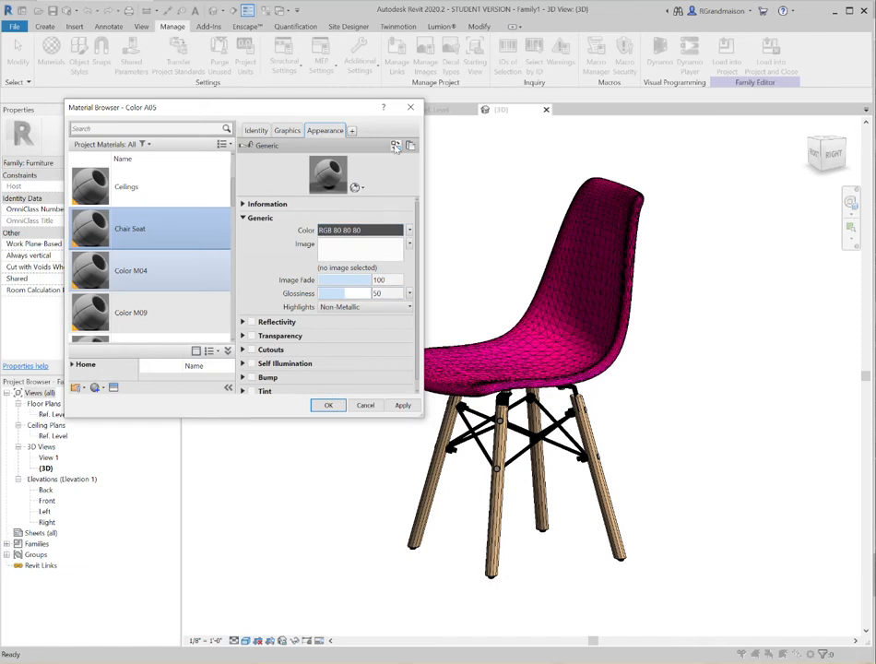
mouse_move(395, 145)
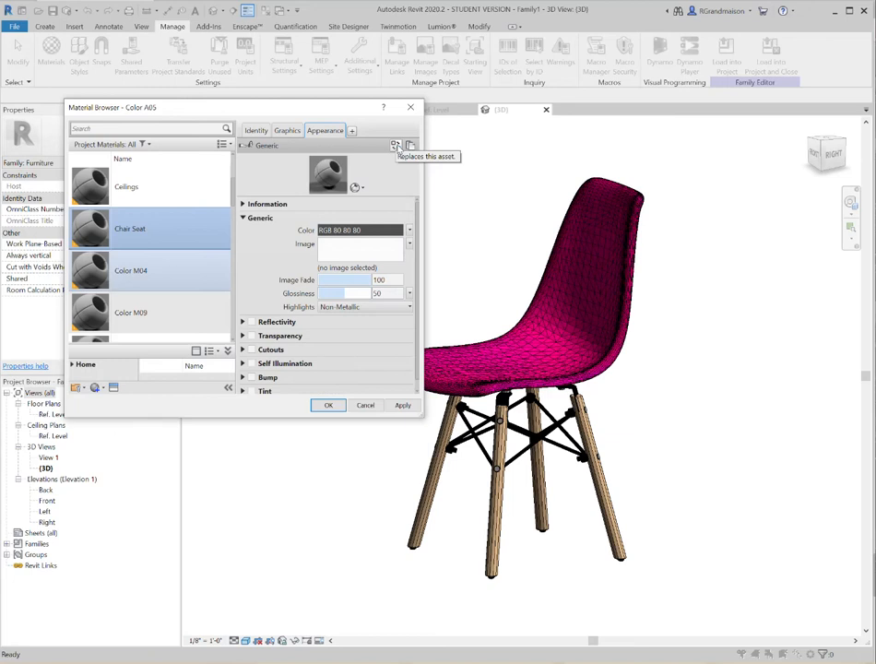
Search the Asset Browser for 'plastic' and apply ABS (White) to Chair Seat
left_click(396, 146)
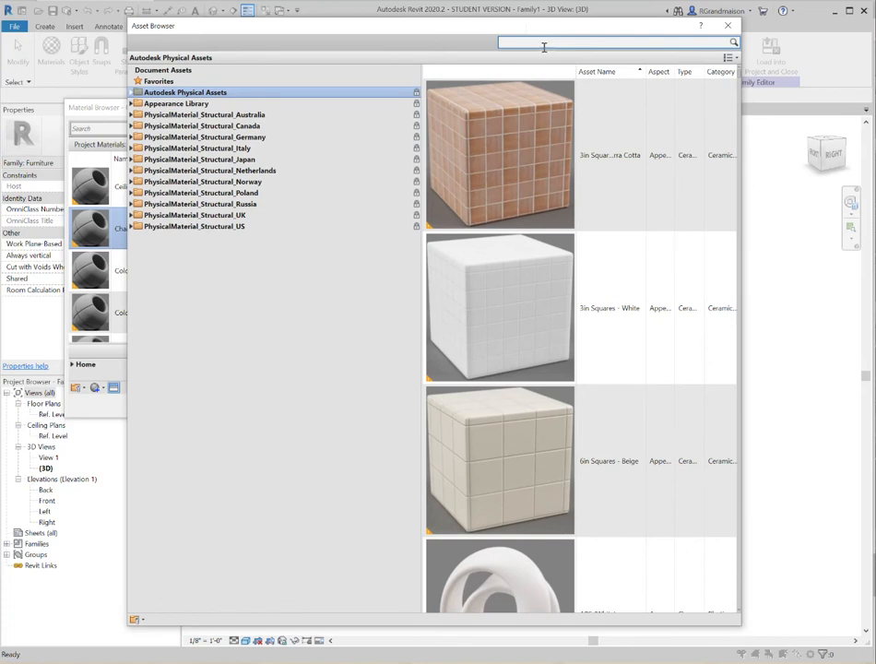
type("plastic")
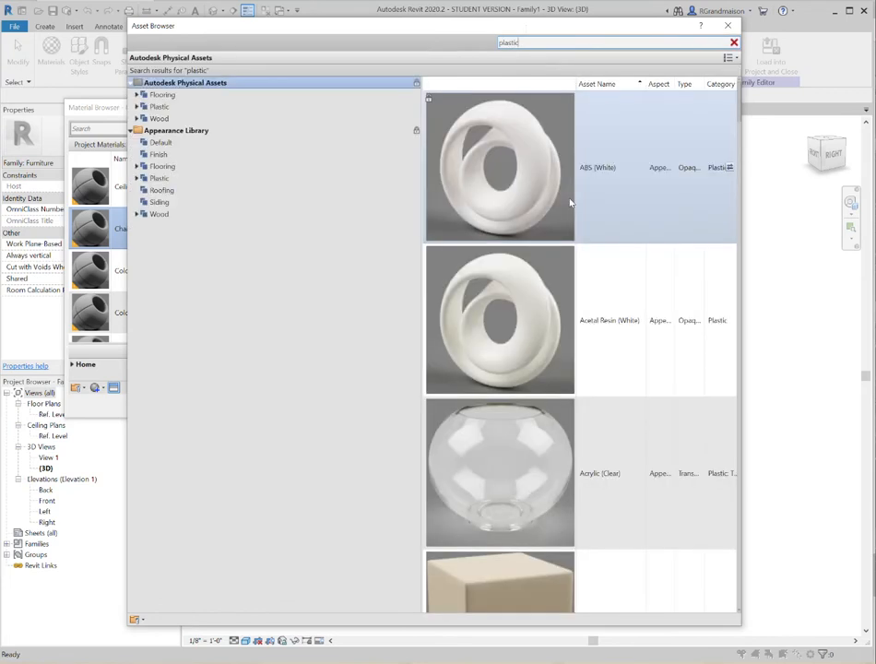
left_click(498, 473)
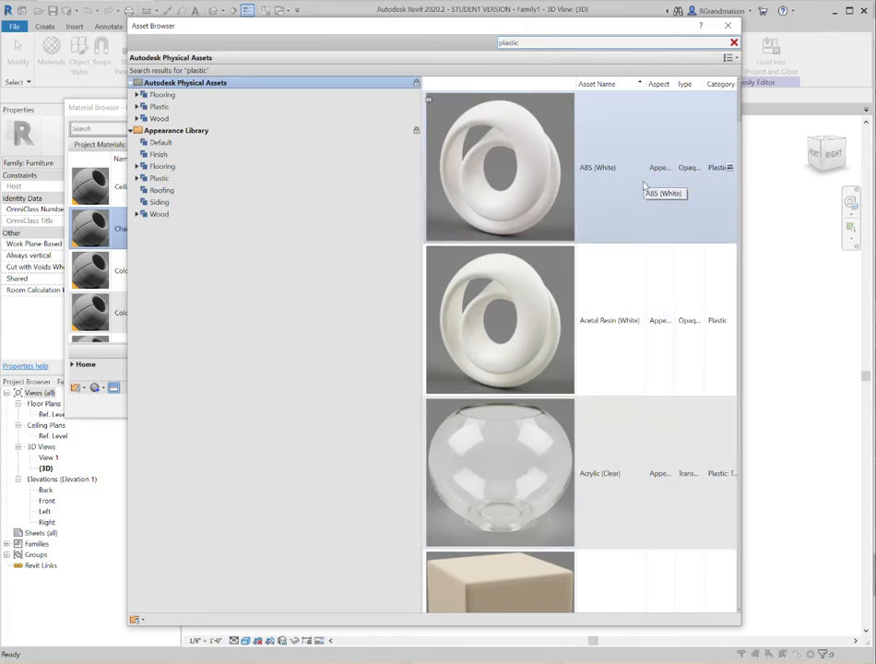
scroll("down", 3)
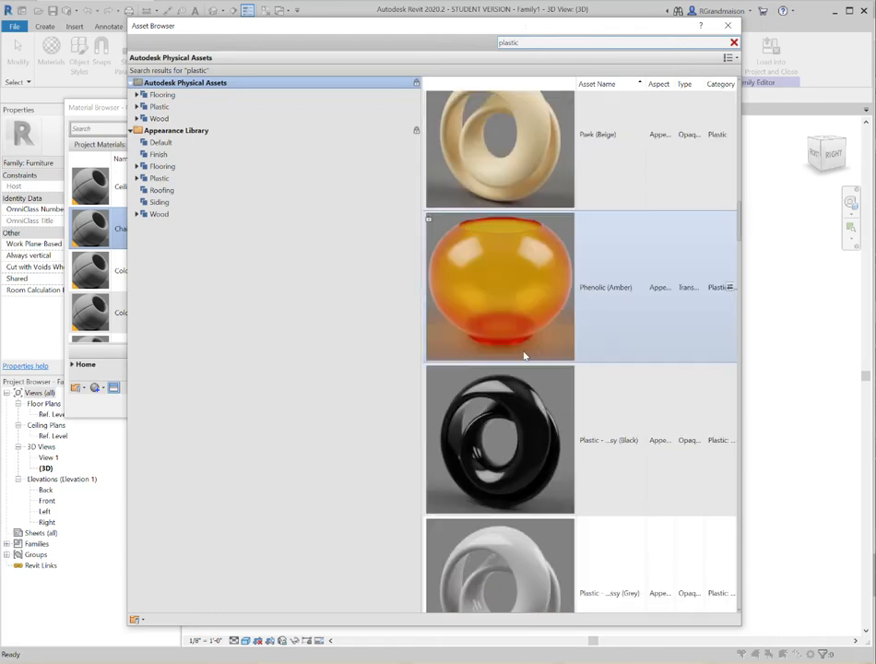
scroll("down", 3)
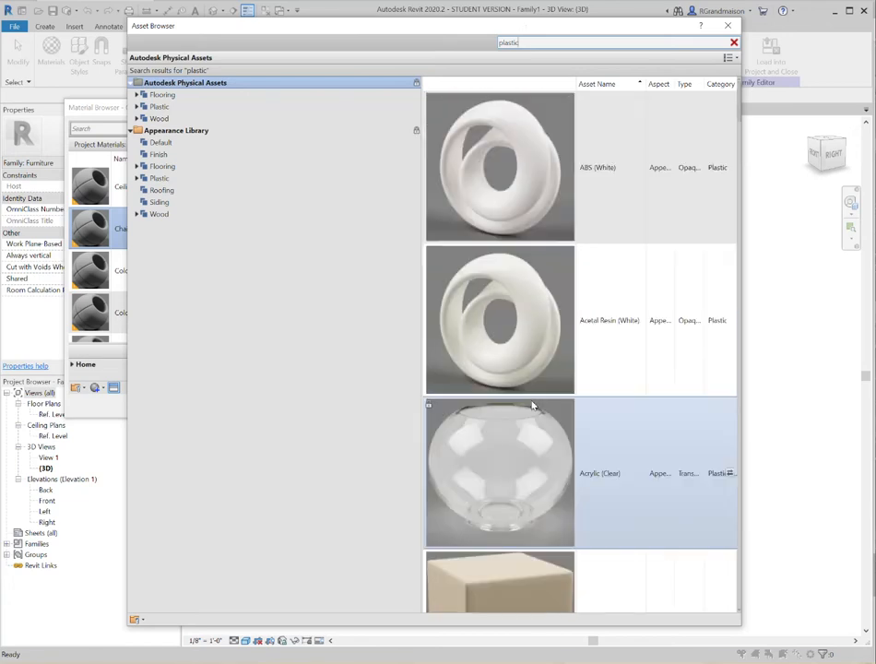
left_click(521, 167)
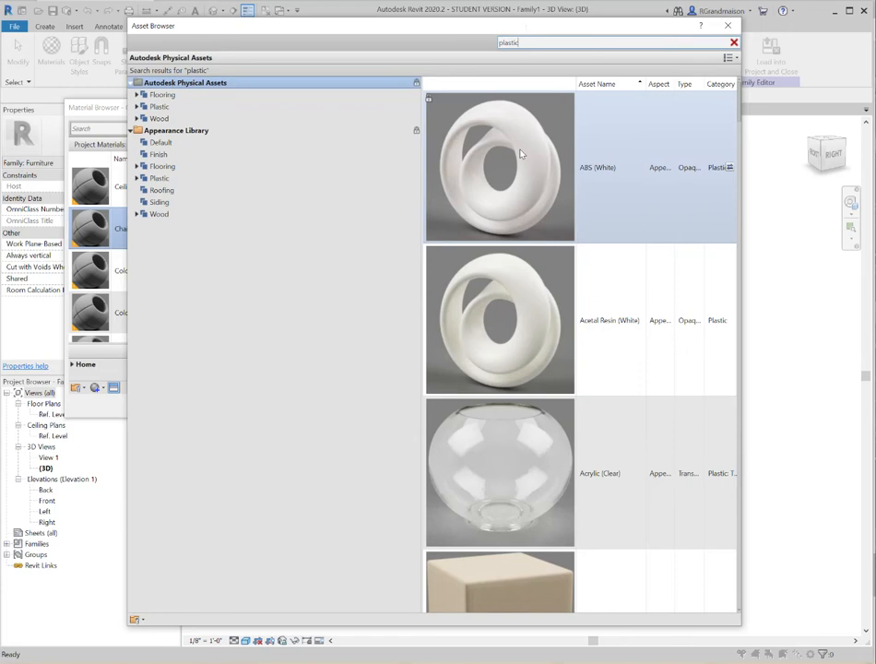
mouse_move(531, 191)
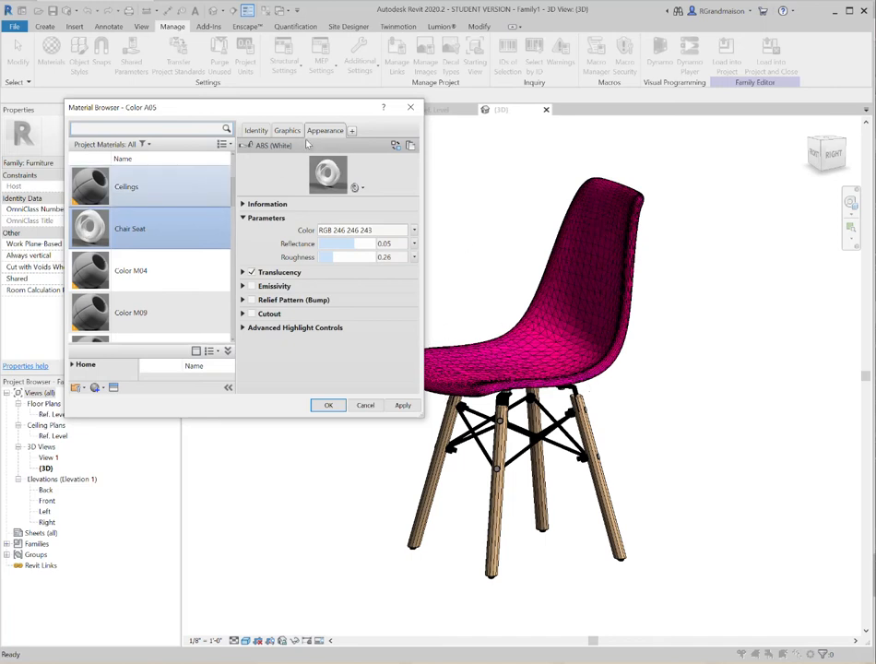
Turn on Use Render Appearance for Chair Seat so the shell shows white ABS plastic
left_click(287, 130)
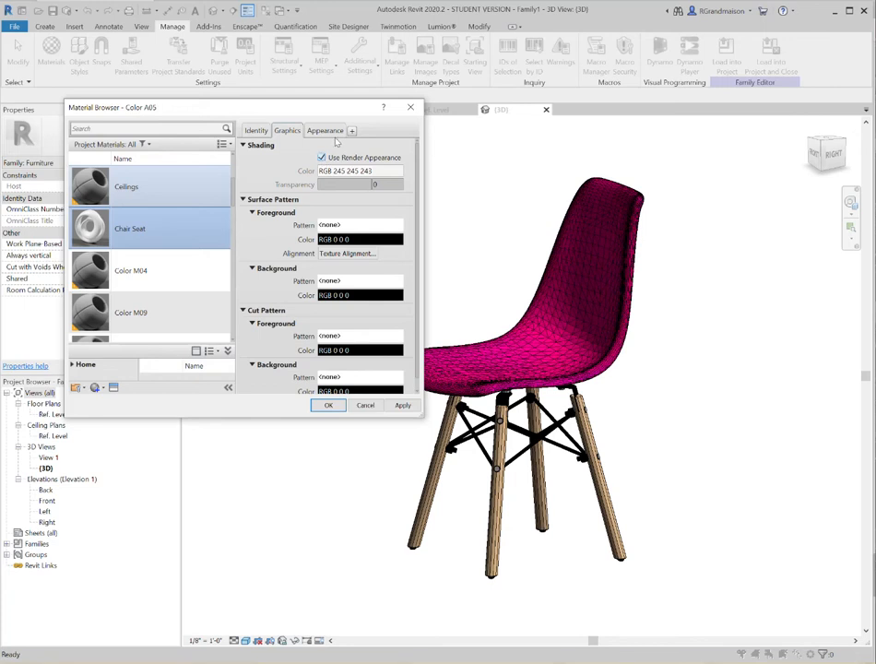
left_click(324, 130)
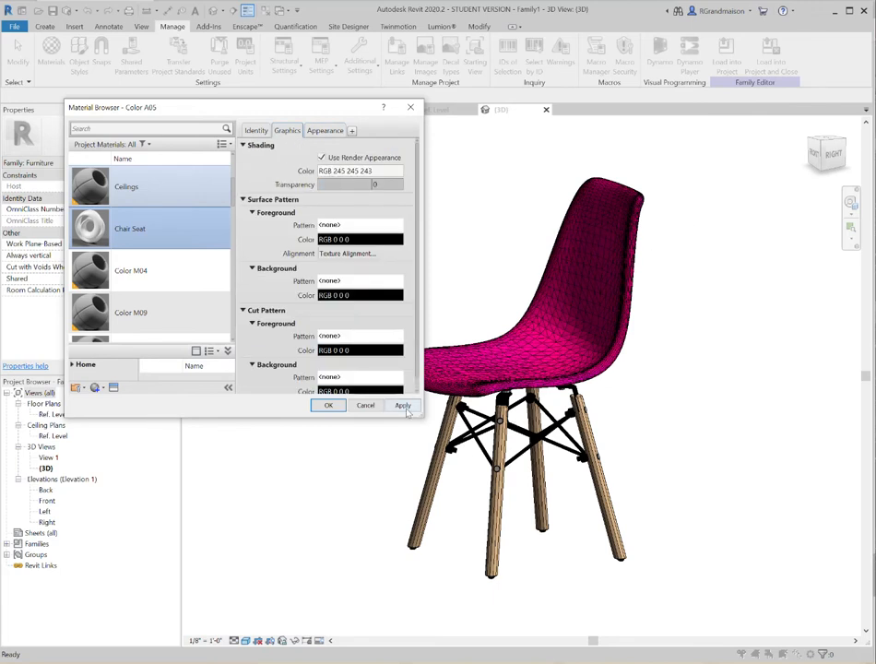
left_click(403, 406)
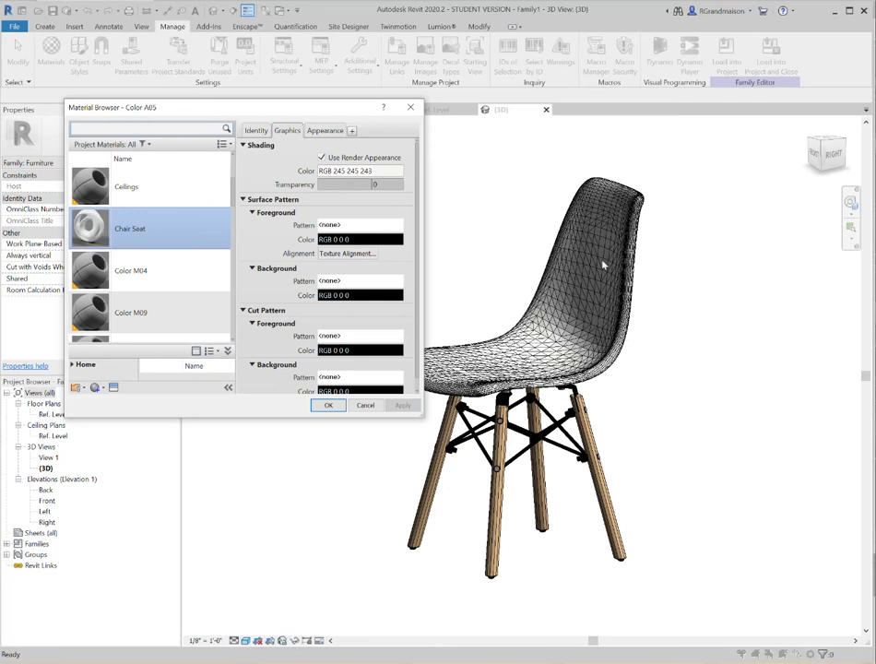
scroll("down", 3)
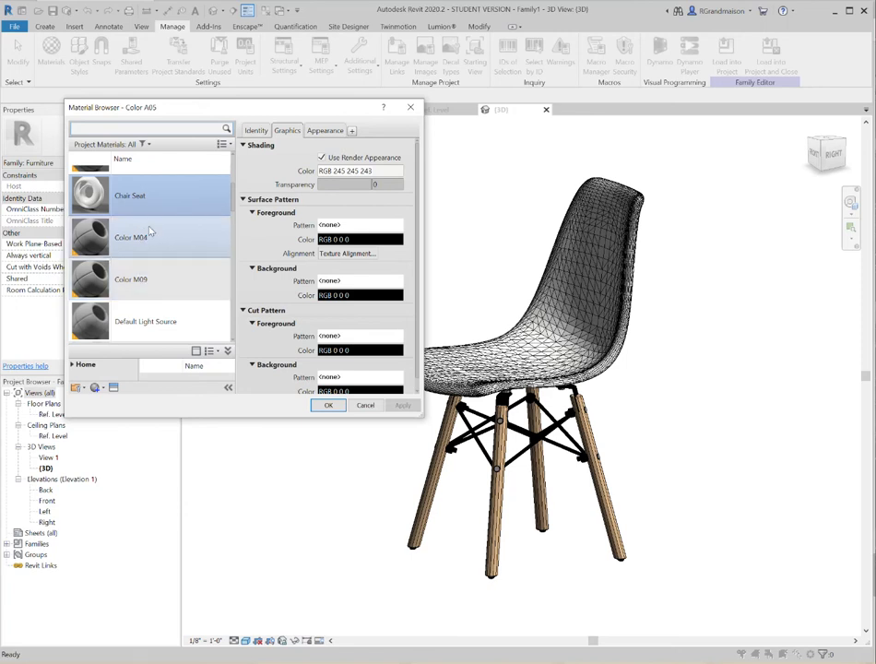
Set the Color M04 material's shading colour to magenta and apply it
left_click(130, 237)
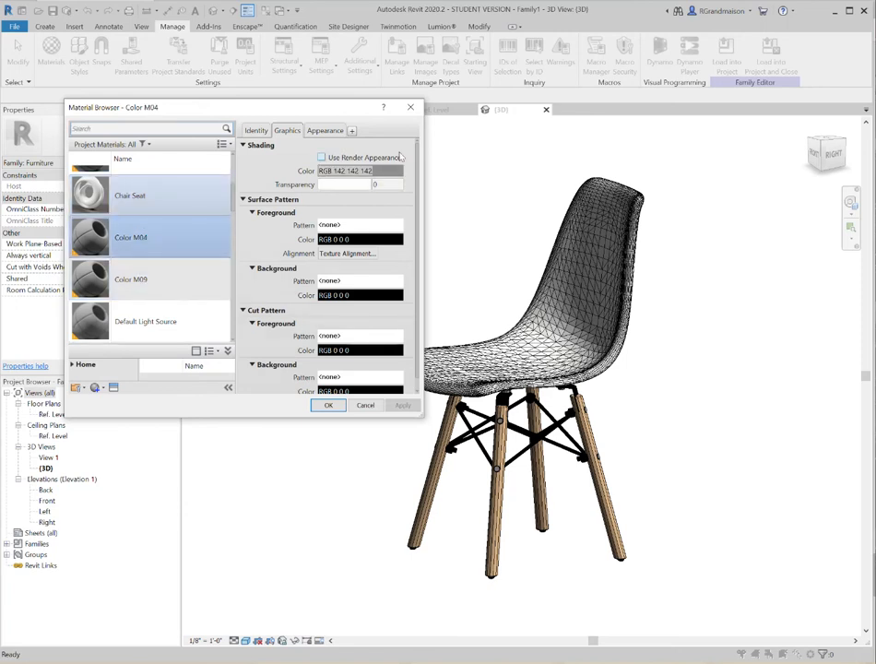
left_click(360, 171)
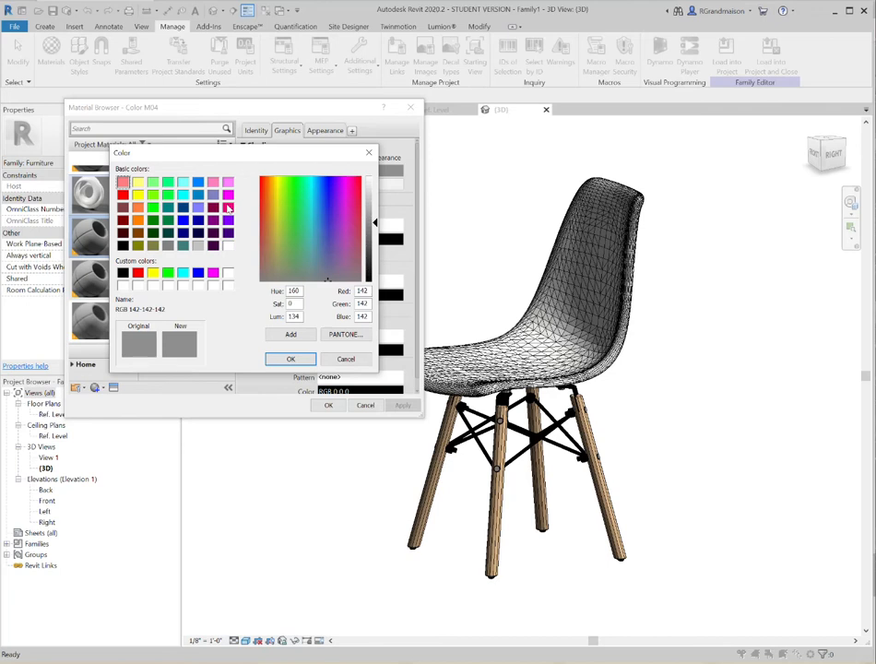
left_click(291, 359)
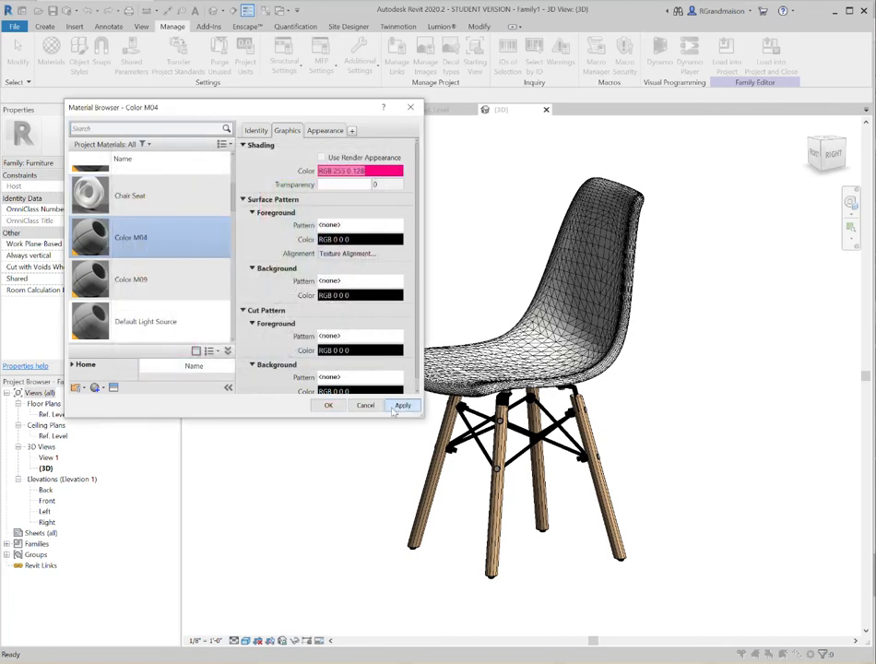
left_click(404, 406)
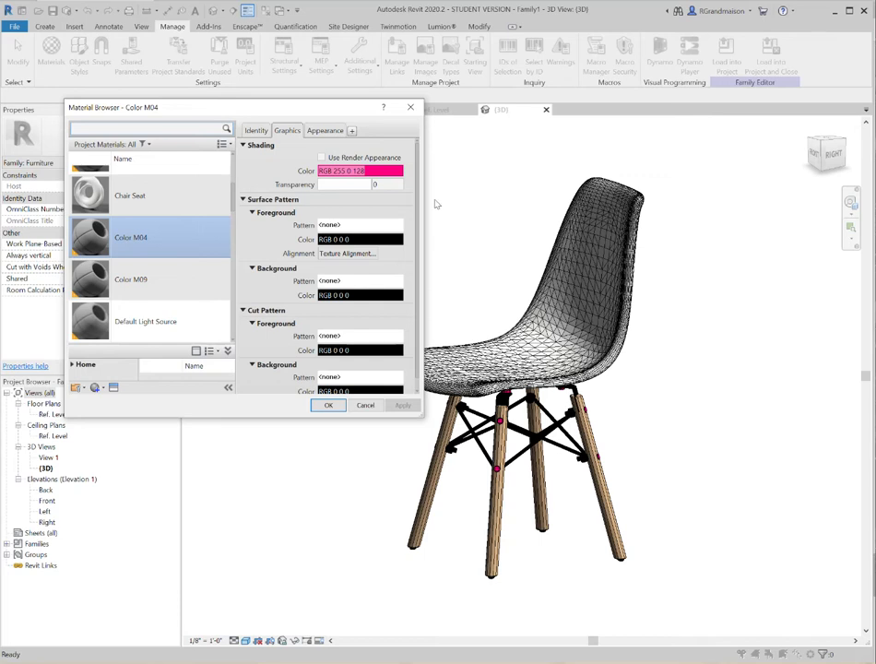
Rename the Color M04 material to Chair Hardware
right_click(130, 237)
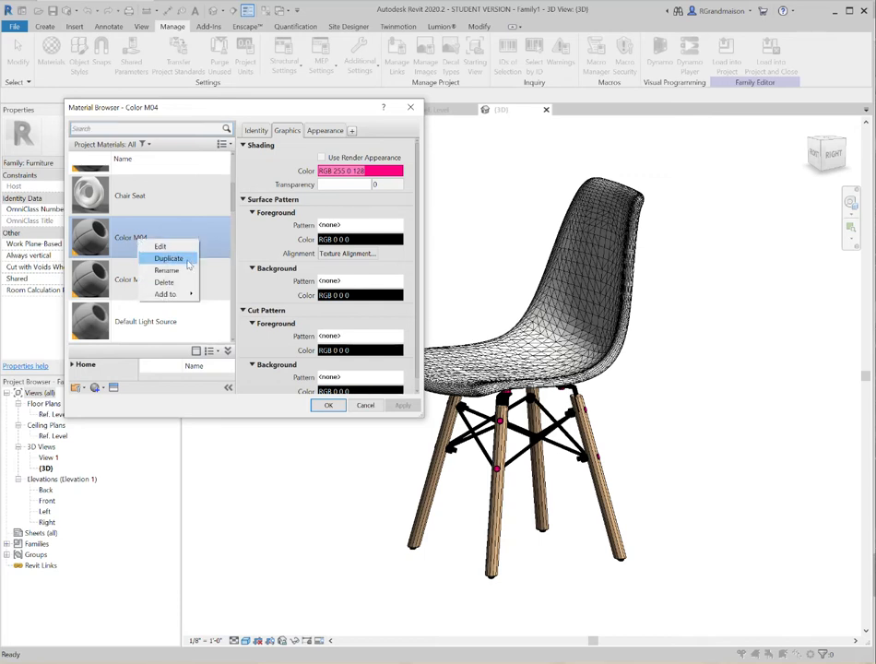
left_click(167, 269)
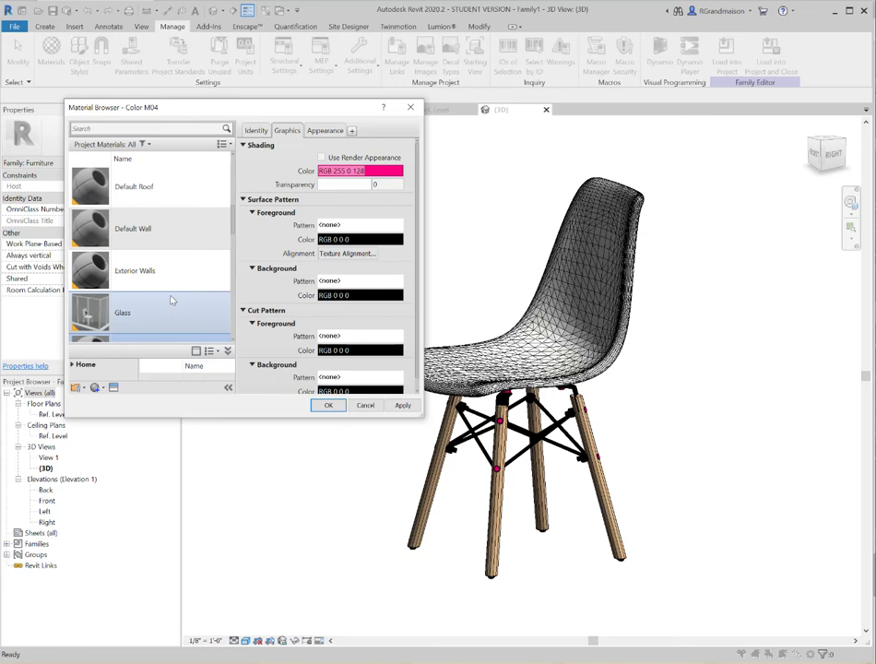
scroll("down", 3)
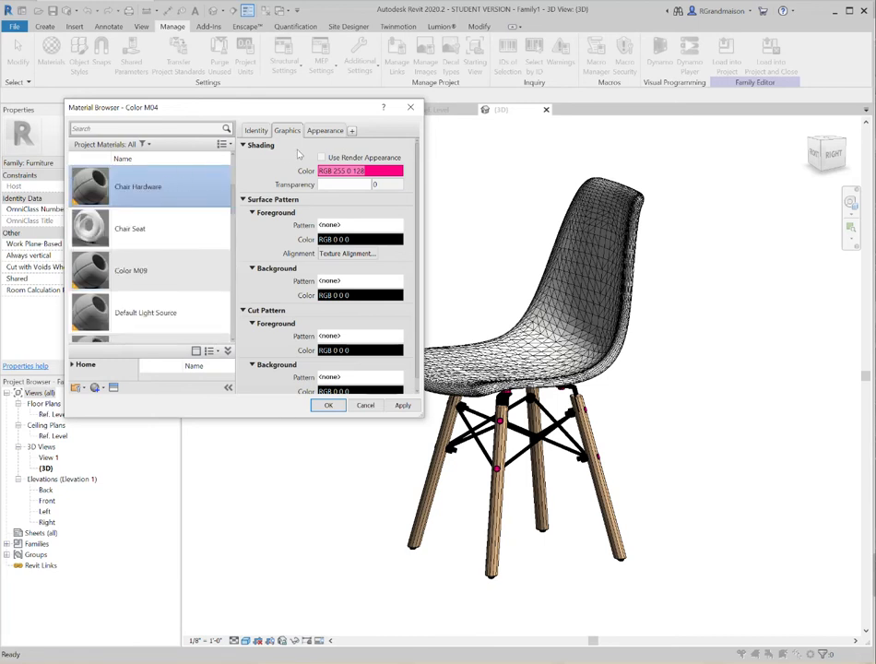
left_click(325, 130)
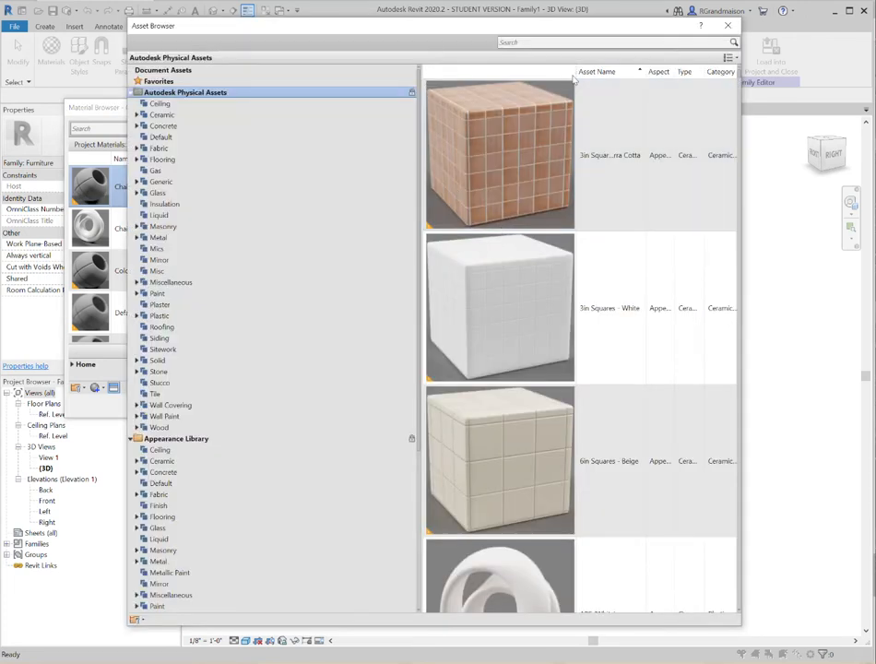
Search the asset library for 'black' and assign Plastic - Matte (Black) to Chair Hardware
left_click(609, 42)
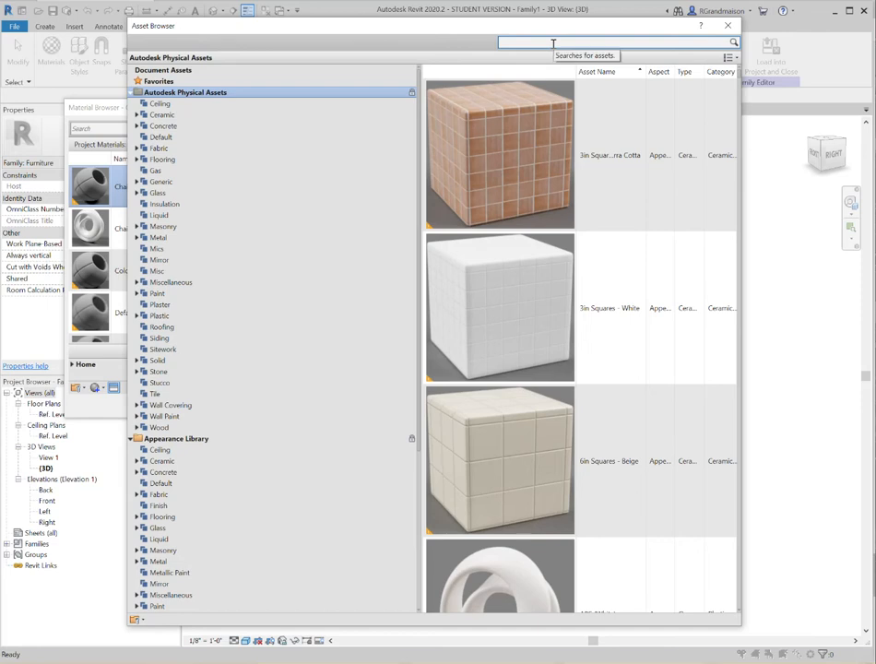
type("metal")
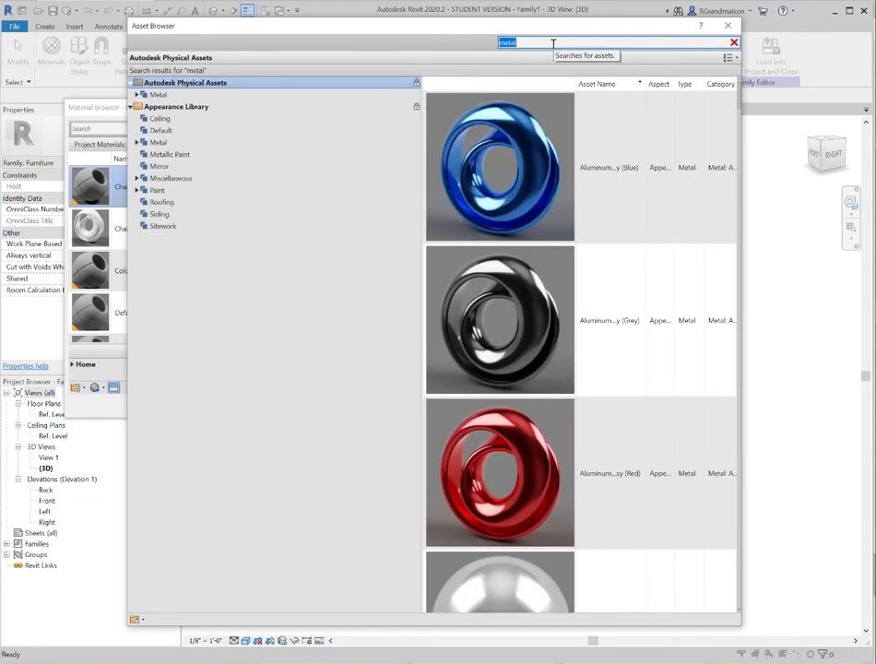
scroll("down", 3)
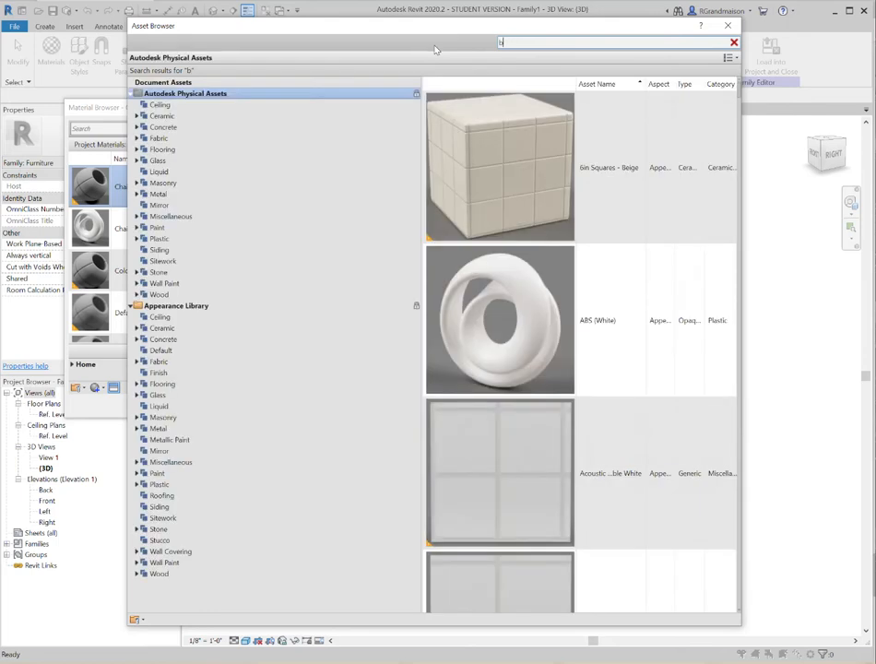
type("black")
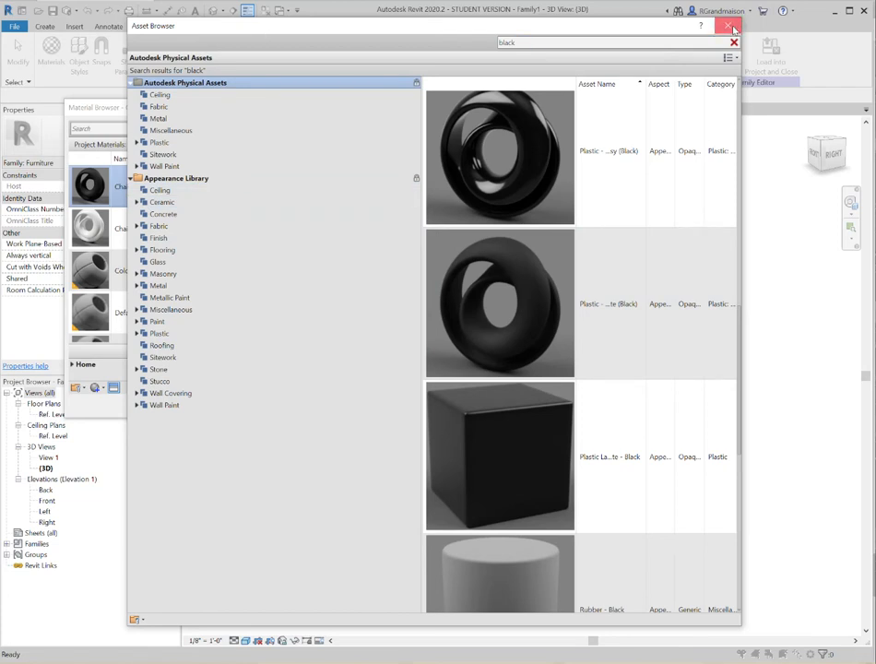
left_click(734, 26)
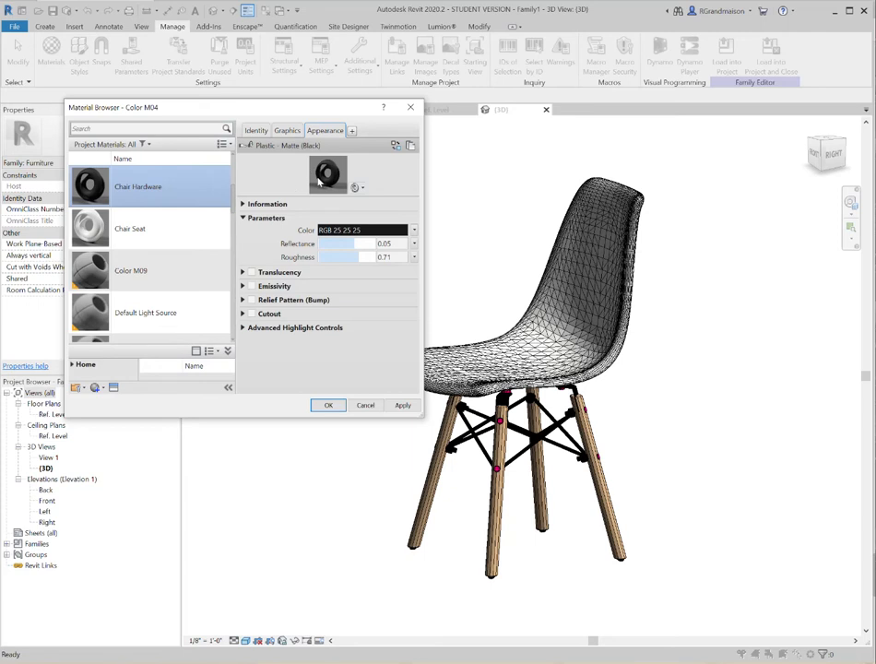
Set the Color M09 material's shading colour to pink and apply it
left_click(131, 270)
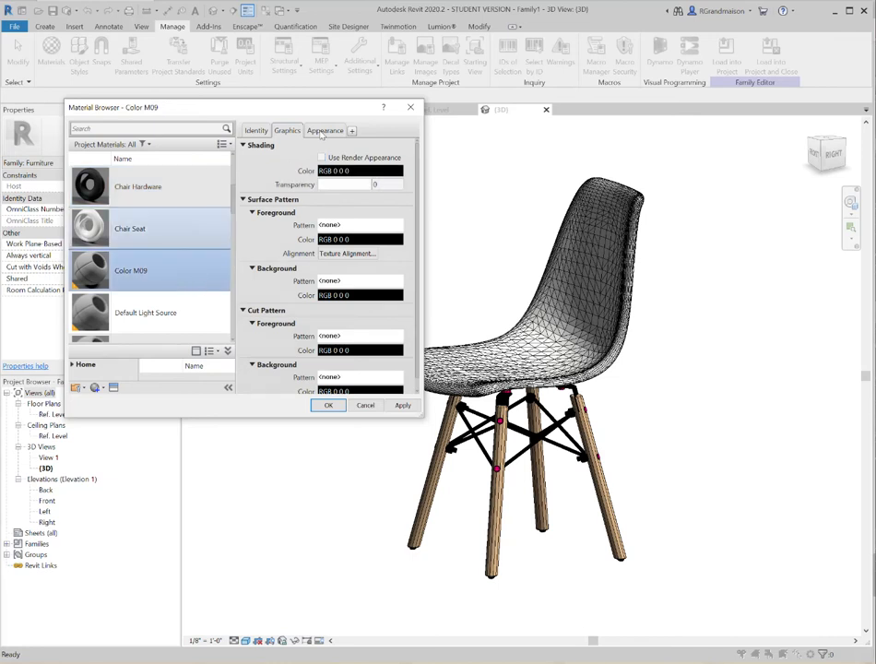
left_click(356, 171)
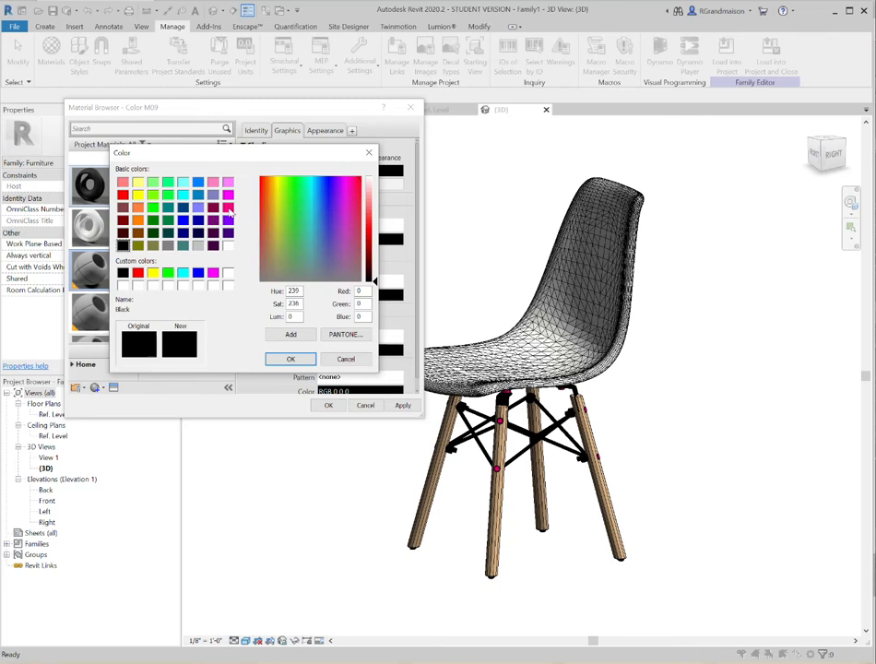
left_click(290, 359)
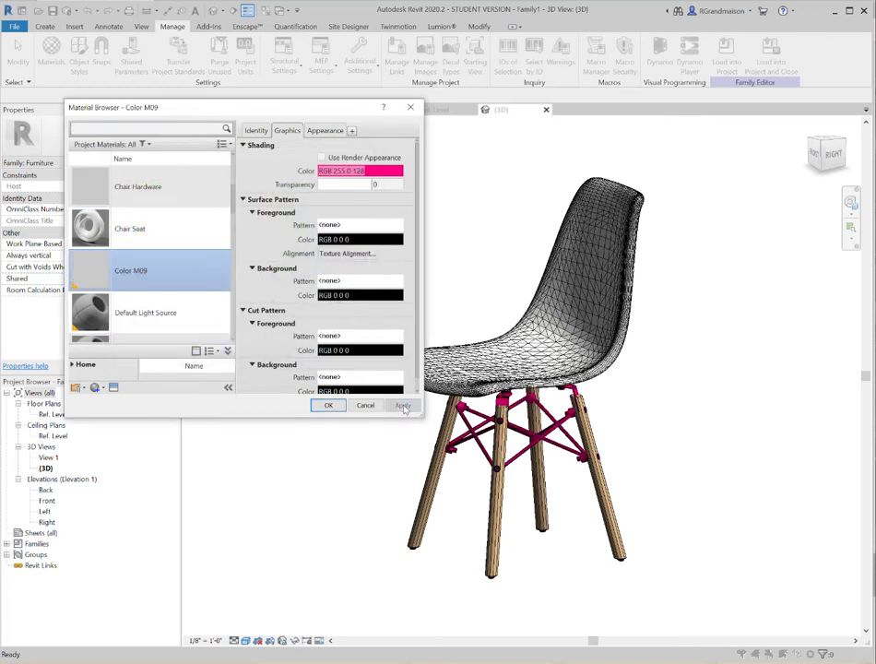
left_click(403, 405)
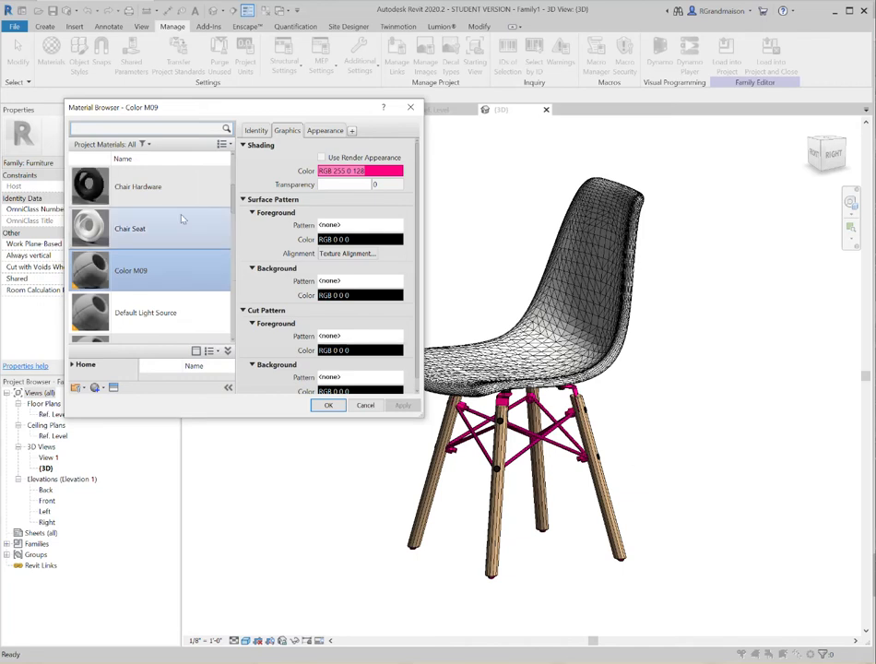
Rename the Color M09 material to Chair Rods
right_click(131, 270)
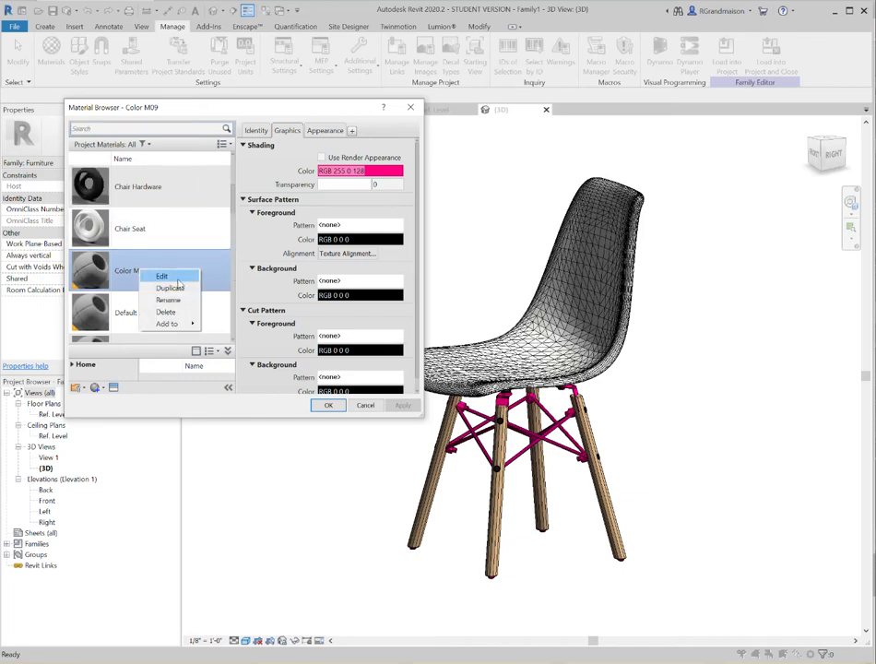
left_click(168, 300)
type("Chair Rods")
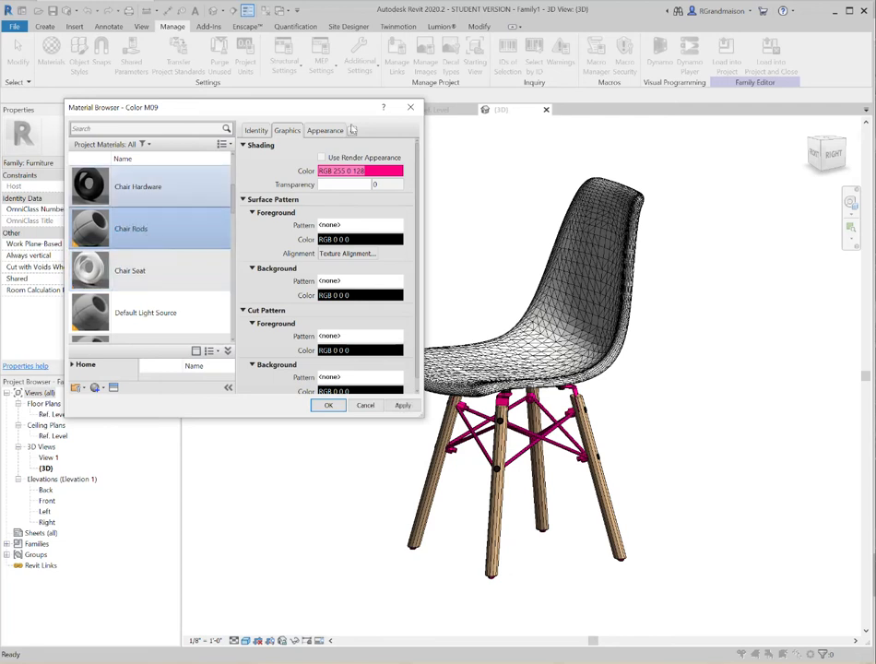
left_click(325, 130)
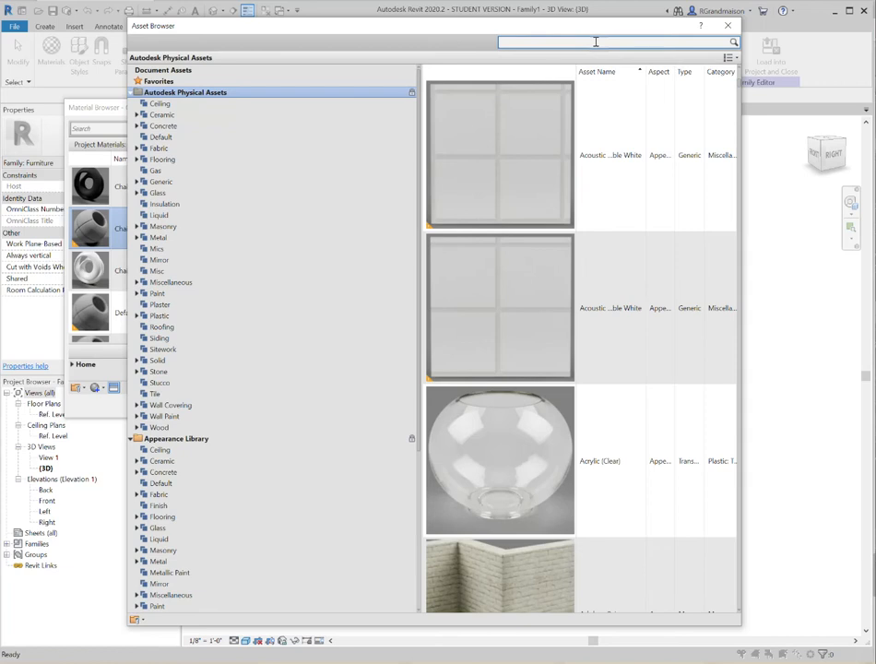
Search 'black' and replace the Chair Rods appearance with Plastic - Matte (Black)
type("black")
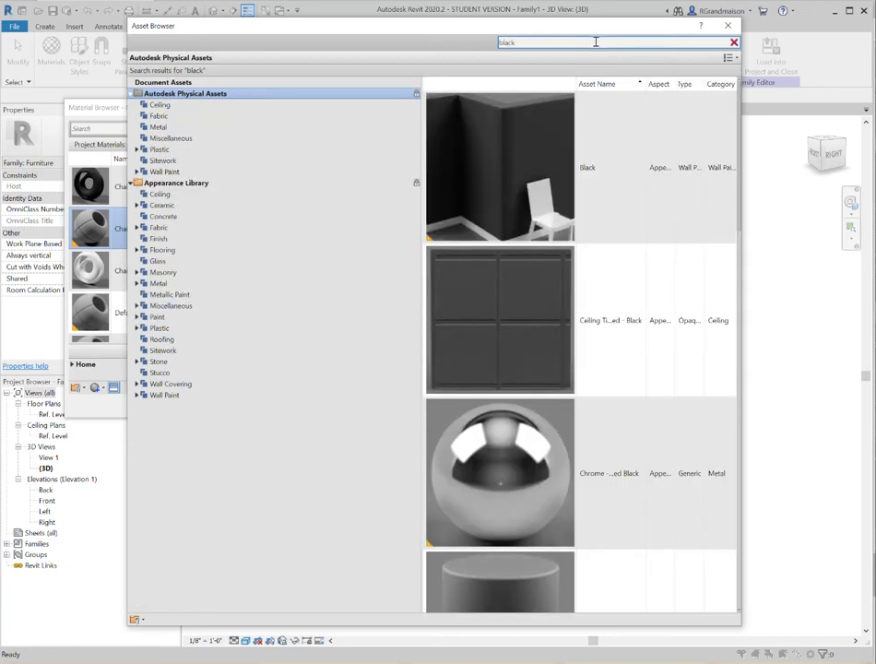
left_click(599, 320)
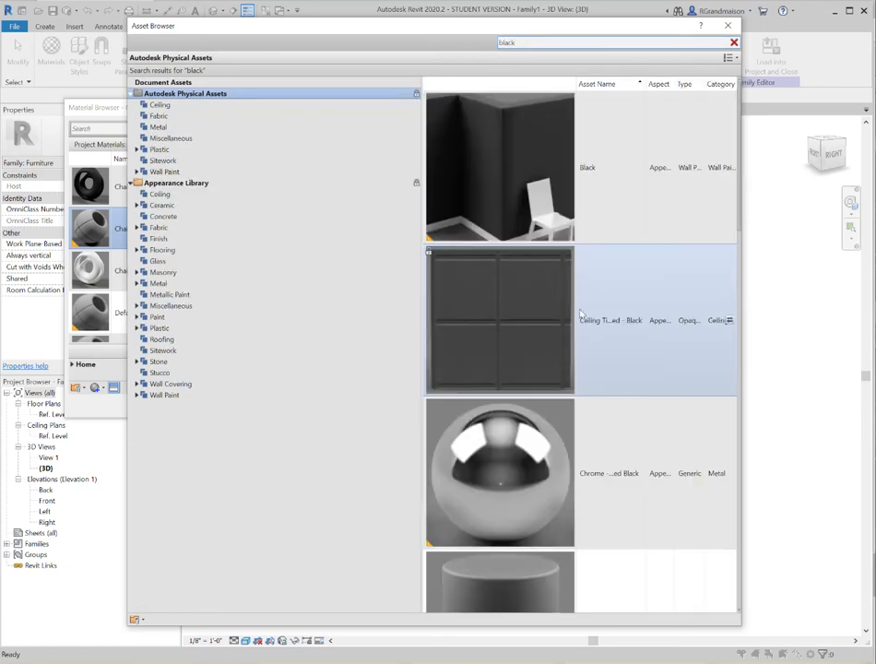
scroll("down", 3)
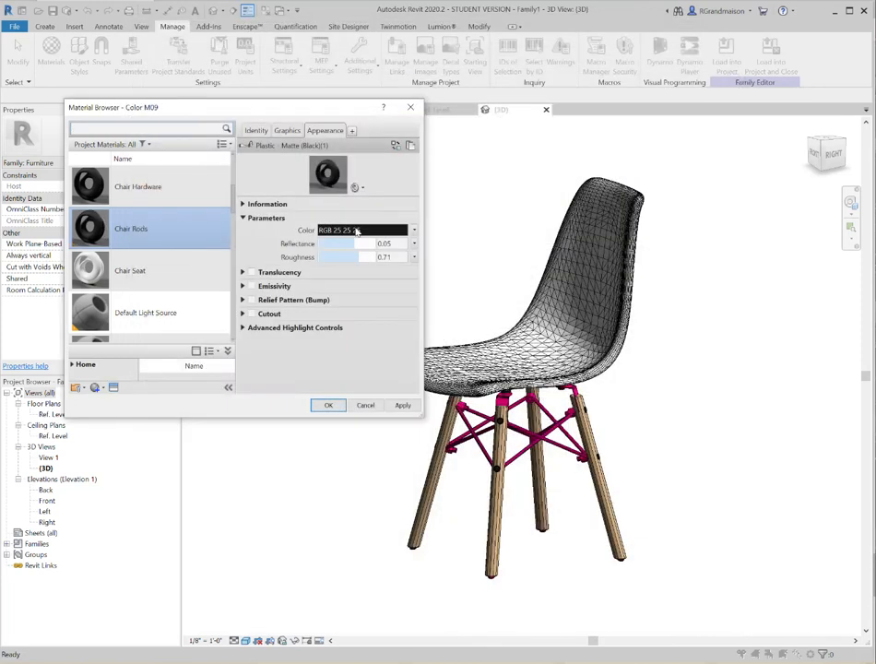
Turn on Use Render Appearance for Chair Rods so they display black
left_click(138, 186)
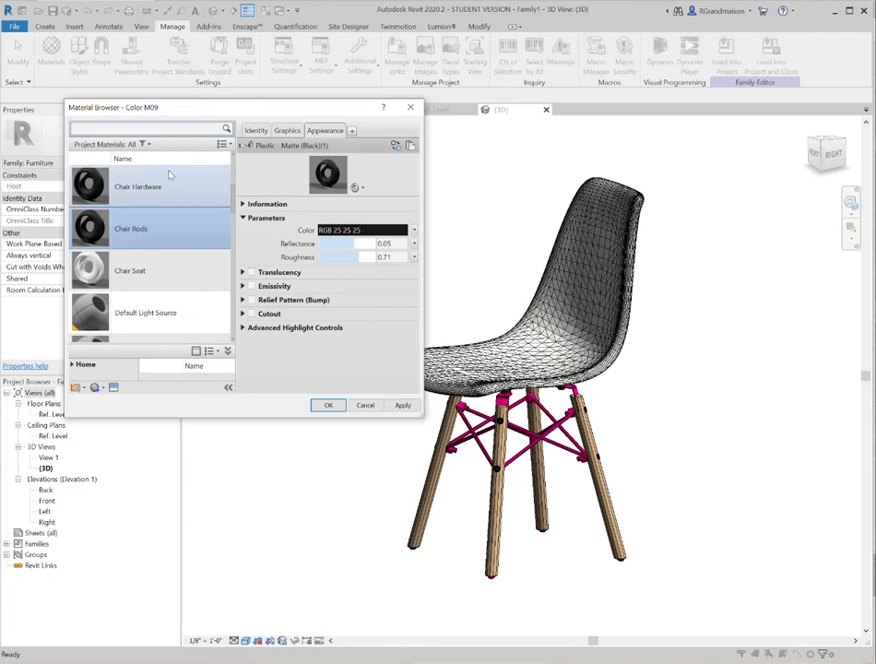
left_click(131, 228)
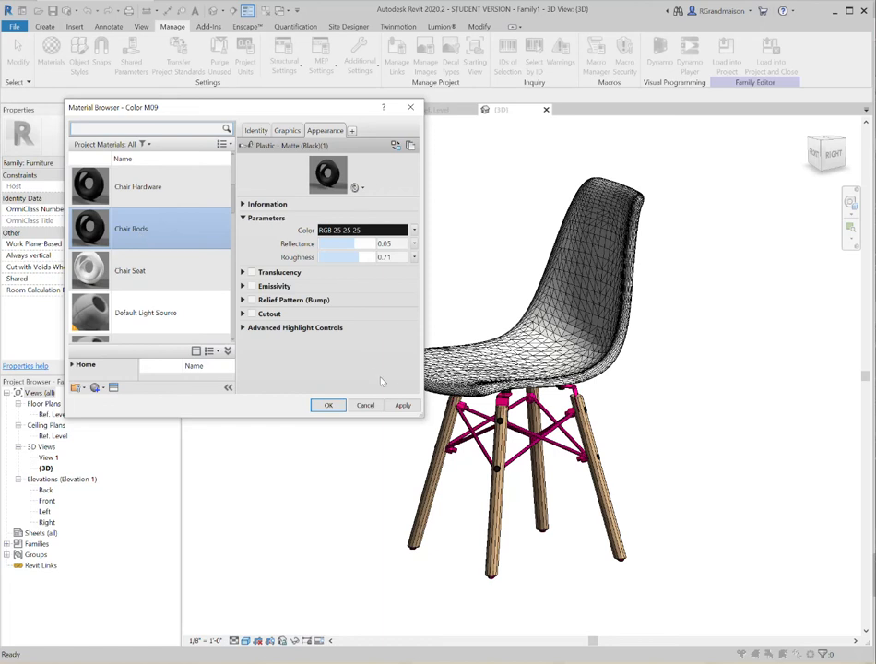
left_click(287, 130)
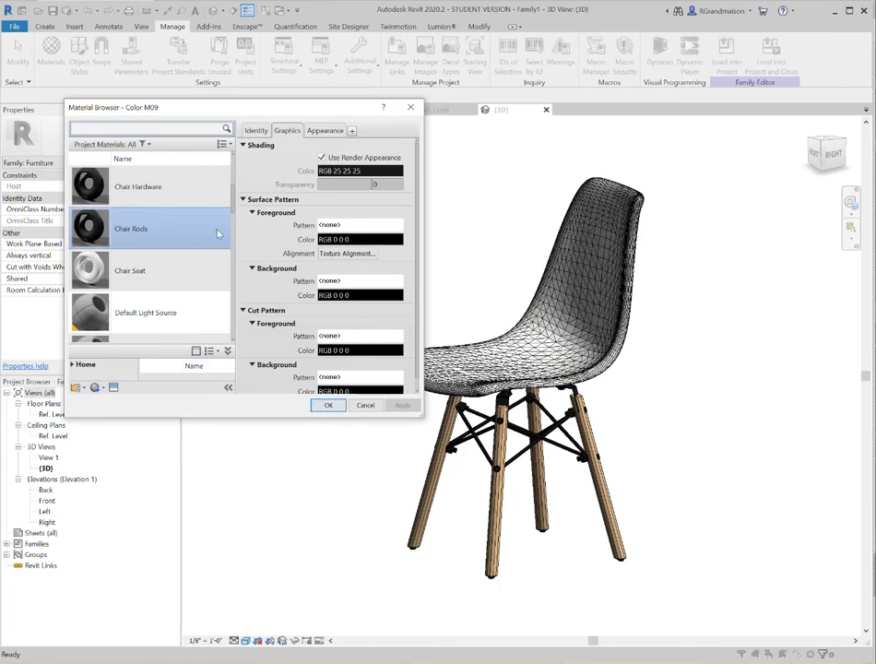
left_click(131, 228)
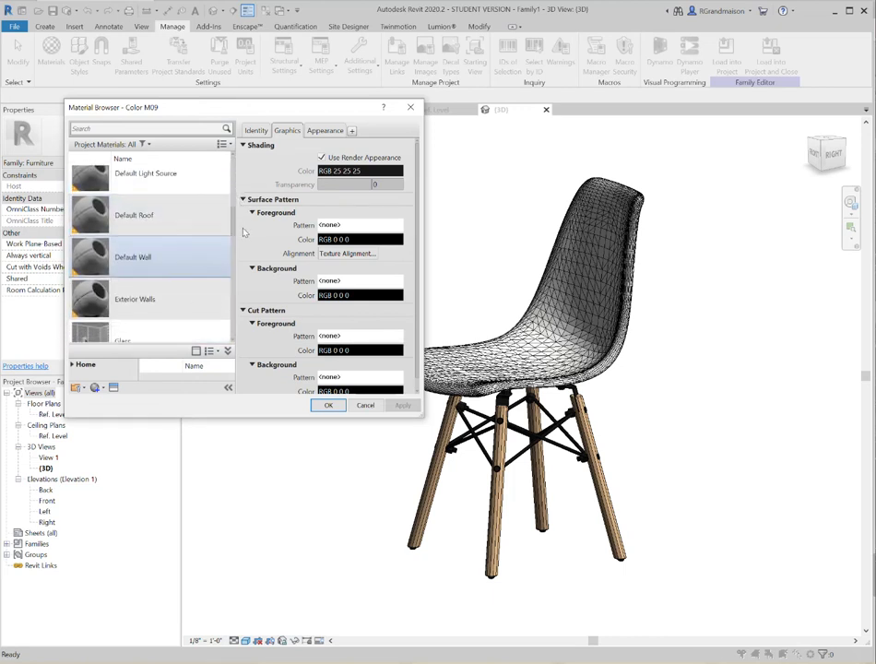
Give the Layer_Layer0 material pink shading and apply it
scroll("down", 3)
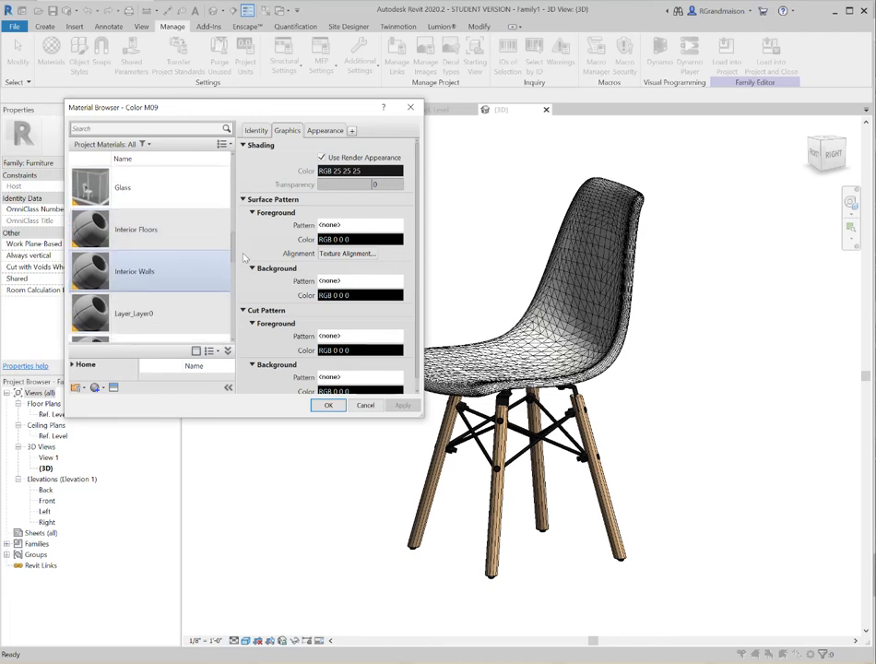
scroll("down", 3)
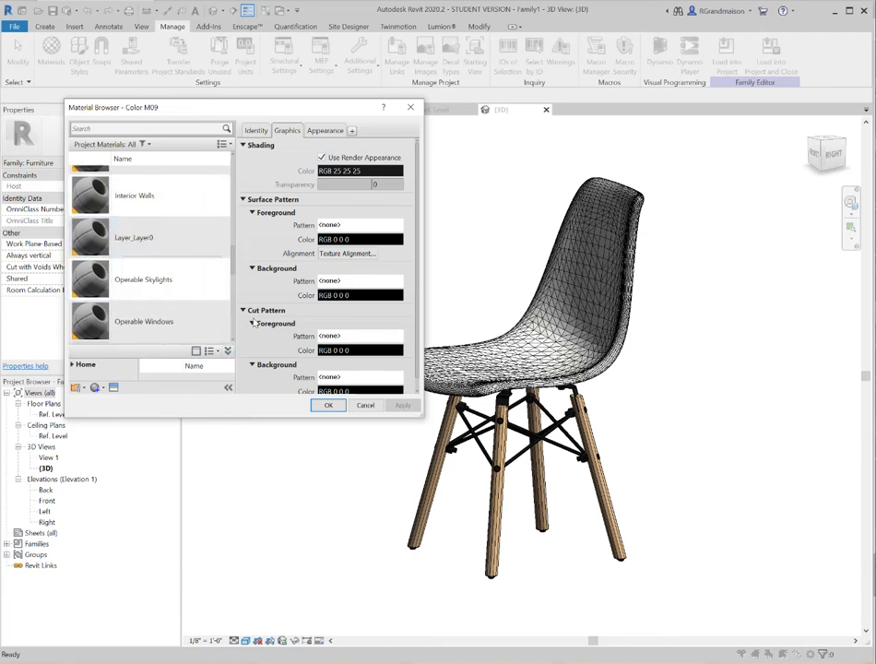
left_click(148, 237)
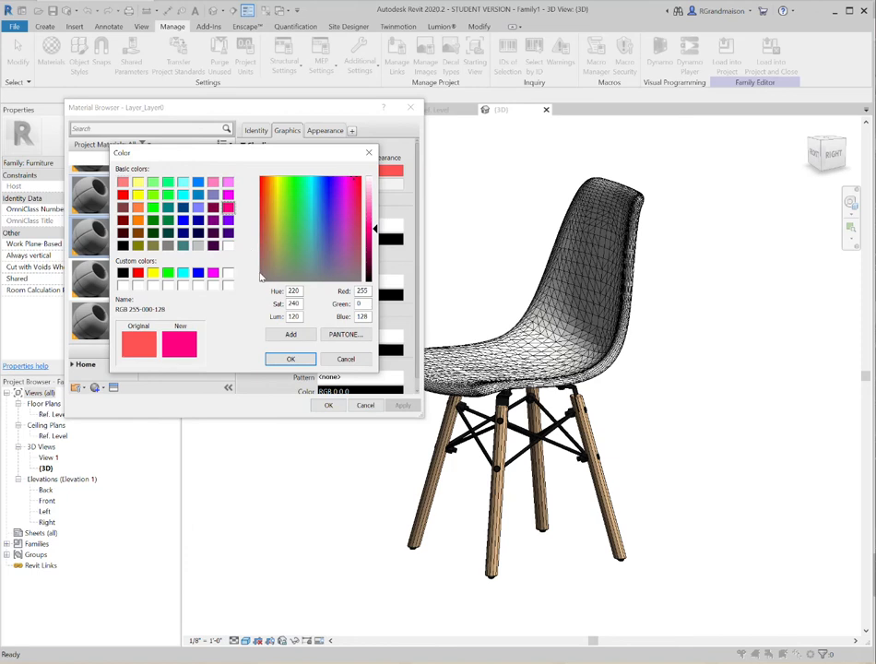
left_click(291, 359)
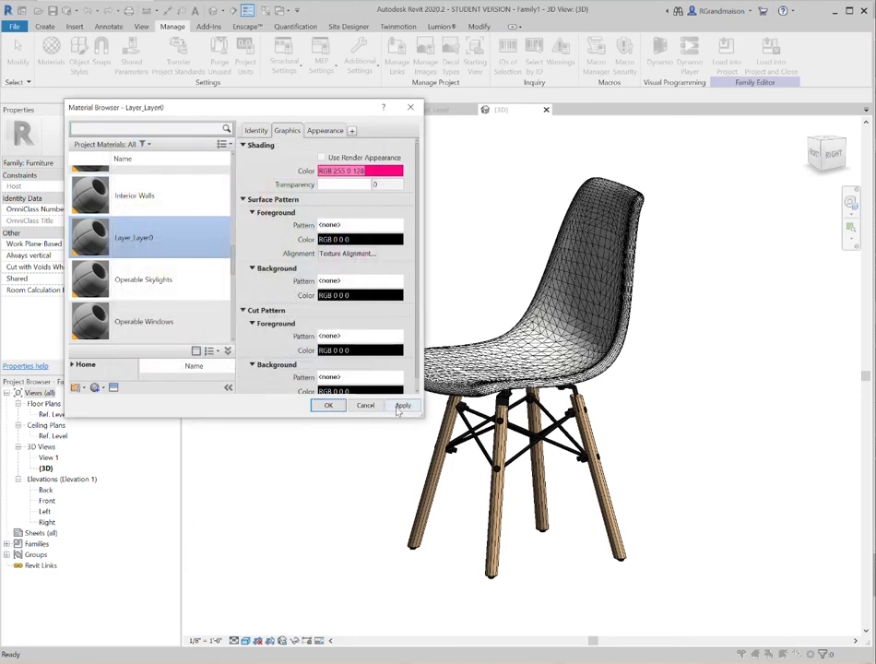
left_click(403, 406)
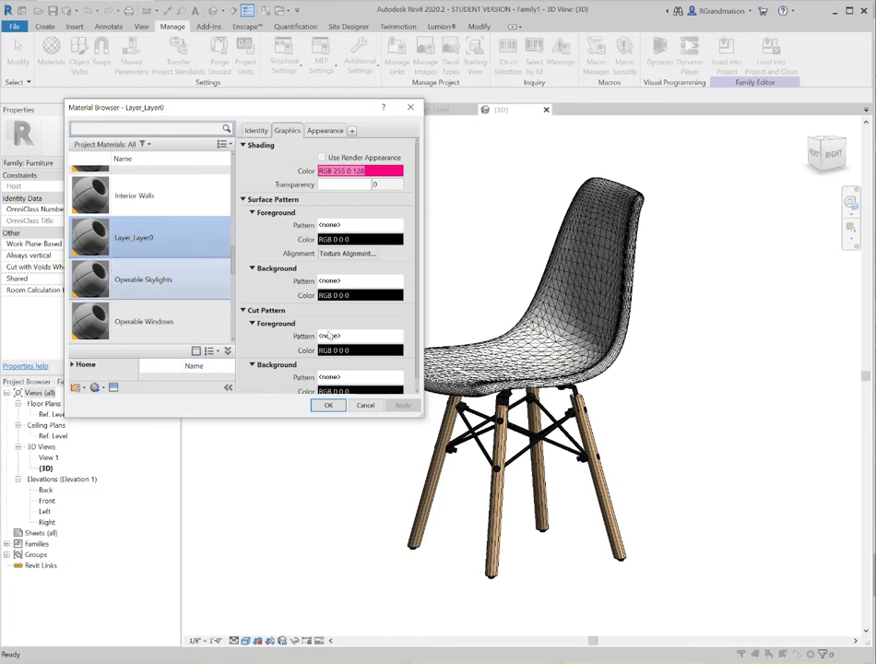
Give the Wood Veneer 01 material pink shading, turning the chair legs pink
scroll("down", 3)
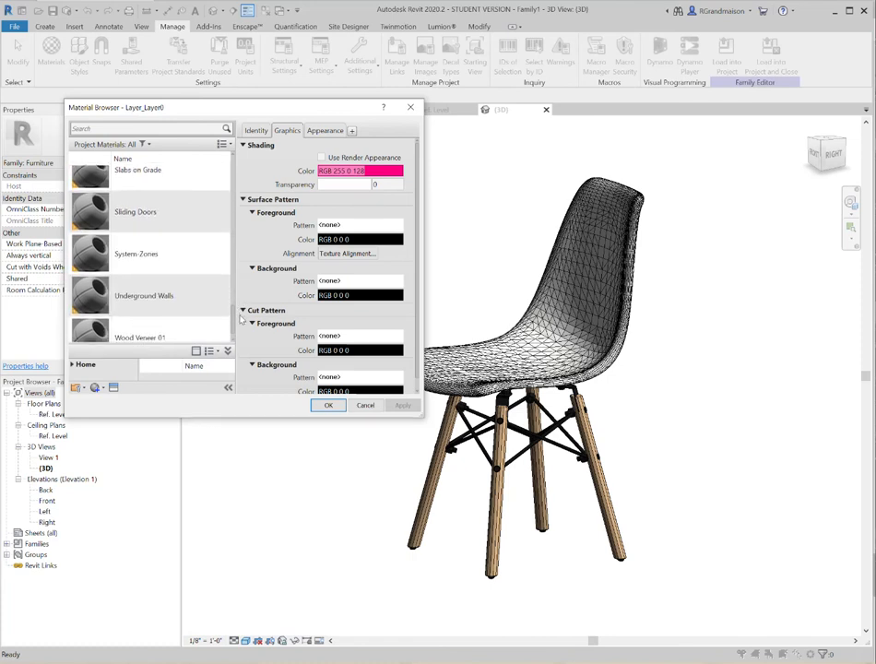
left_click(140, 321)
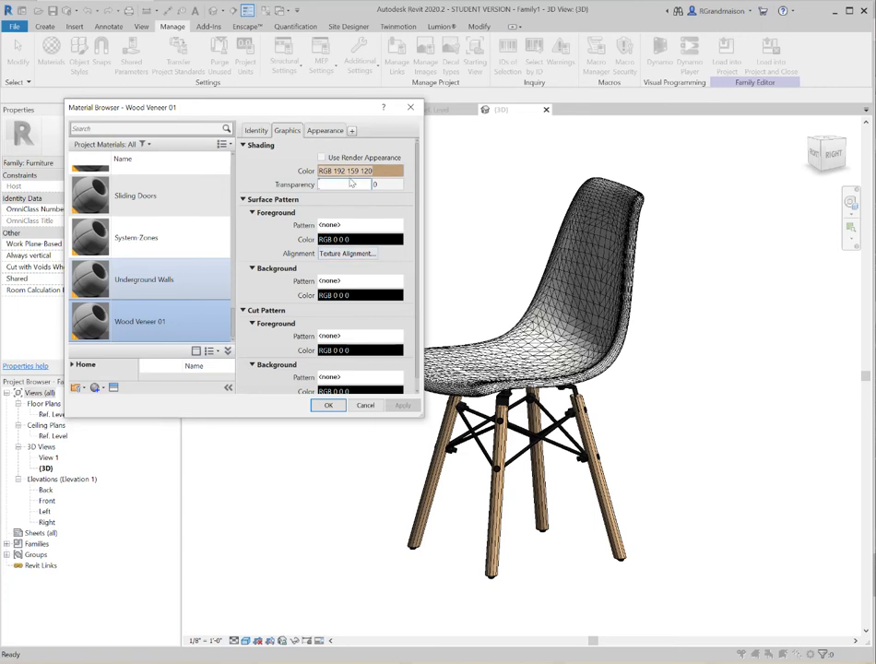
left_click(360, 171)
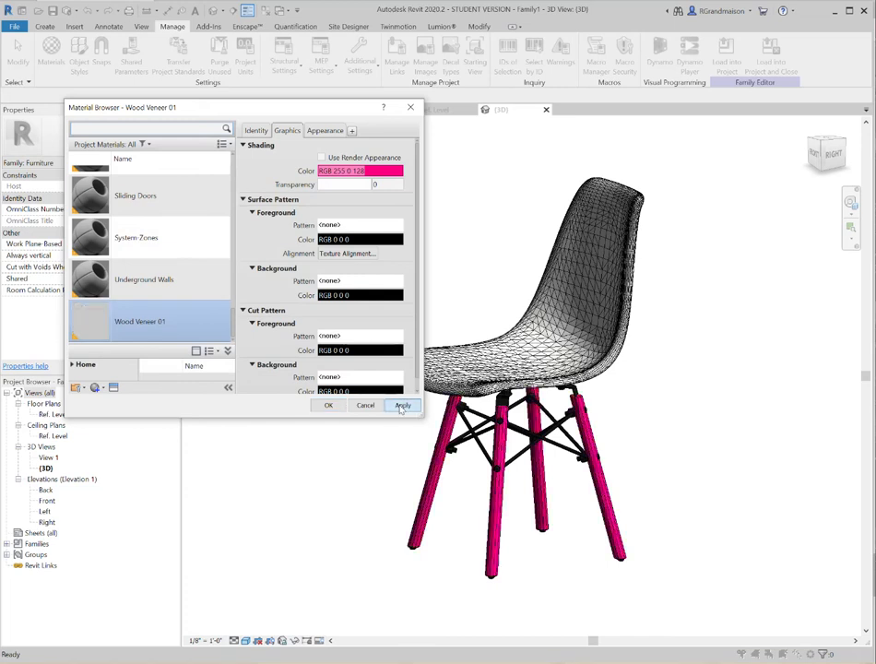
left_click(404, 406)
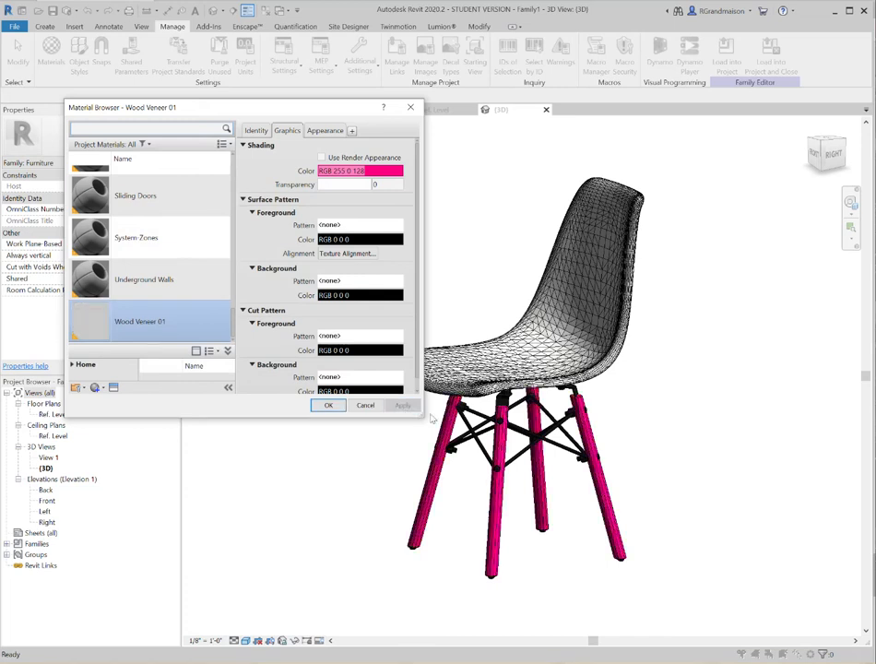
Rename the Wood Veneer 01 material to Chair Legs
right_click(140, 321)
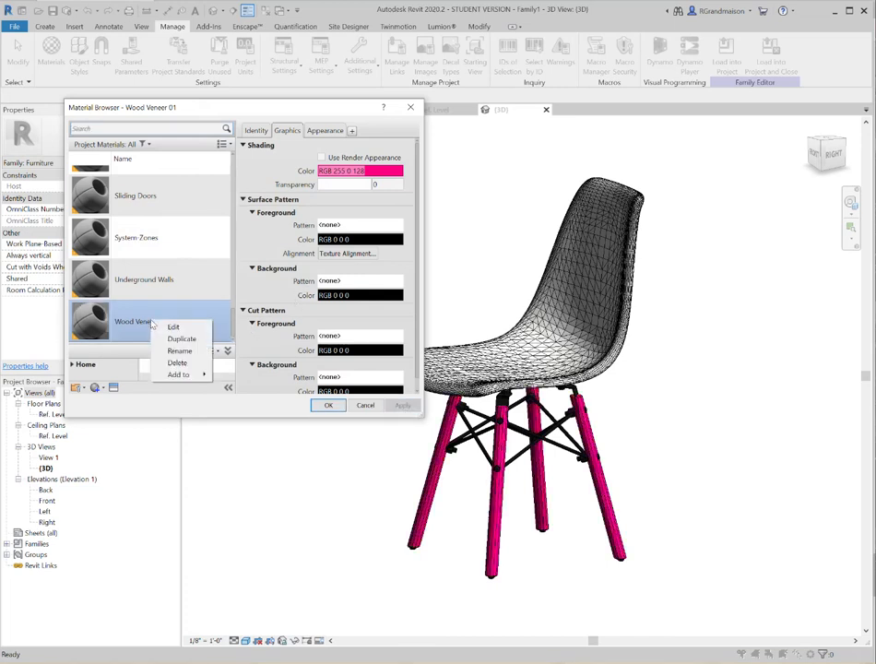
left_click(180, 351)
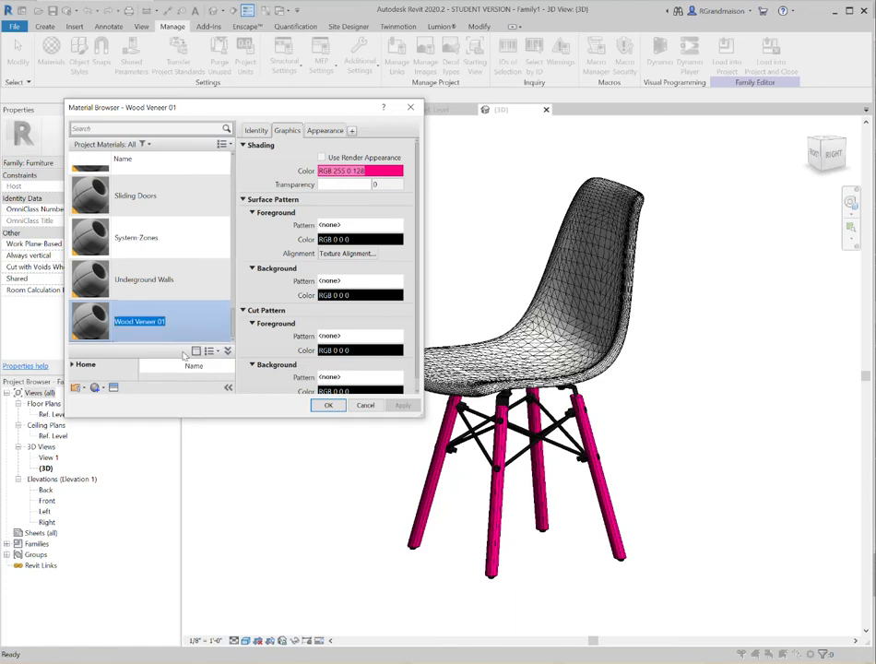
type("Chair Legs")
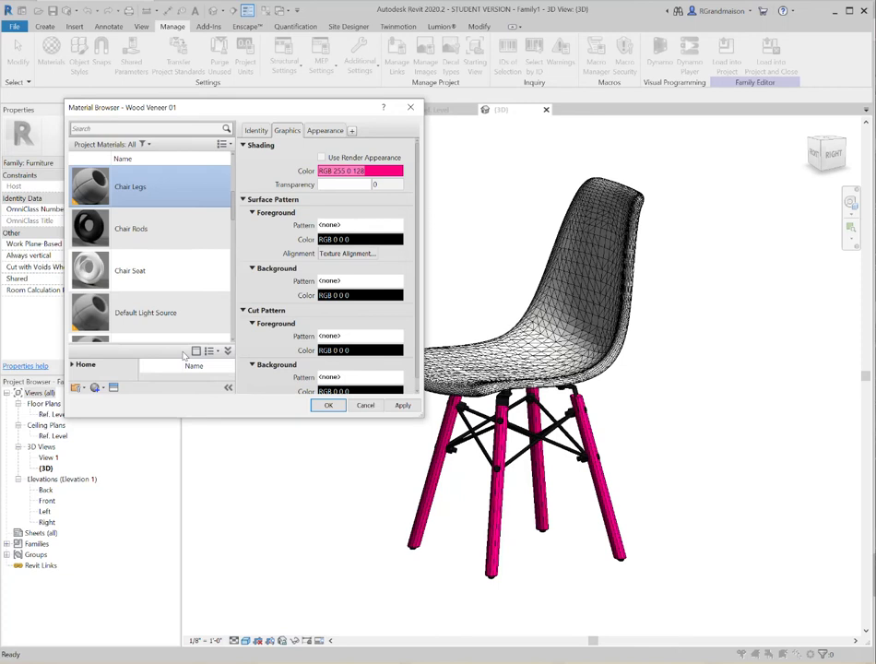
scroll("down", 3)
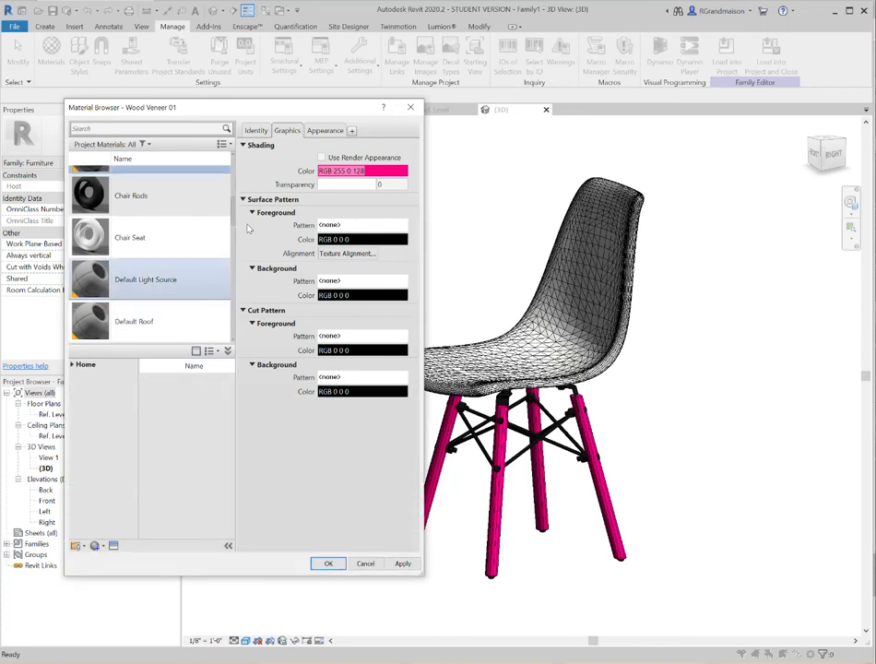
scroll("down", 3)
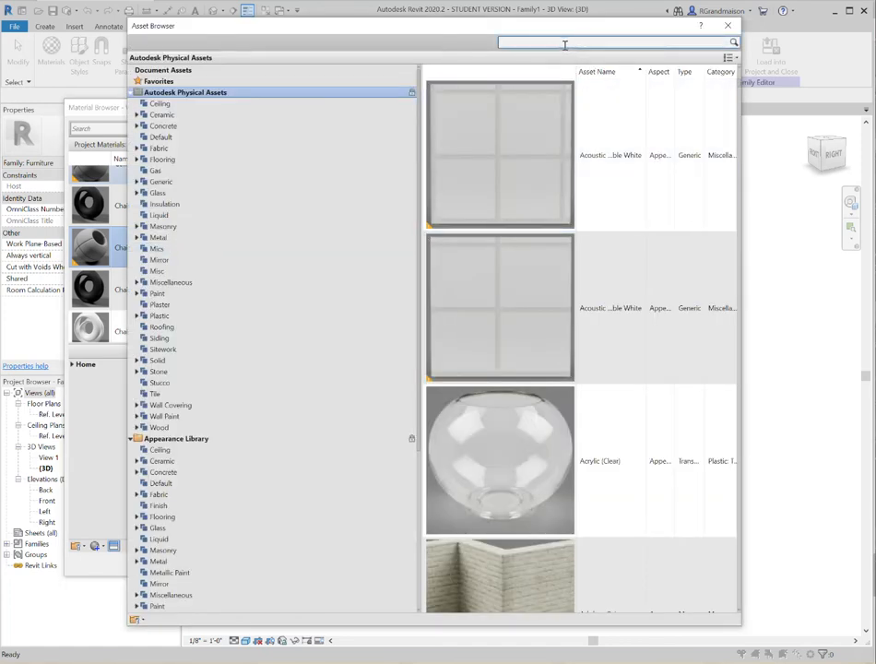
Search 'wood' and replace the Chair Legs appearance with Birch - Semigloss
type("wood")
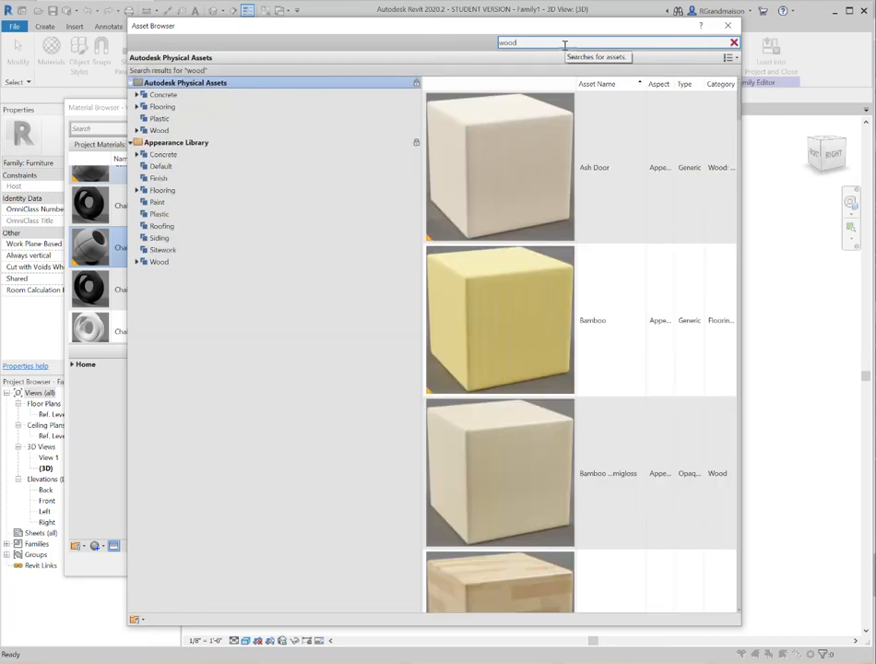
left_click(595, 167)
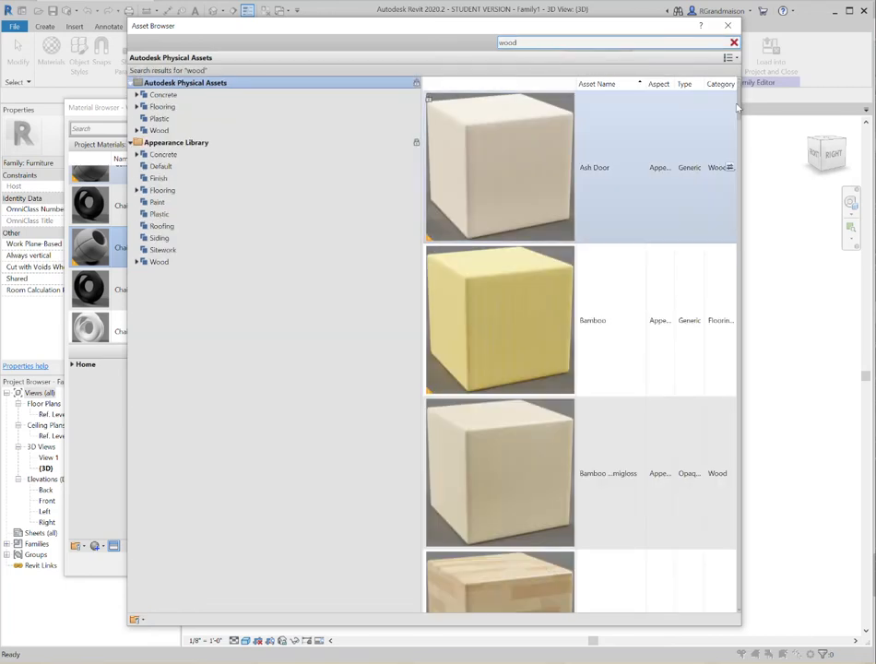
scroll("down", 3)
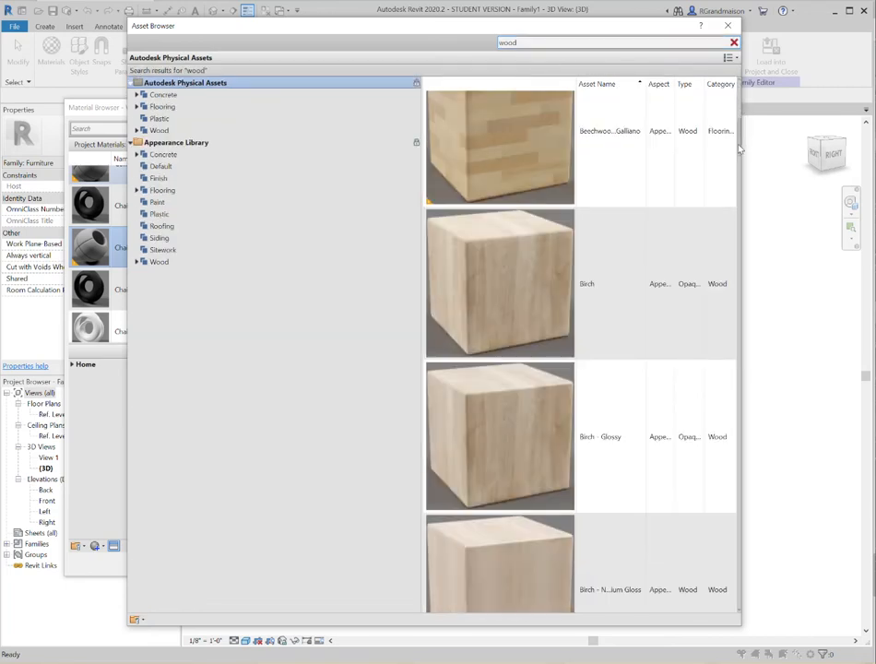
scroll("down", 3)
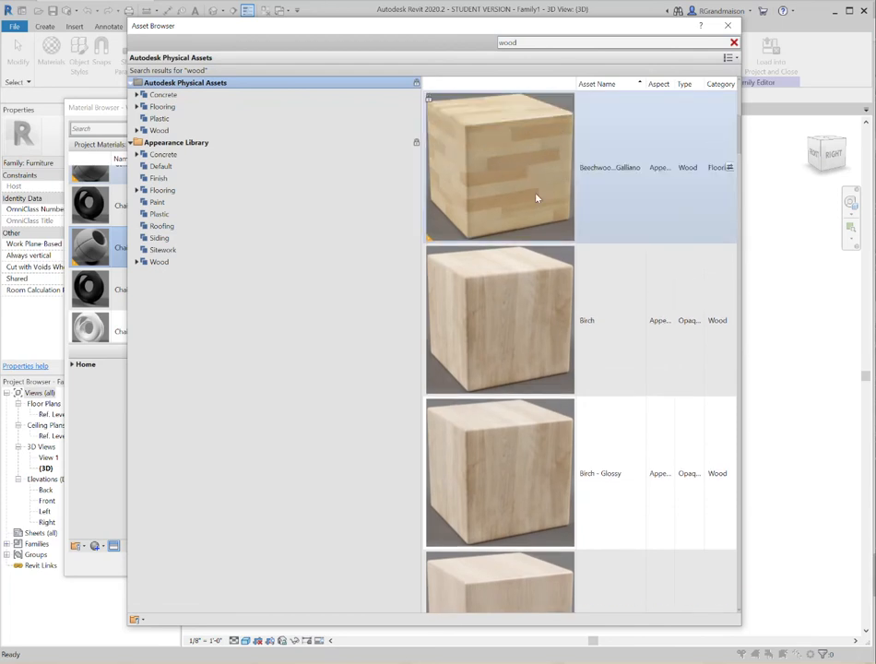
mouse_move(523, 175)
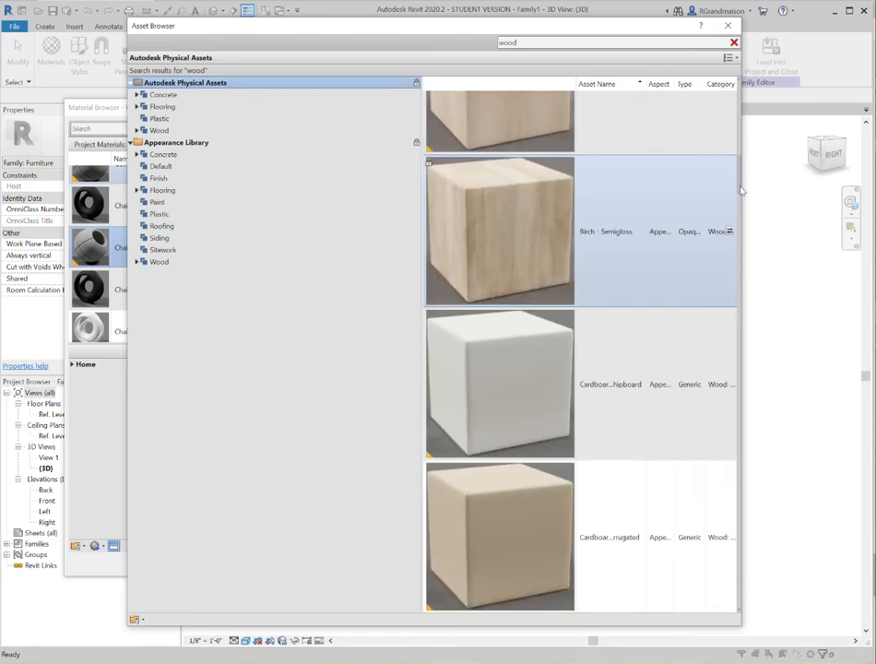
scroll("down", 3)
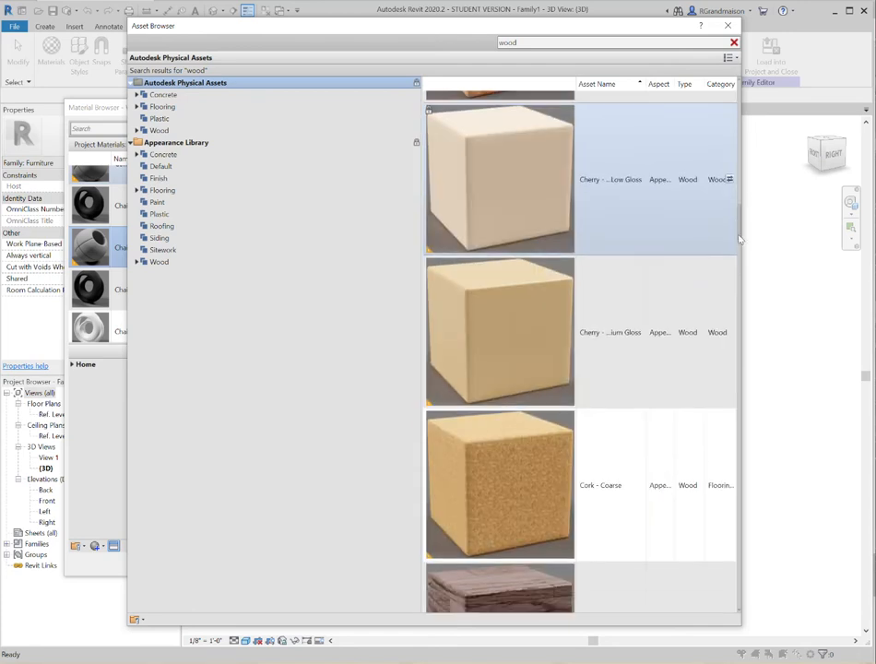
scroll("down", 3)
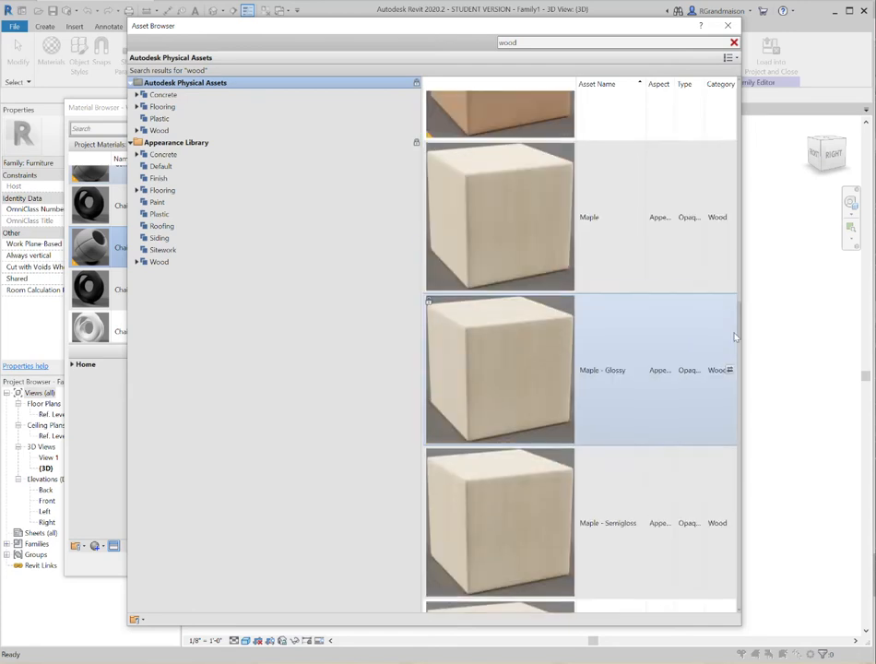
scroll("down", 3)
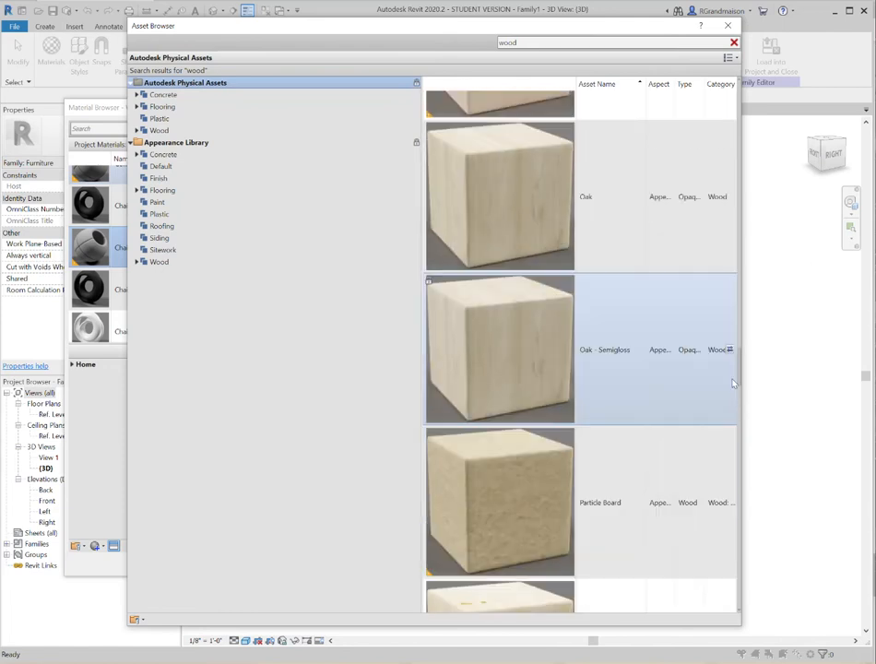
scroll("down", 3)
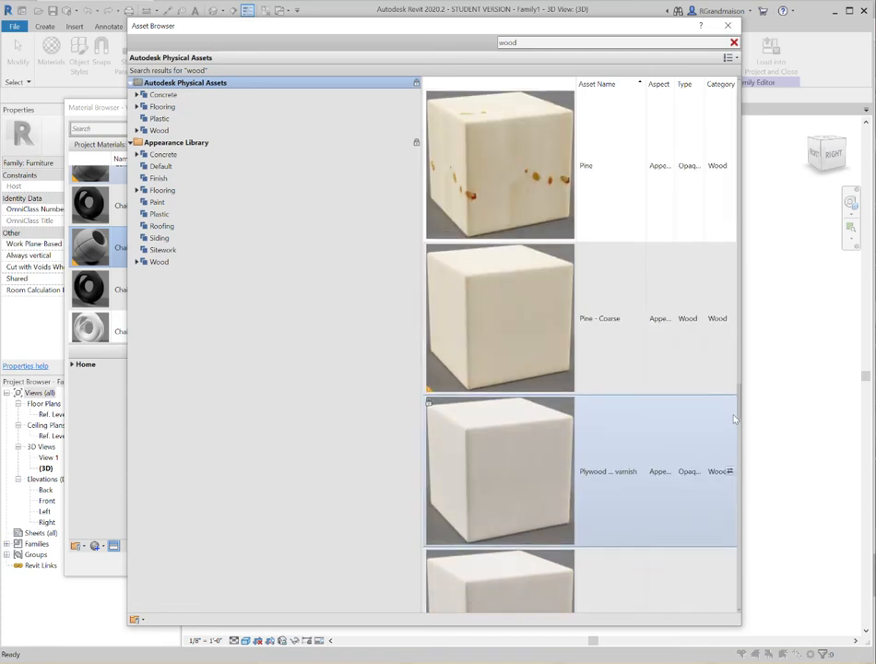
scroll("down", 3)
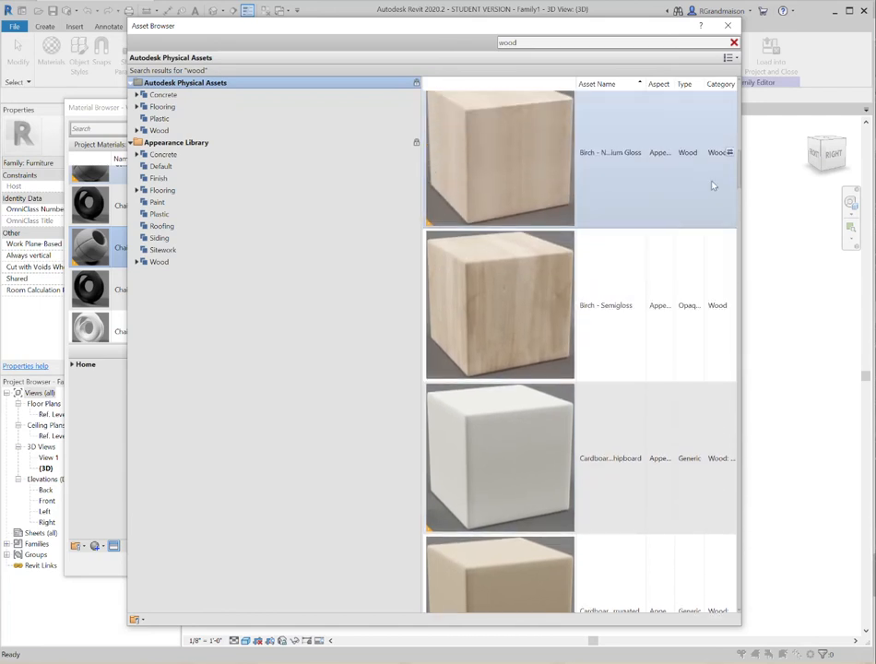
scroll("down", 3)
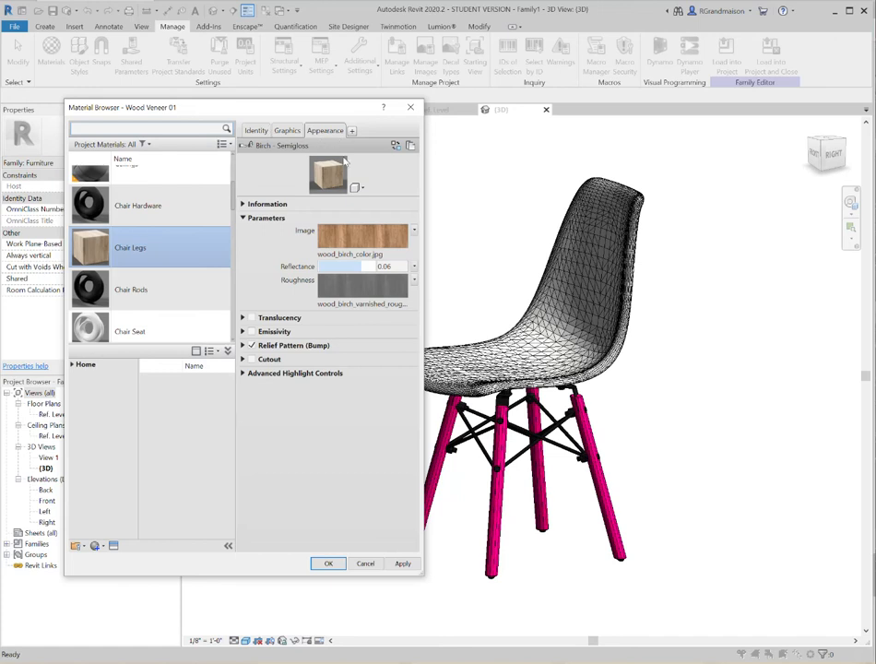
Turn on Use Render Appearance for Chair Legs, confirm the materials, and set Realistic visual style
left_click(287, 130)
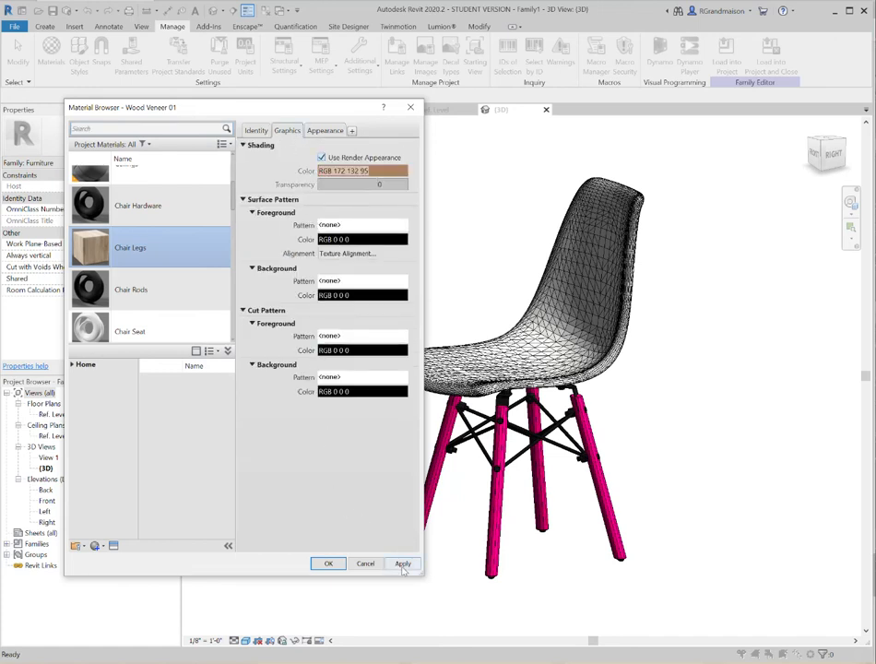
left_click(402, 564)
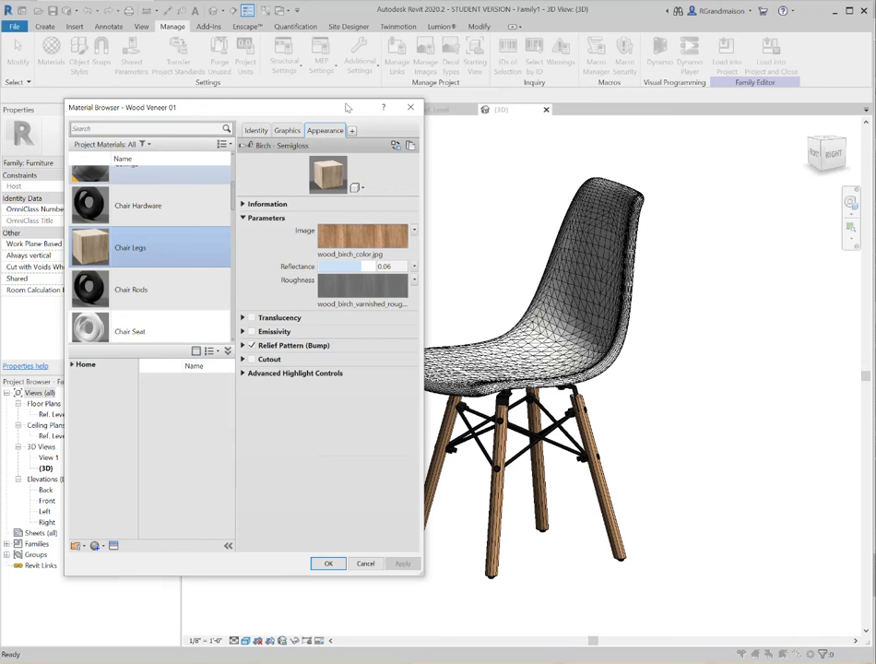
left_click(287, 130)
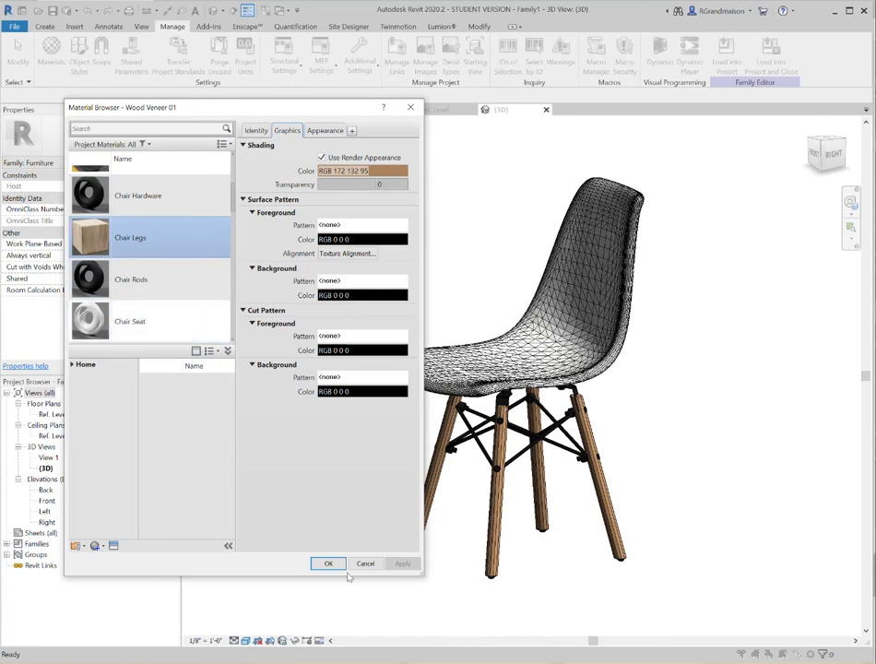
left_click(328, 564)
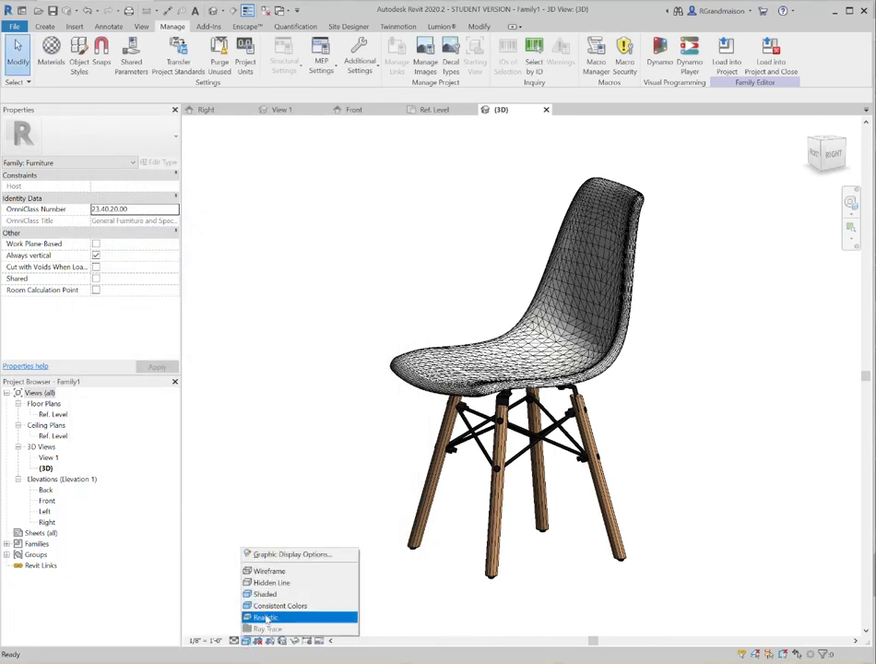
left_click(266, 617)
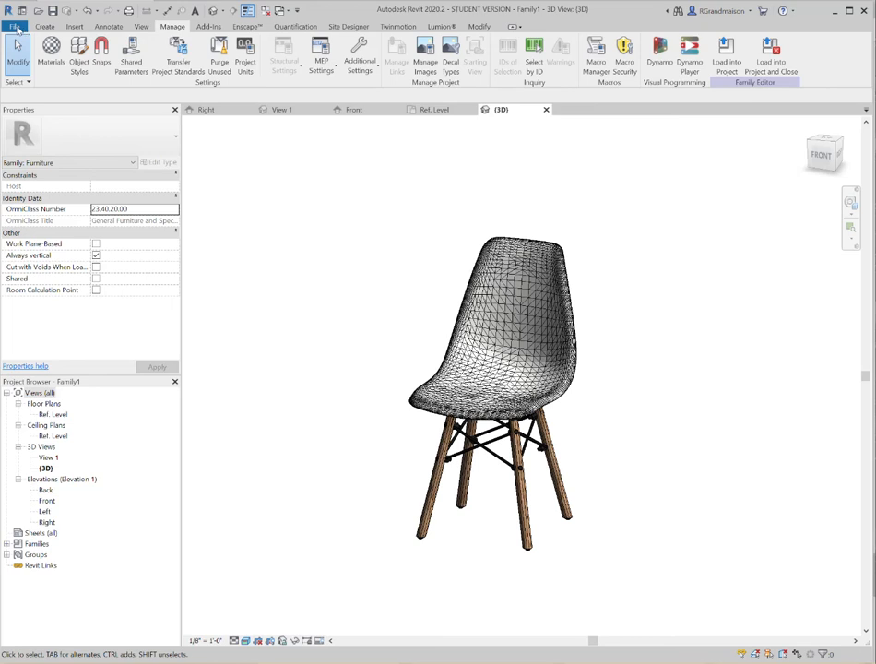
Save the family as Eames_Molded_Plastic_Chair.rfa in the ARCH65 folder
left_click(13, 26)
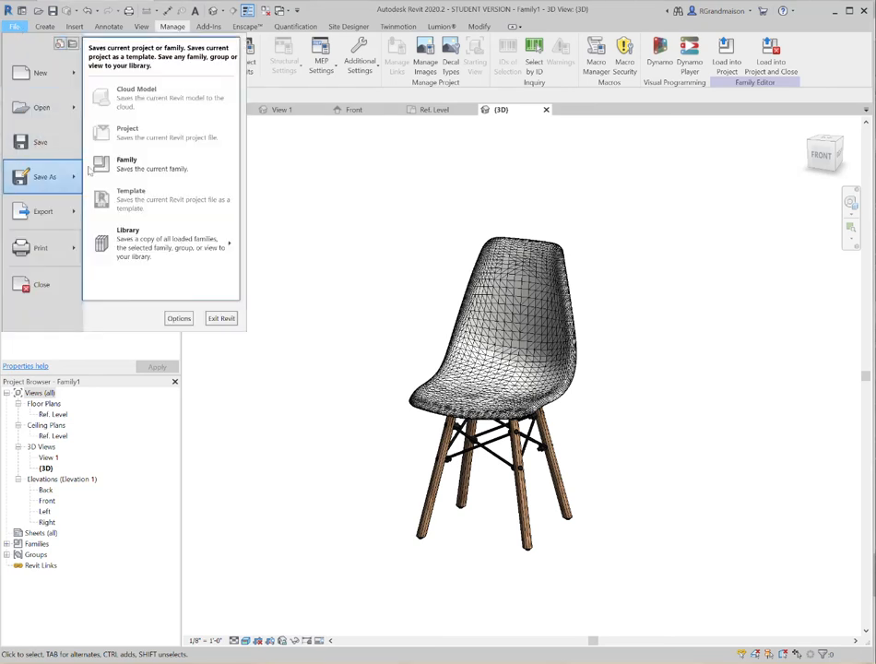
left_click(127, 163)
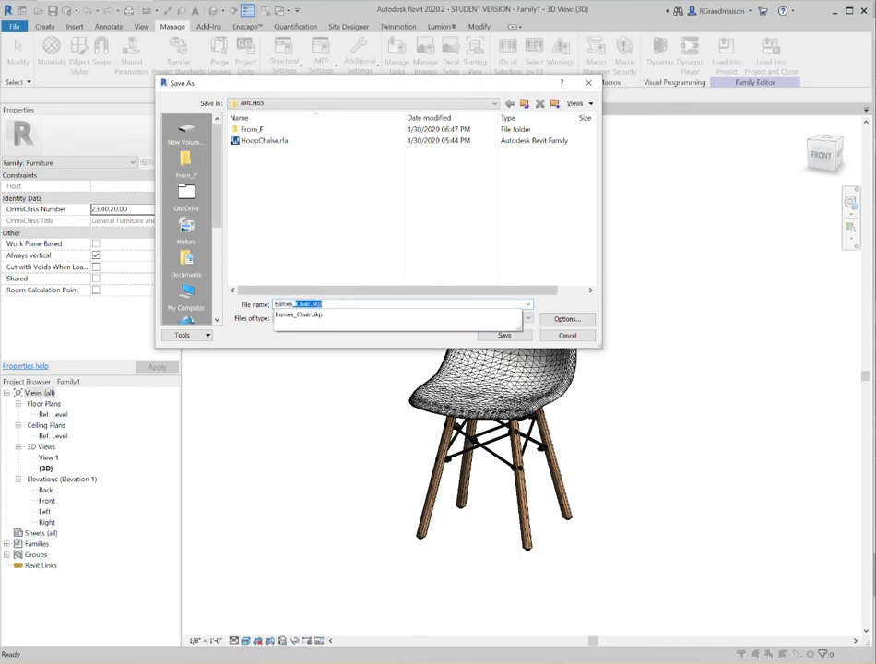
type("Eames_Molded_Plastic")
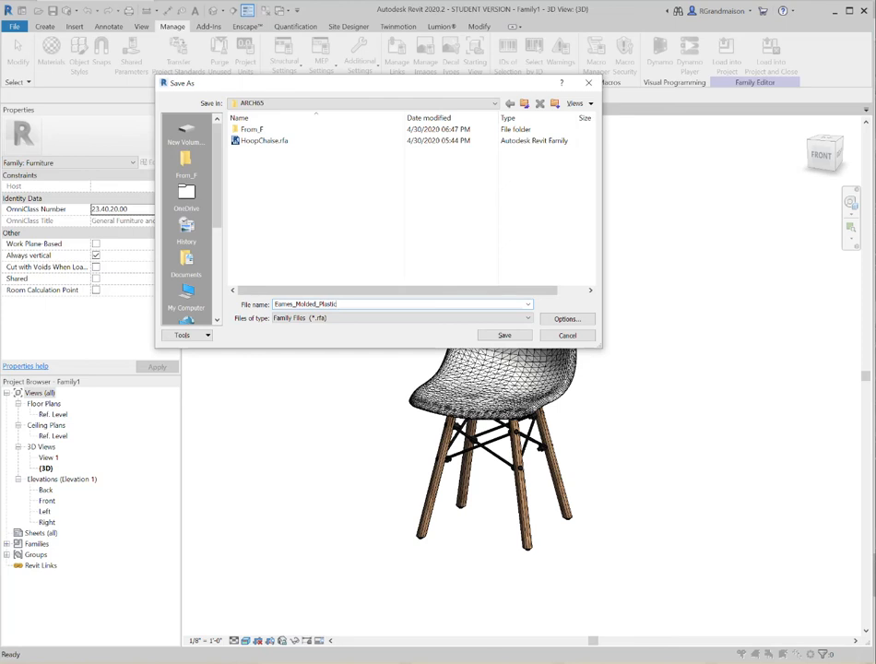
type("_Chair")
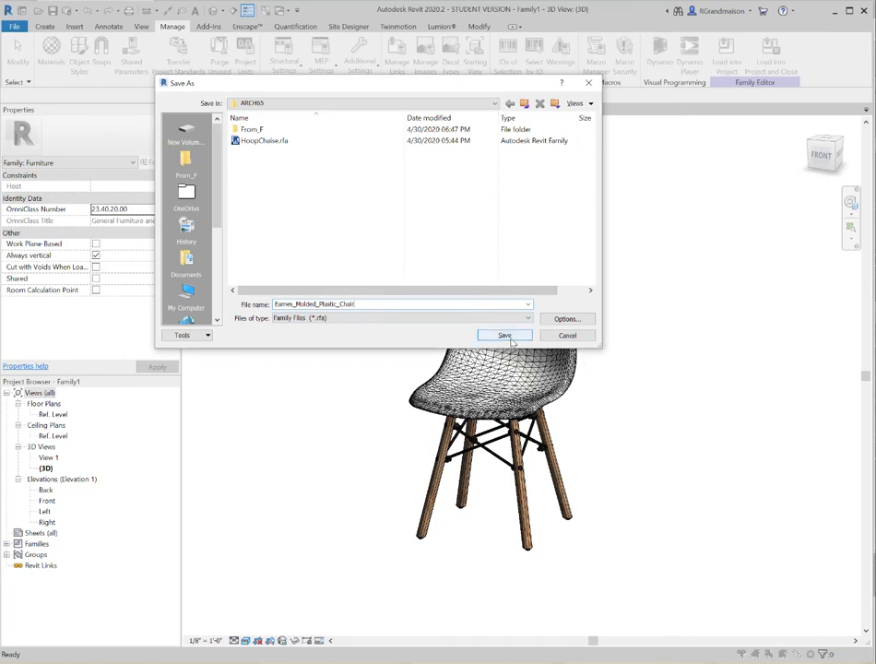
left_click(504, 335)
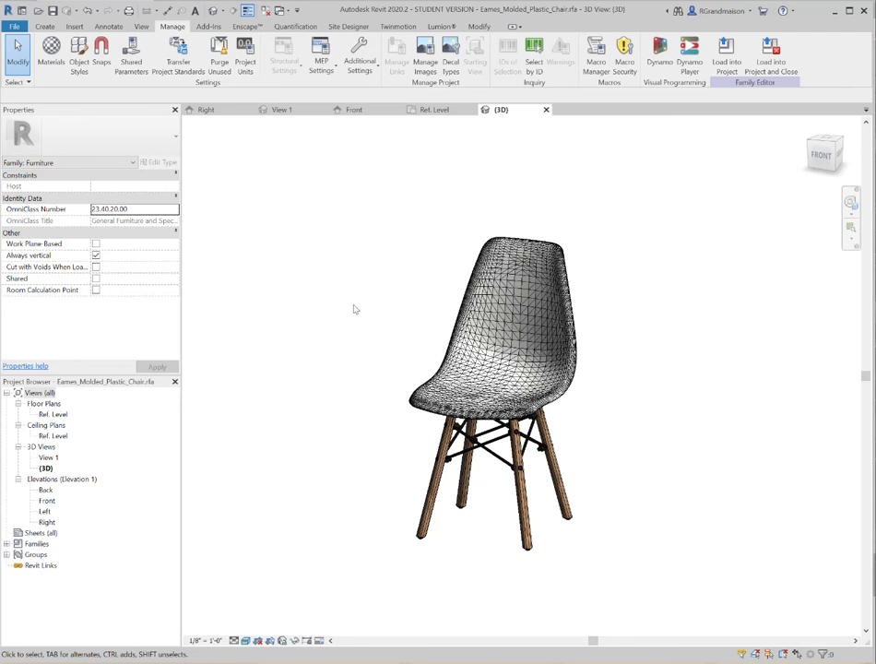
mouse_move(356, 309)
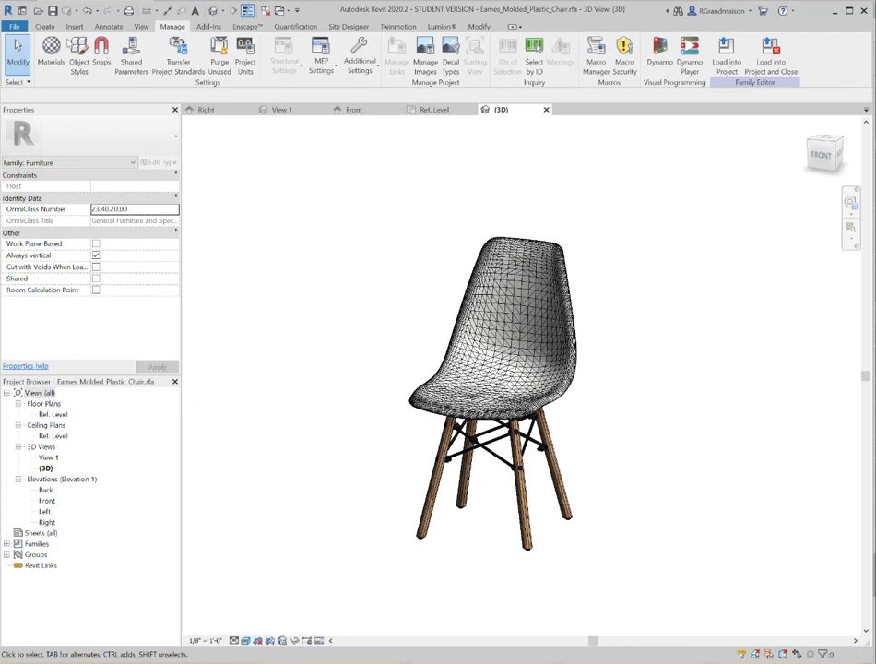
left_click(15, 25)
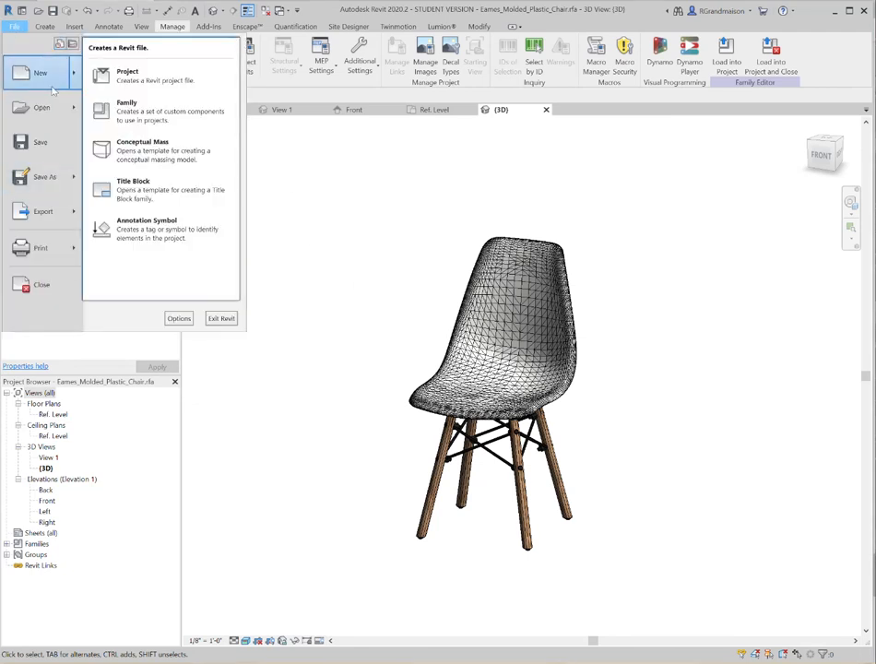
left_click(128, 75)
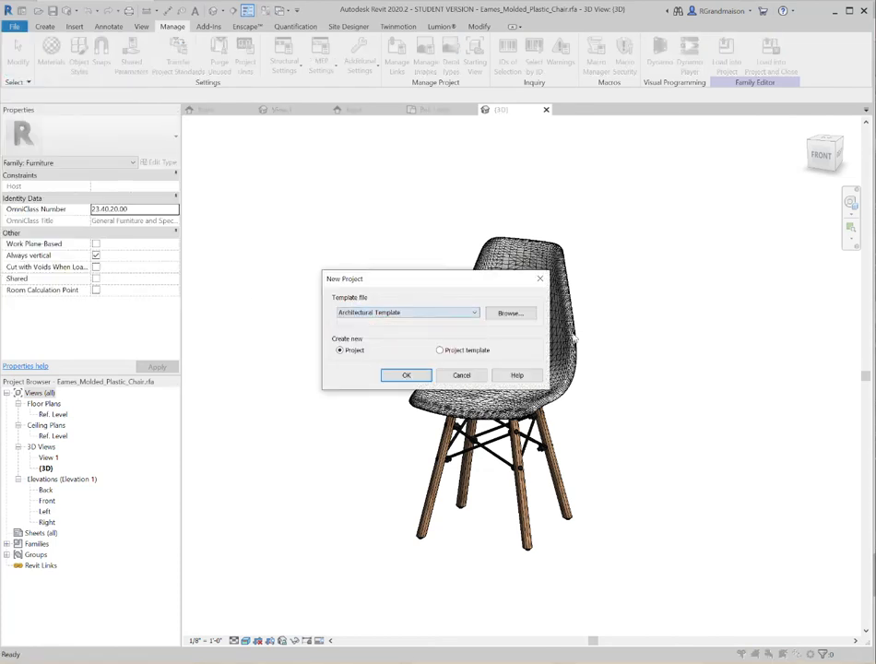
left_click(406, 376)
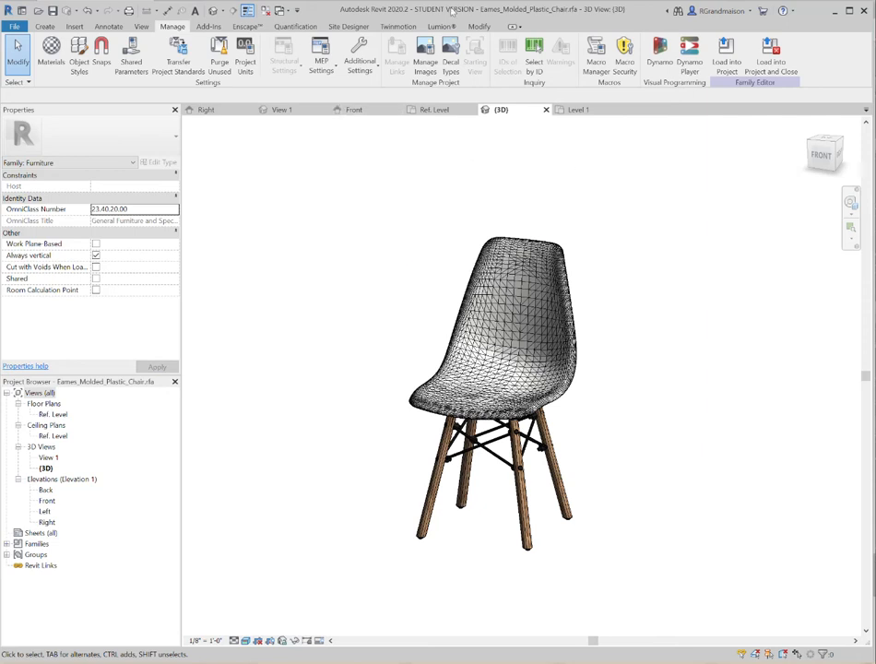
mouse_move(727, 52)
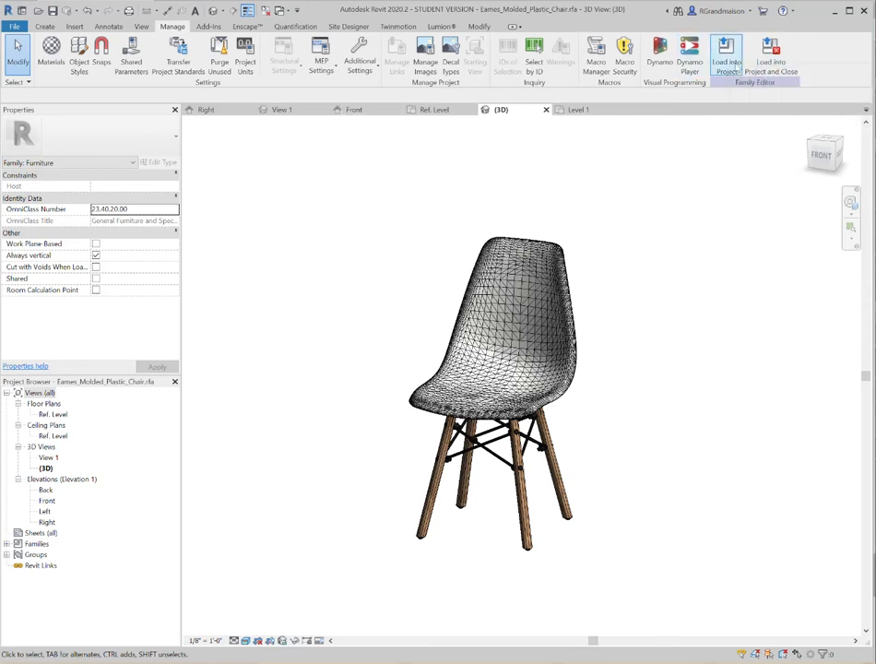
mouse_move(771, 51)
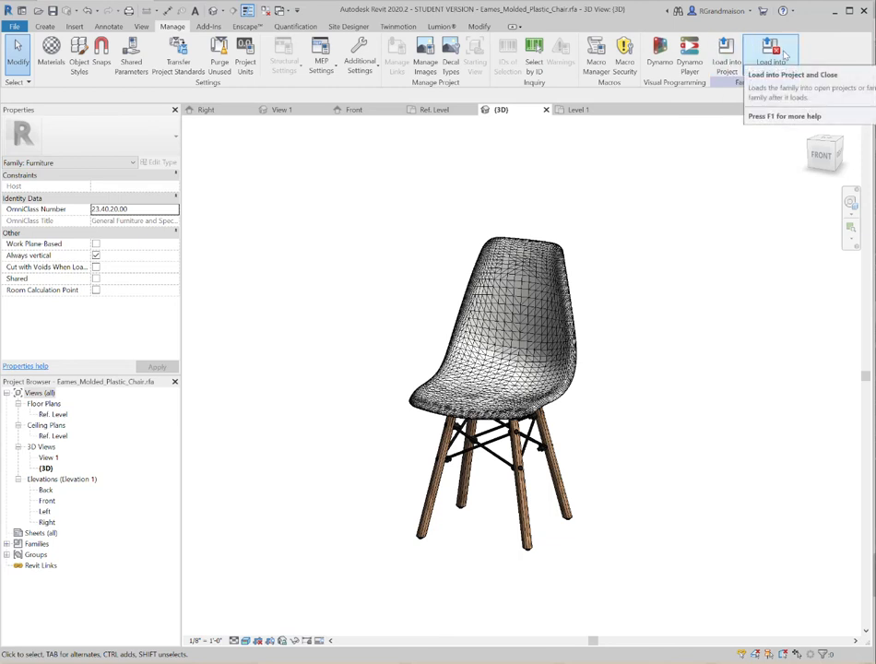
mouse_move(771, 51)
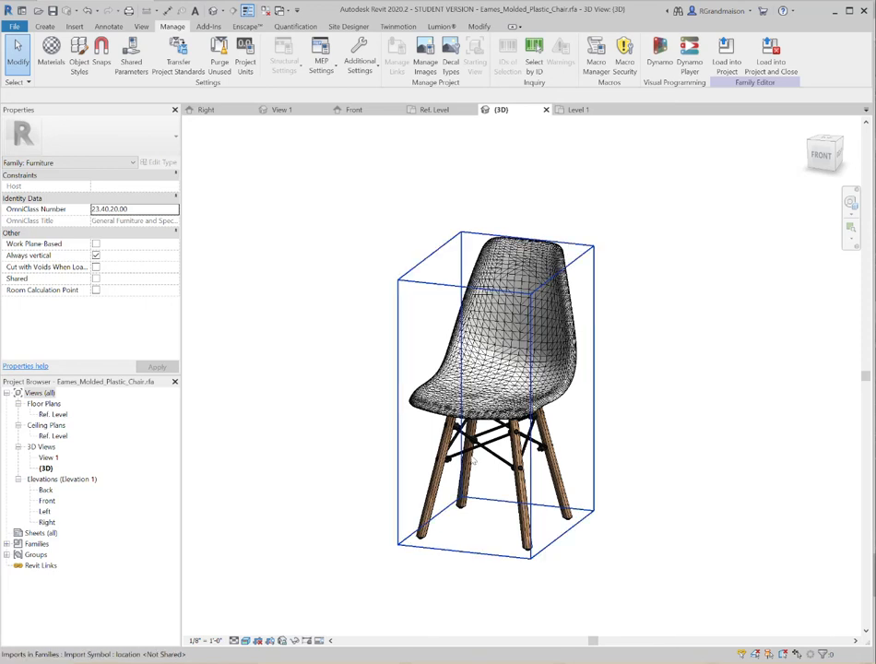
mouse_move(726, 51)
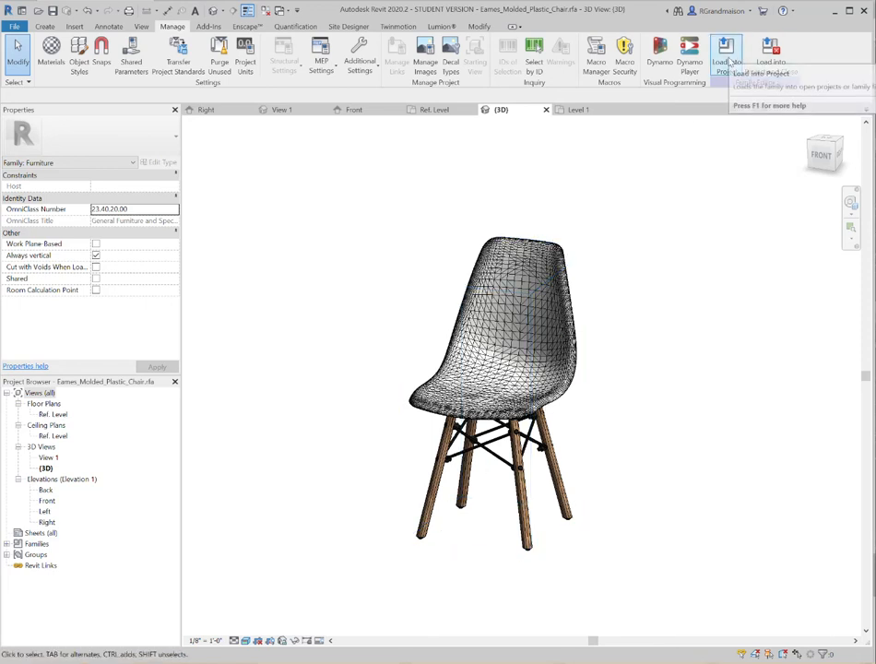
mouse_move(772, 49)
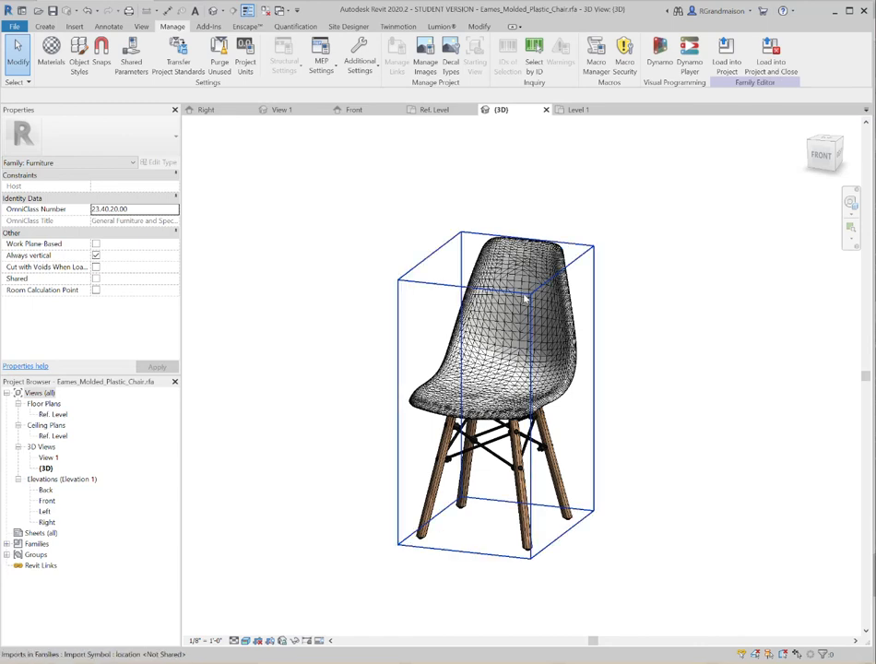
mouse_move(524, 313)
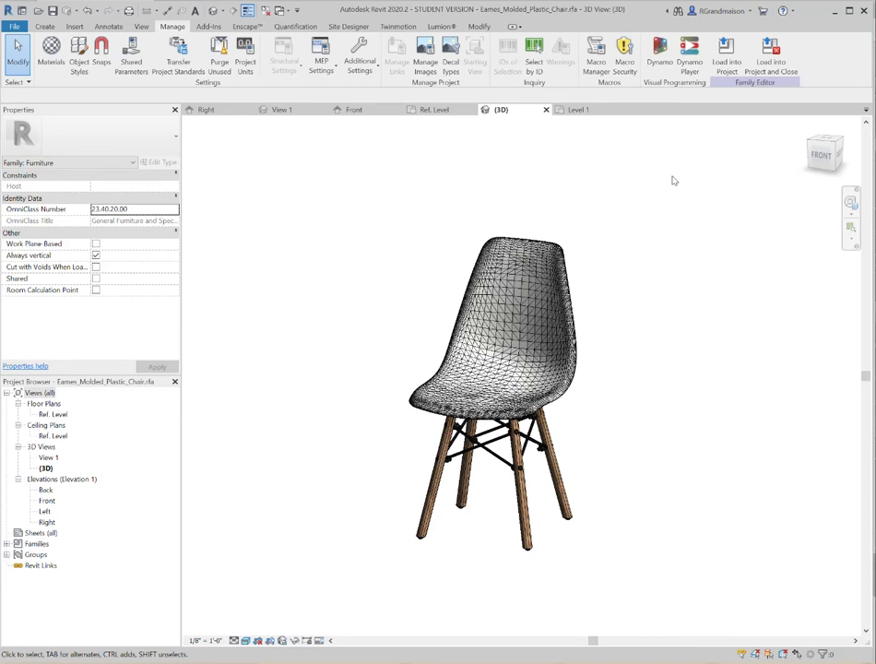
mouse_move(772, 50)
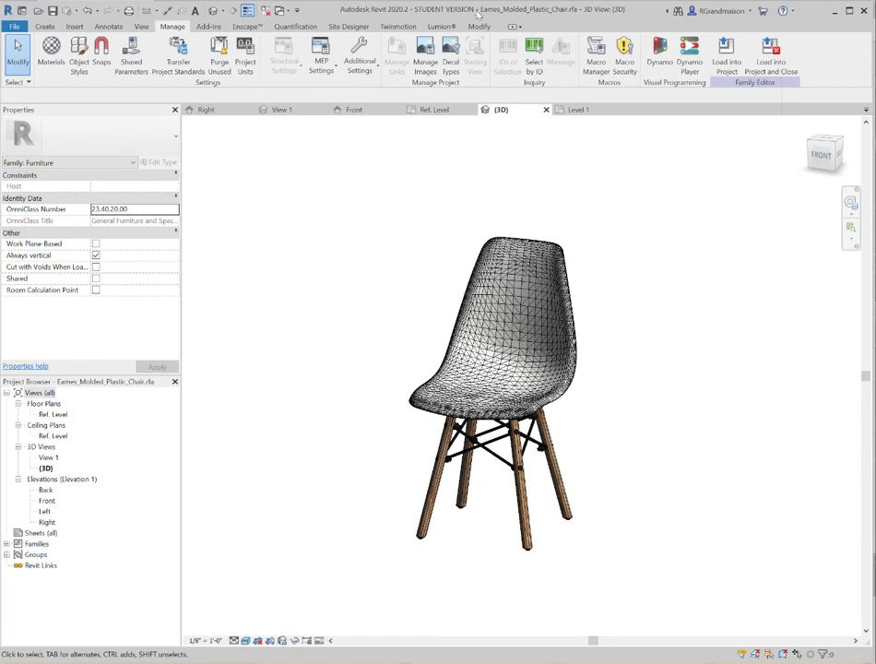
mouse_move(563, 18)
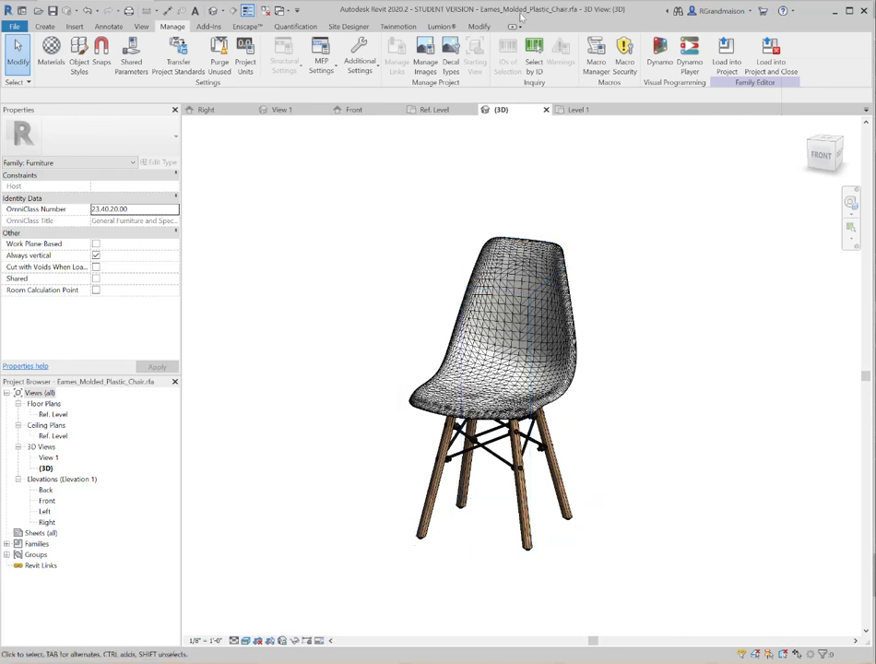
mouse_move(443, 313)
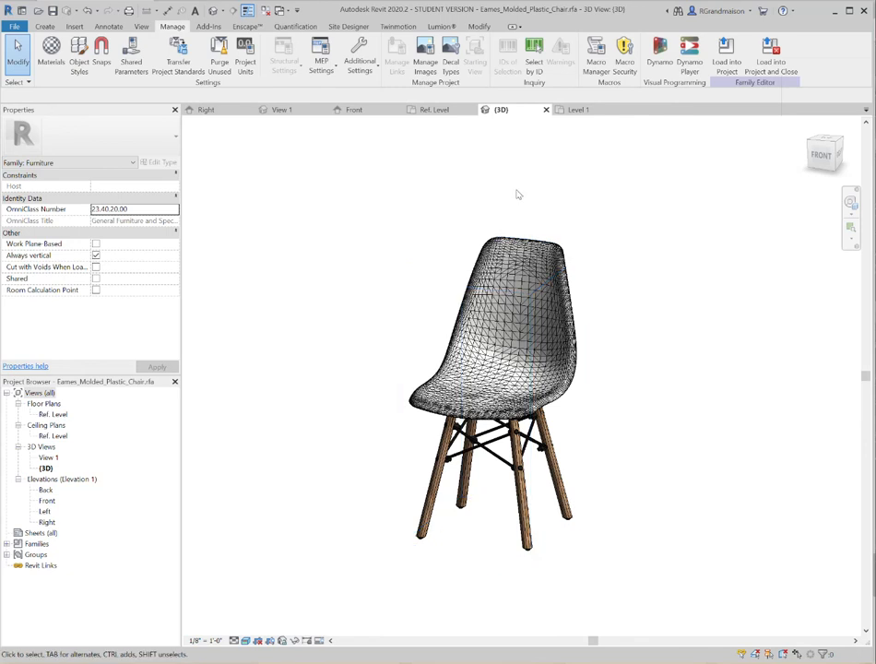
mouse_move(346, 314)
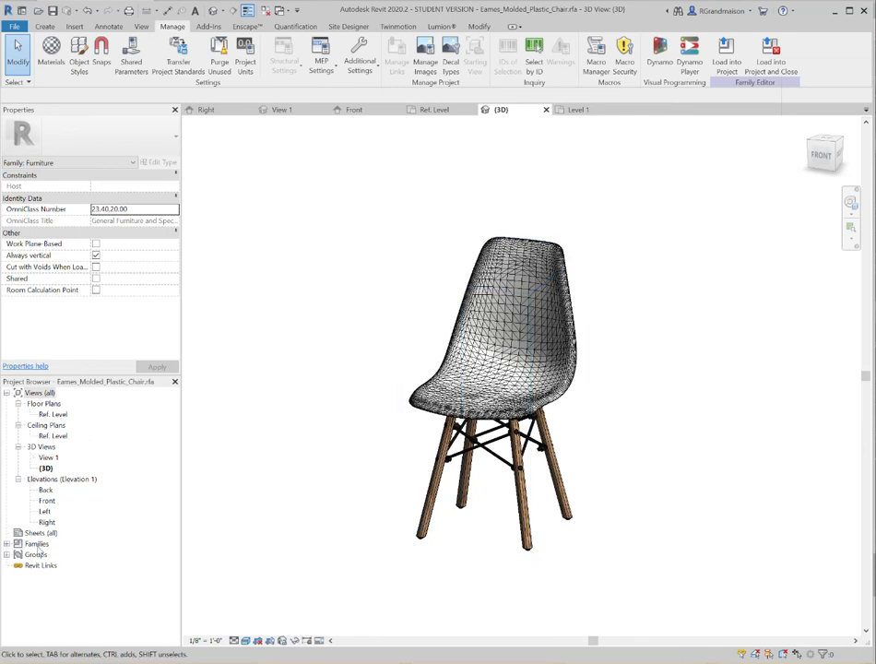
left_click(516, 383)
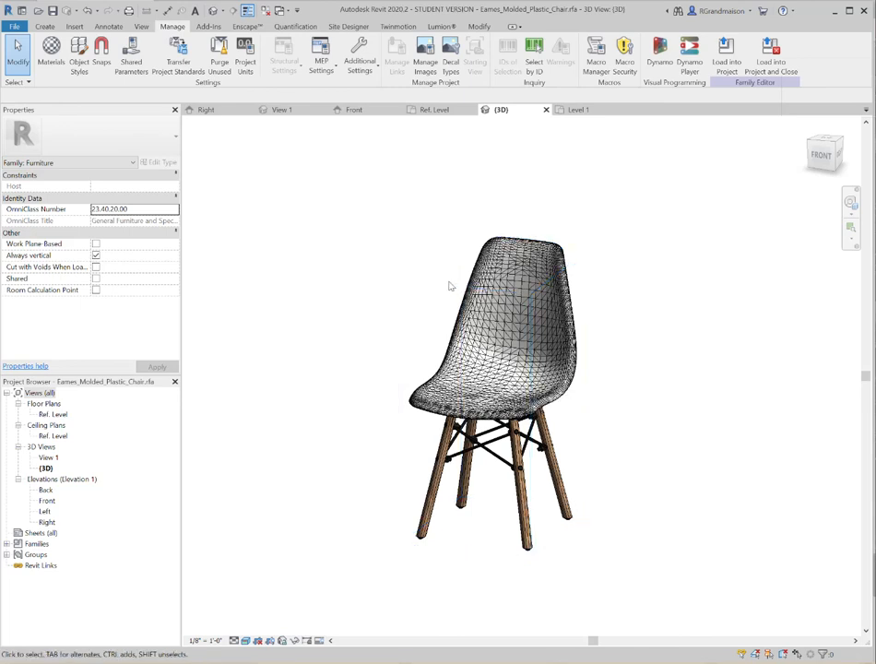
mouse_move(78, 533)
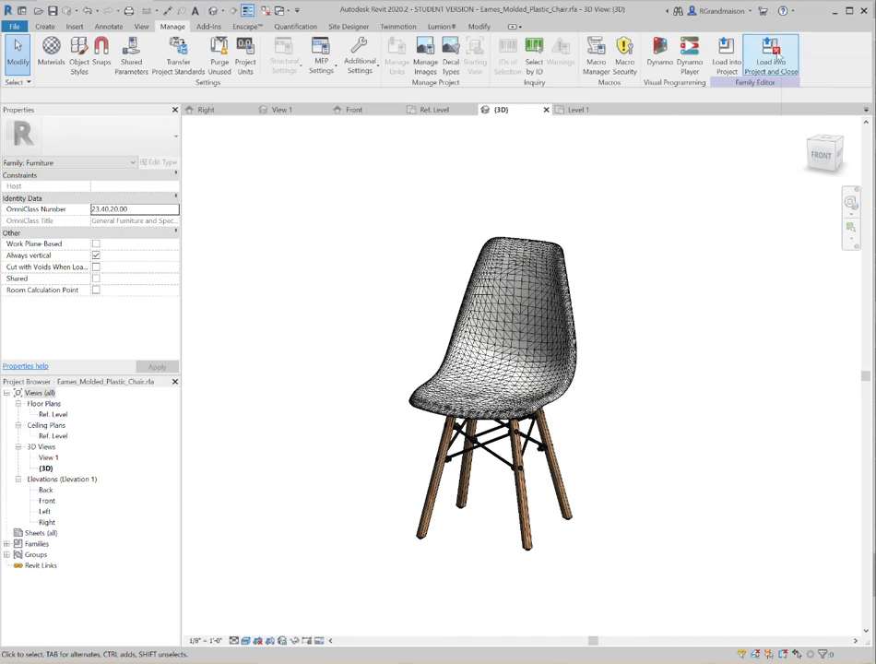
Load Eames_Molded_Plastic_Chair into Project1 and click to place chair instances on Level 1
left_click(771, 54)
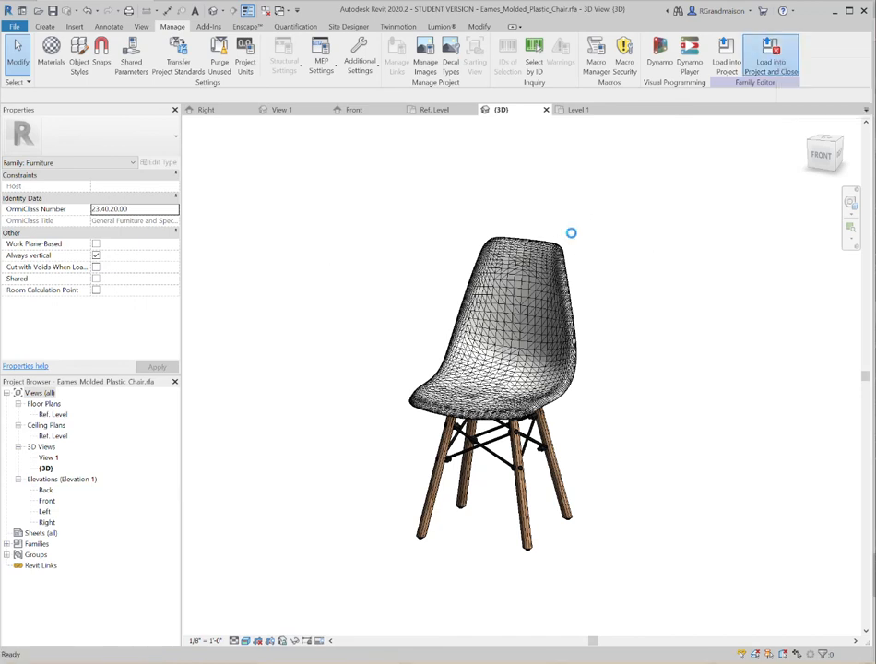
left_click(771, 57)
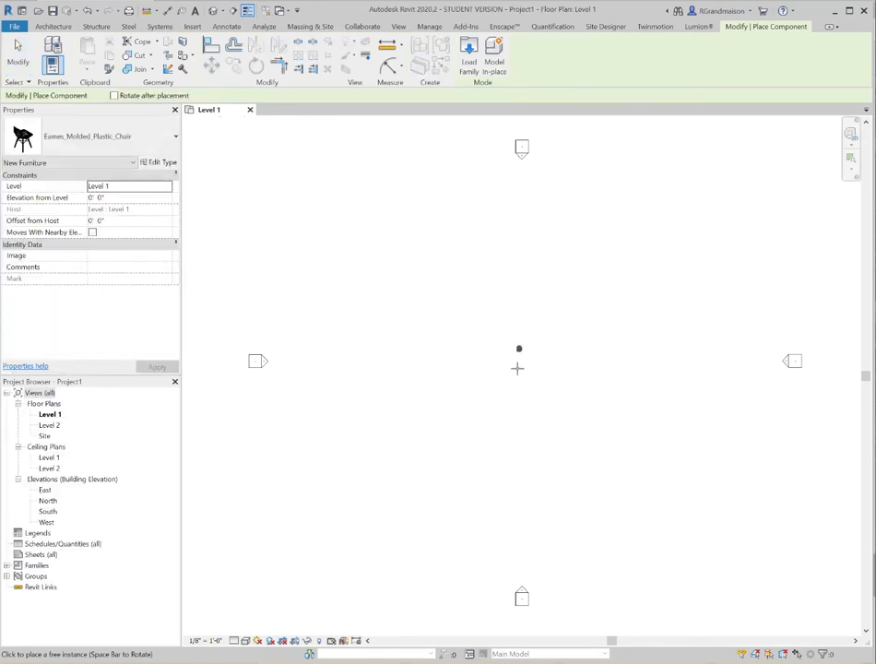
left_click(518, 368)
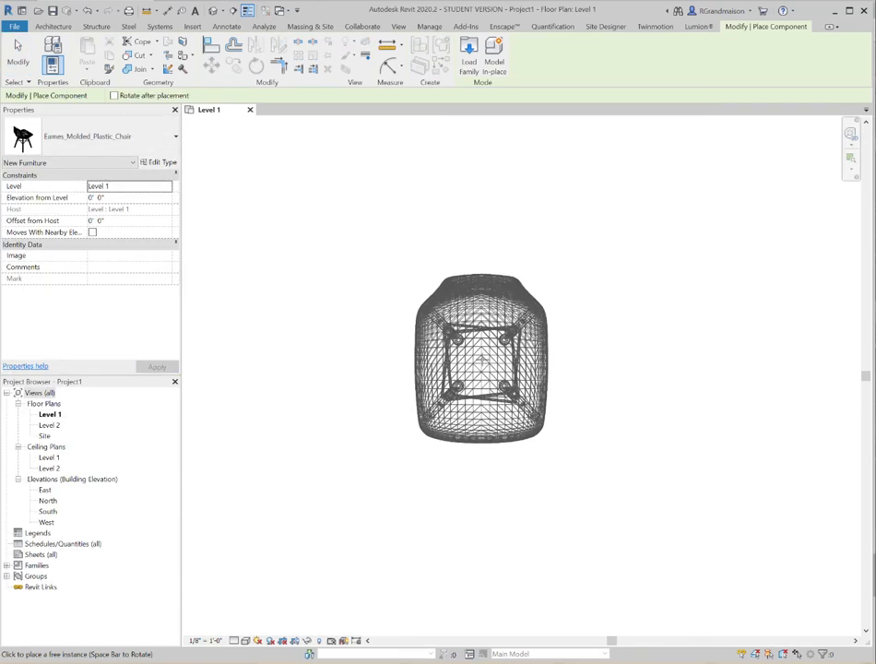
left_click(494, 358)
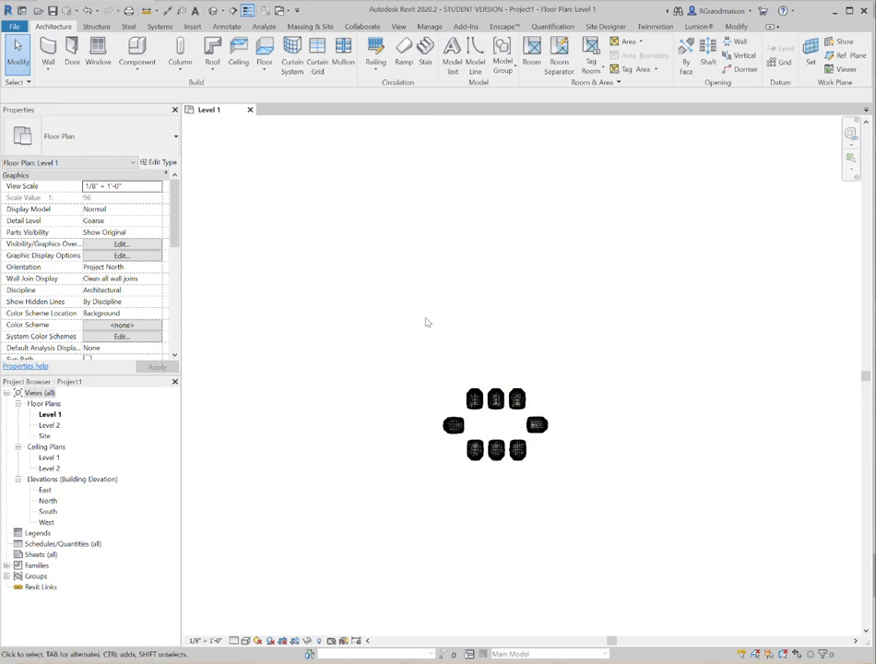
Sketch a rectangular Floor: Architectural slab beneath the eight chairs
left_click(180, 52)
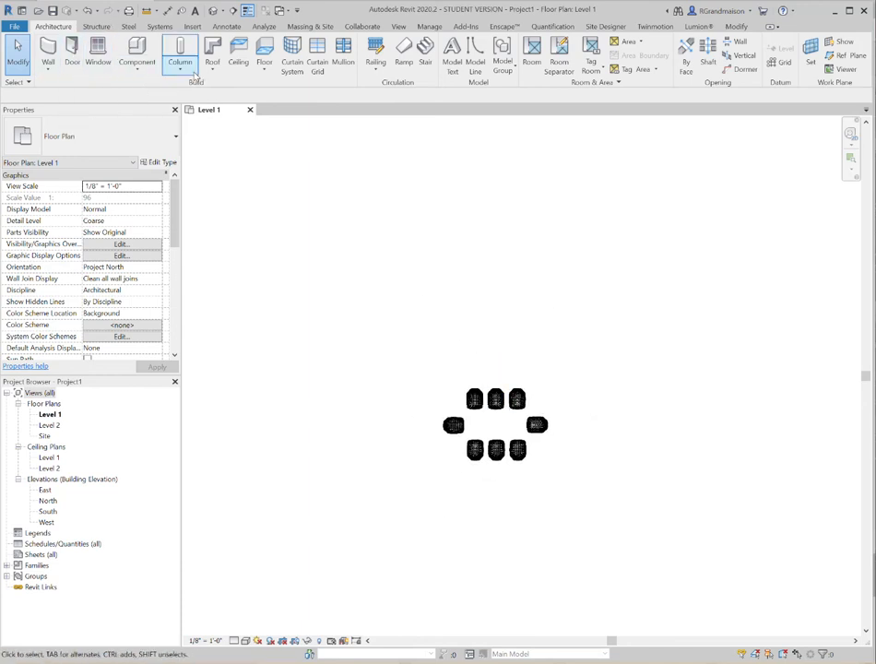
left_click(264, 53)
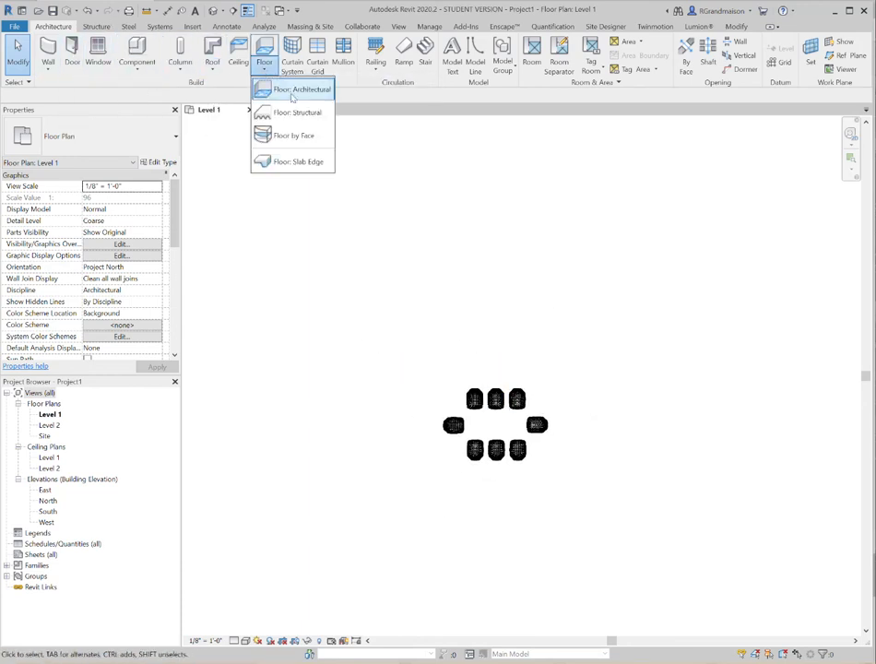
left_click(297, 89)
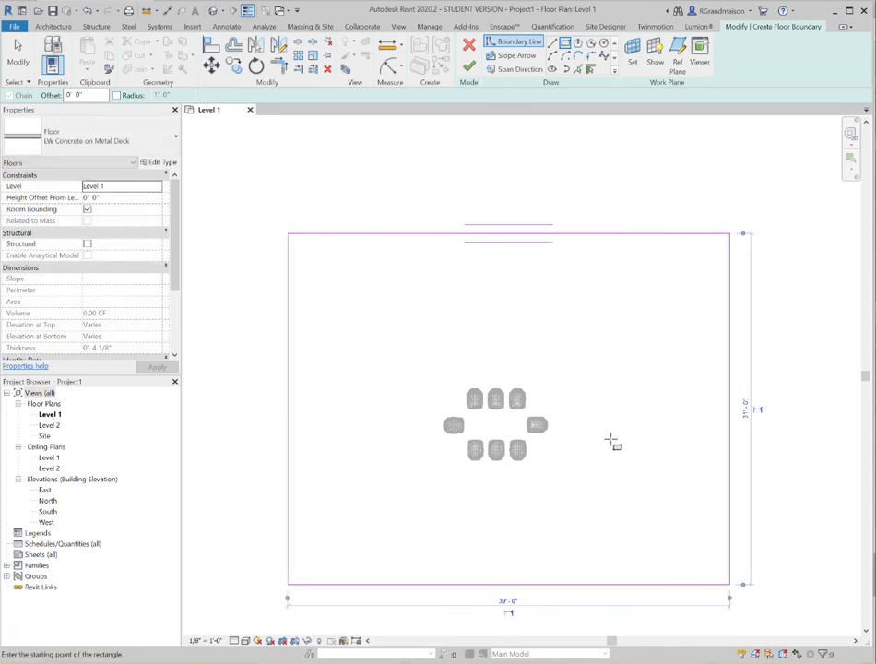
left_click(469, 46)
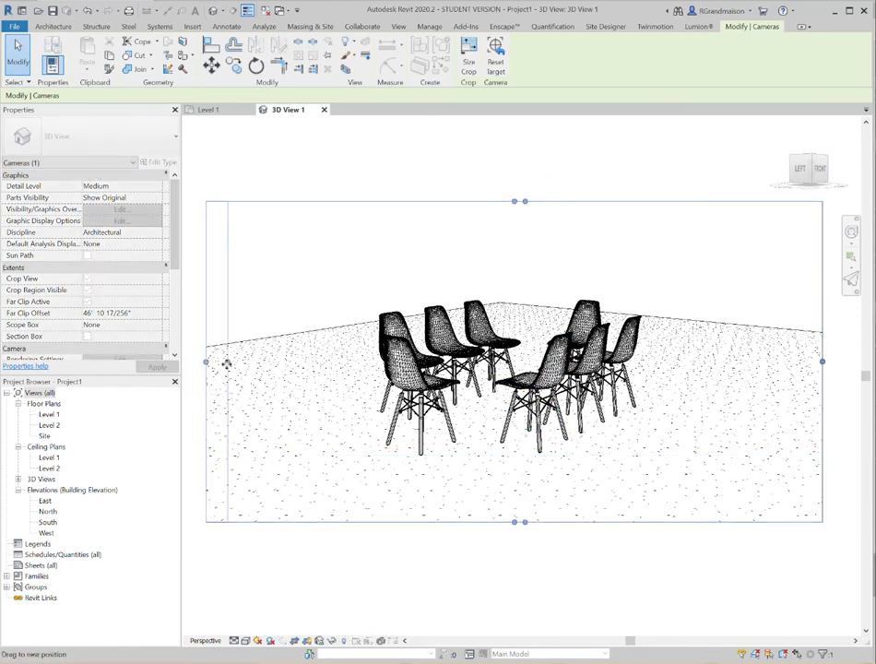
Switch the camera view's visual style to Realistic
left_click(443, 360)
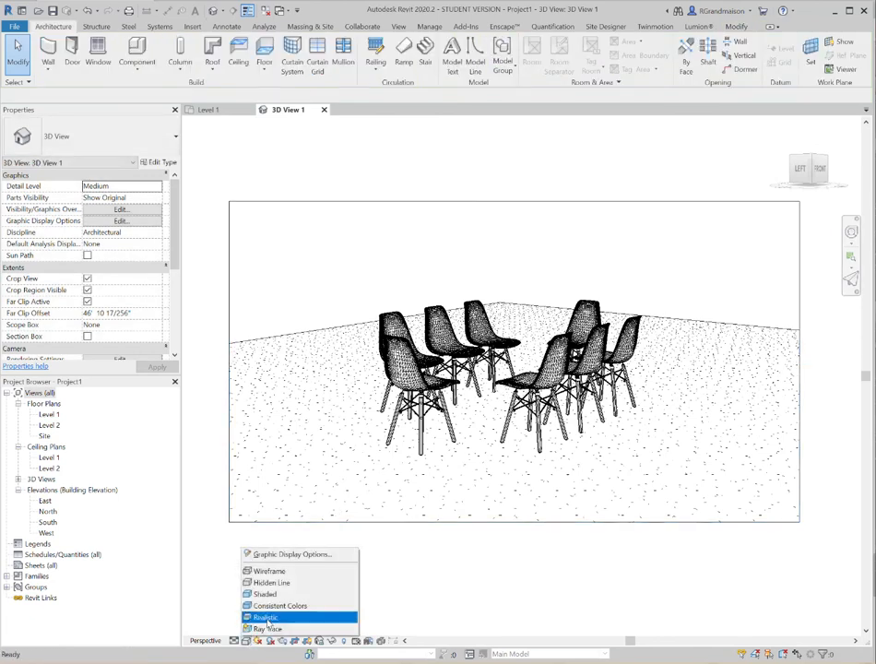
left_click(265, 618)
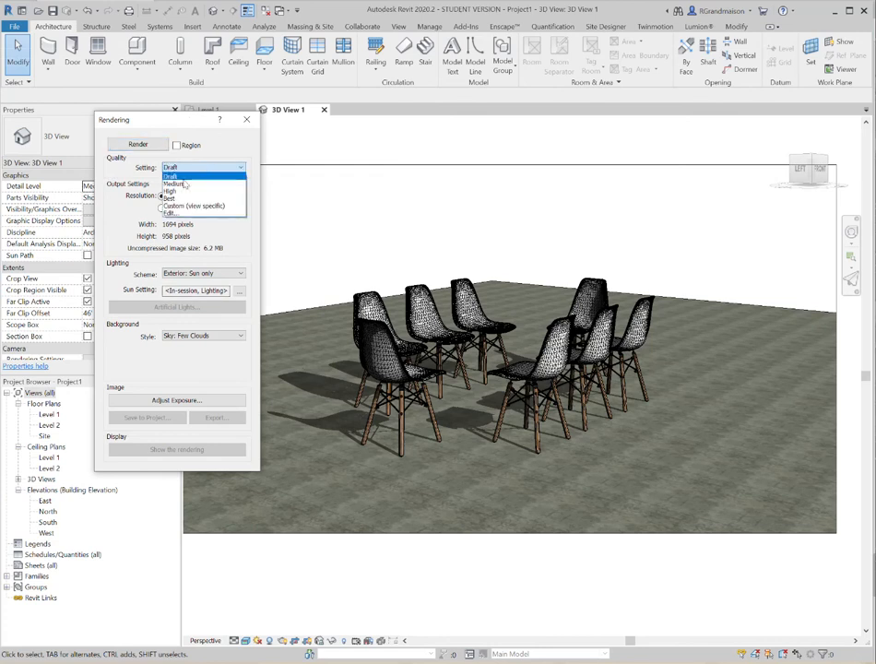
Render the camera view at Medium quality, then switch back to the model view
left_click(175, 183)
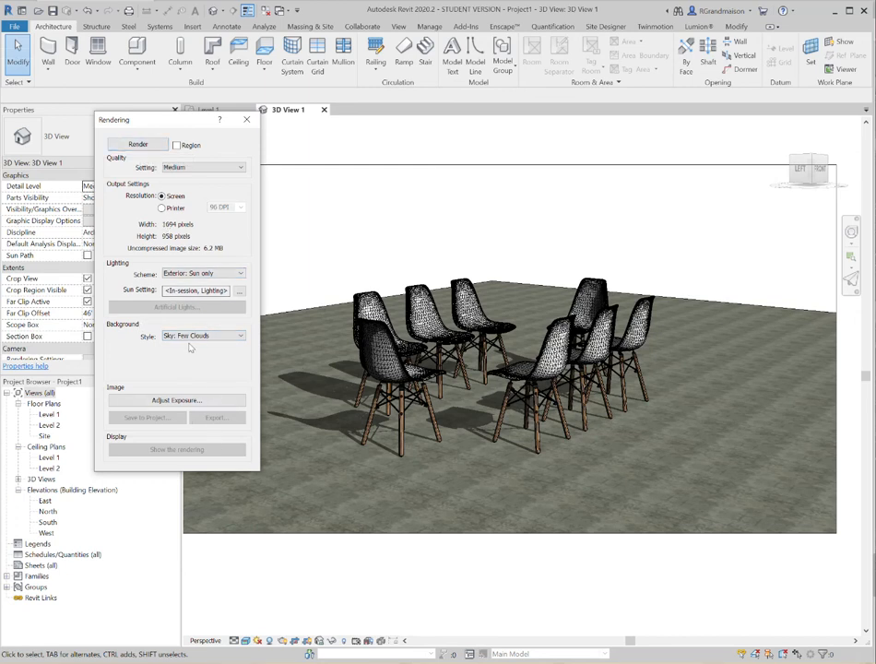
mouse_move(137, 145)
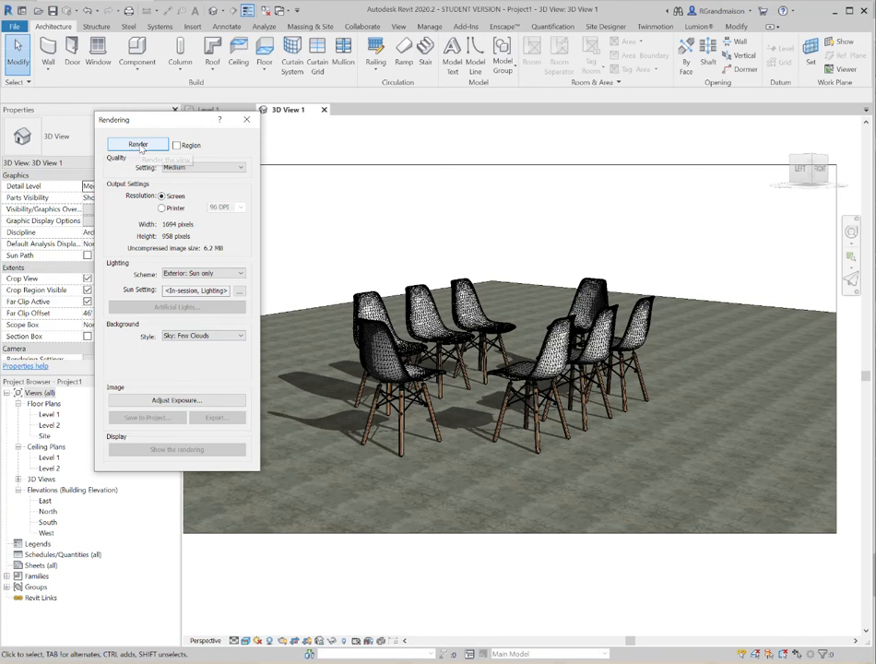
left_click(137, 145)
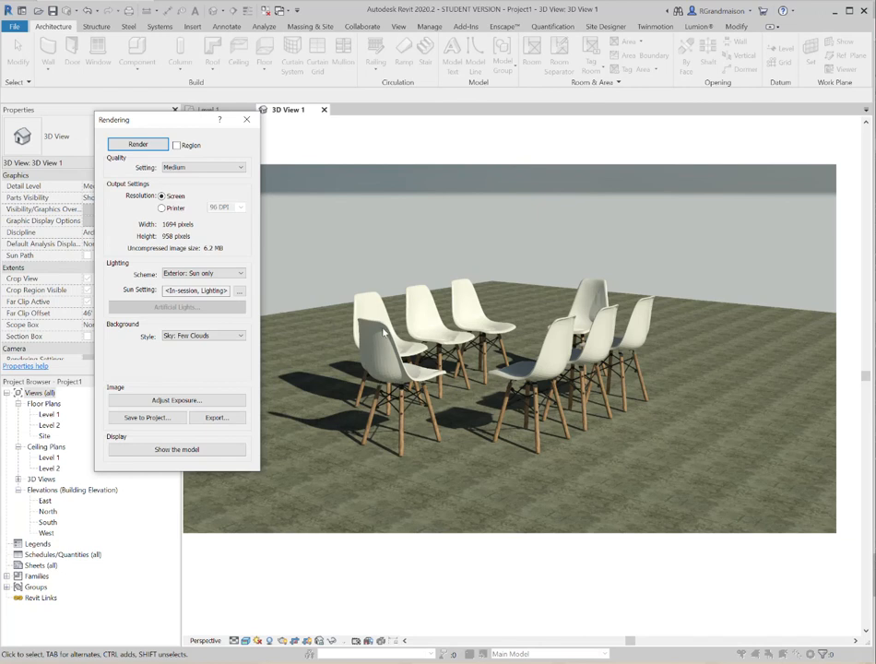
mouse_move(394, 332)
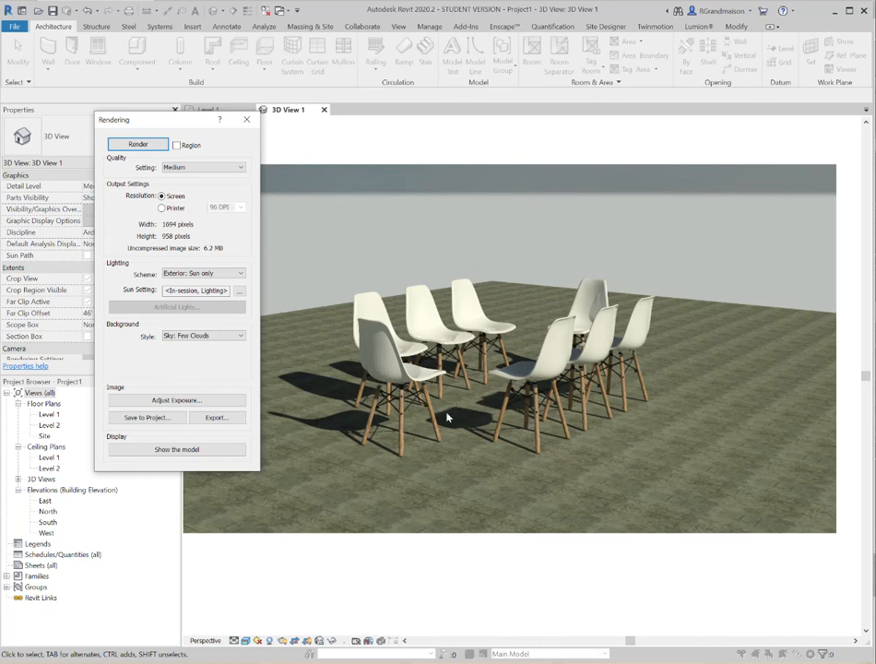
mouse_move(599, 447)
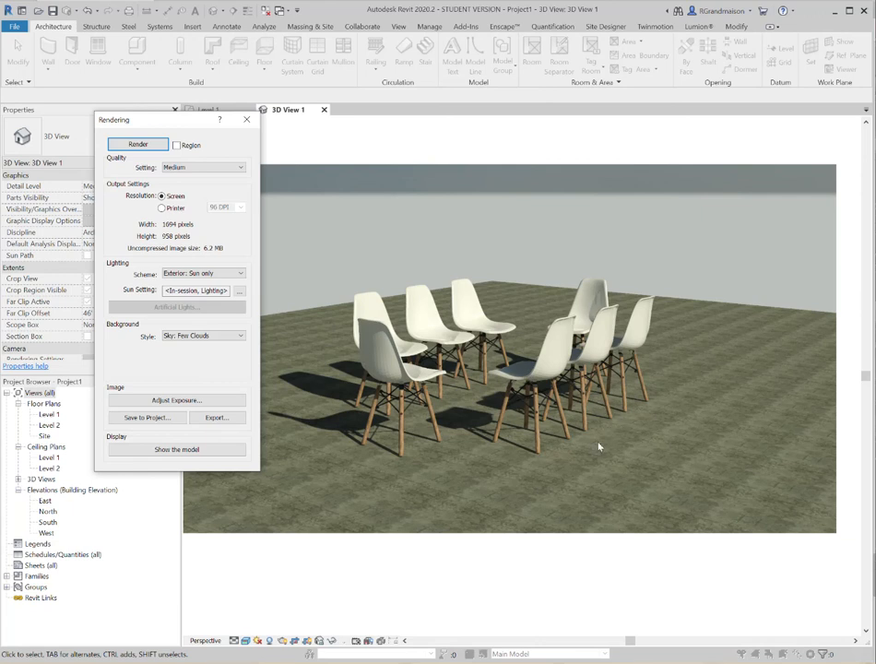
mouse_move(652, 321)
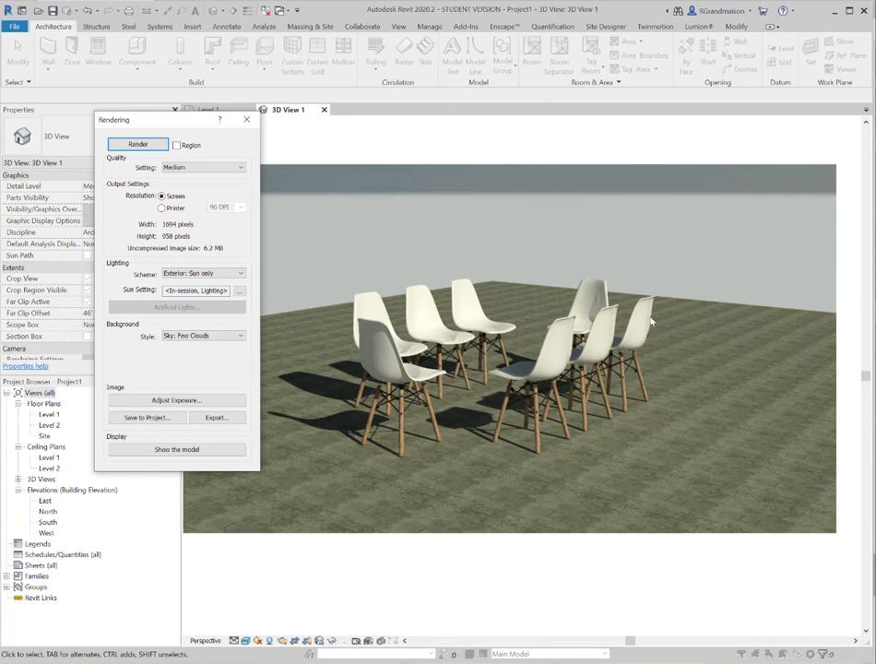
mouse_move(518, 466)
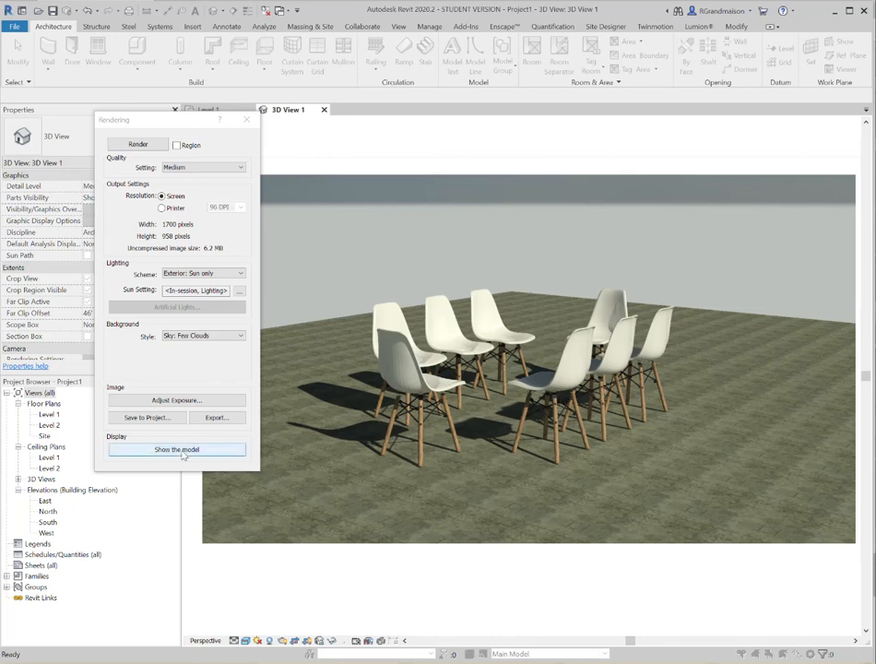
left_click(175, 449)
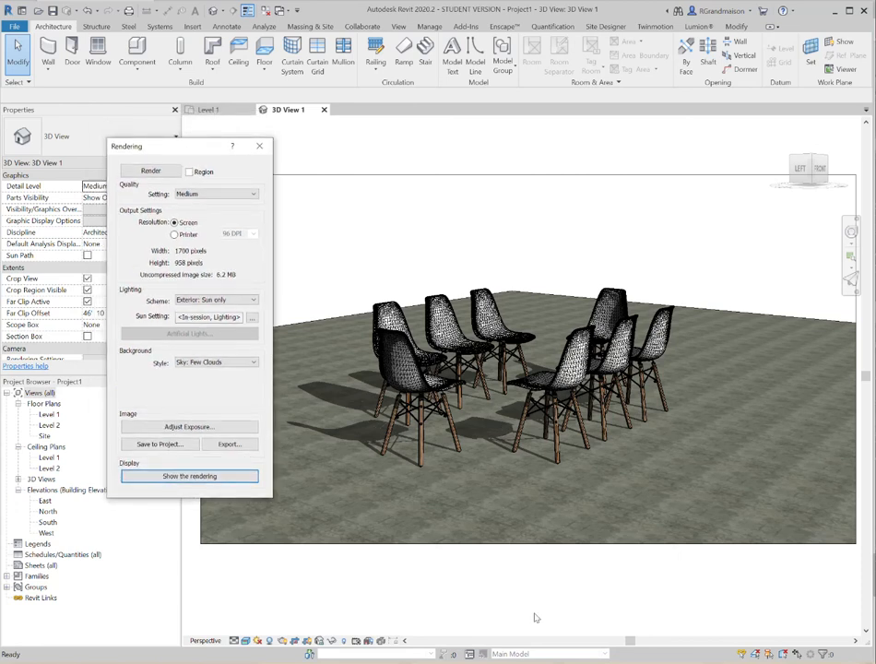
mouse_move(425, 225)
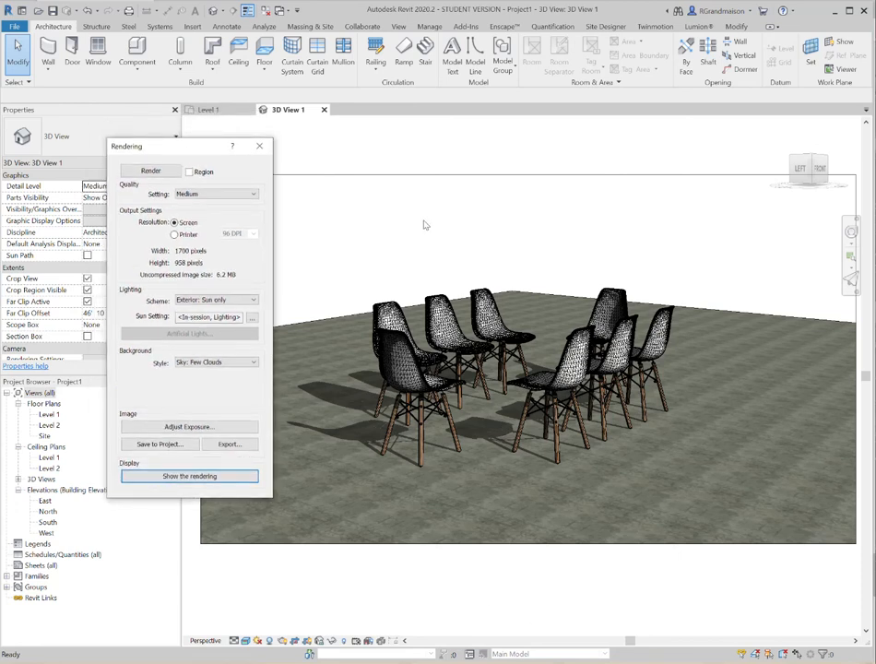